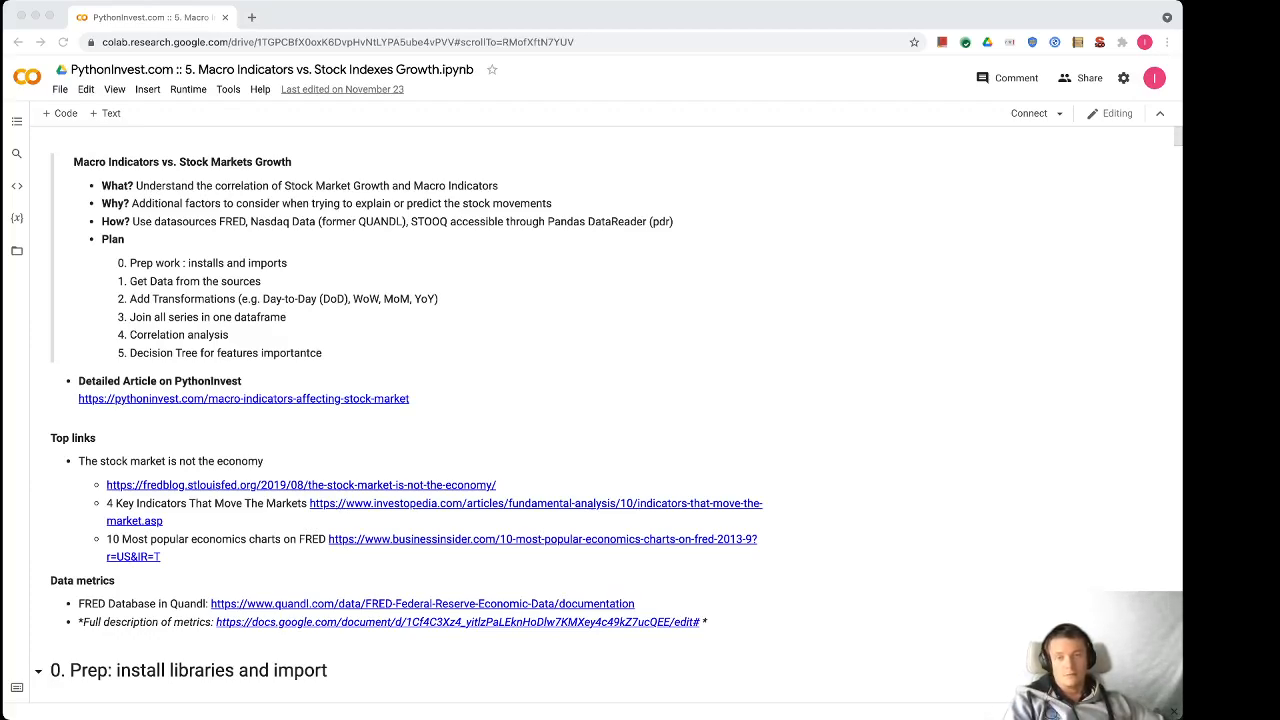
pyautogui.scroll(-3)
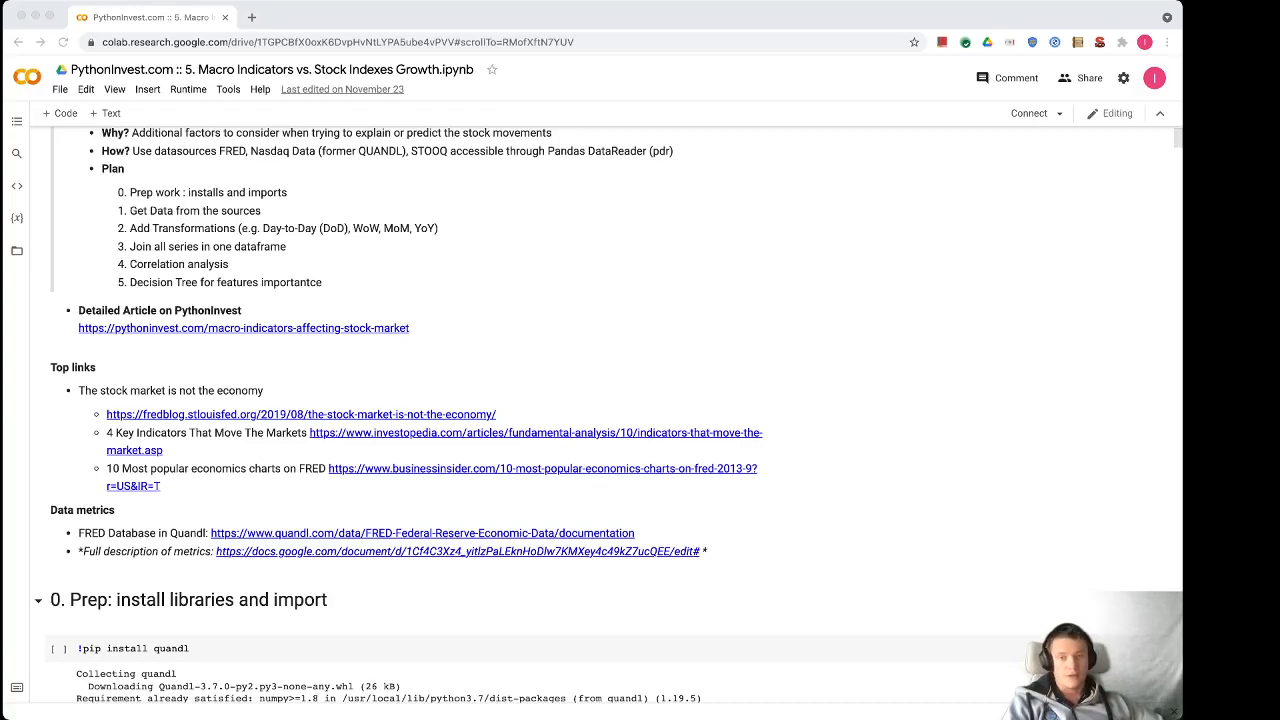
pyautogui.scroll(-3)
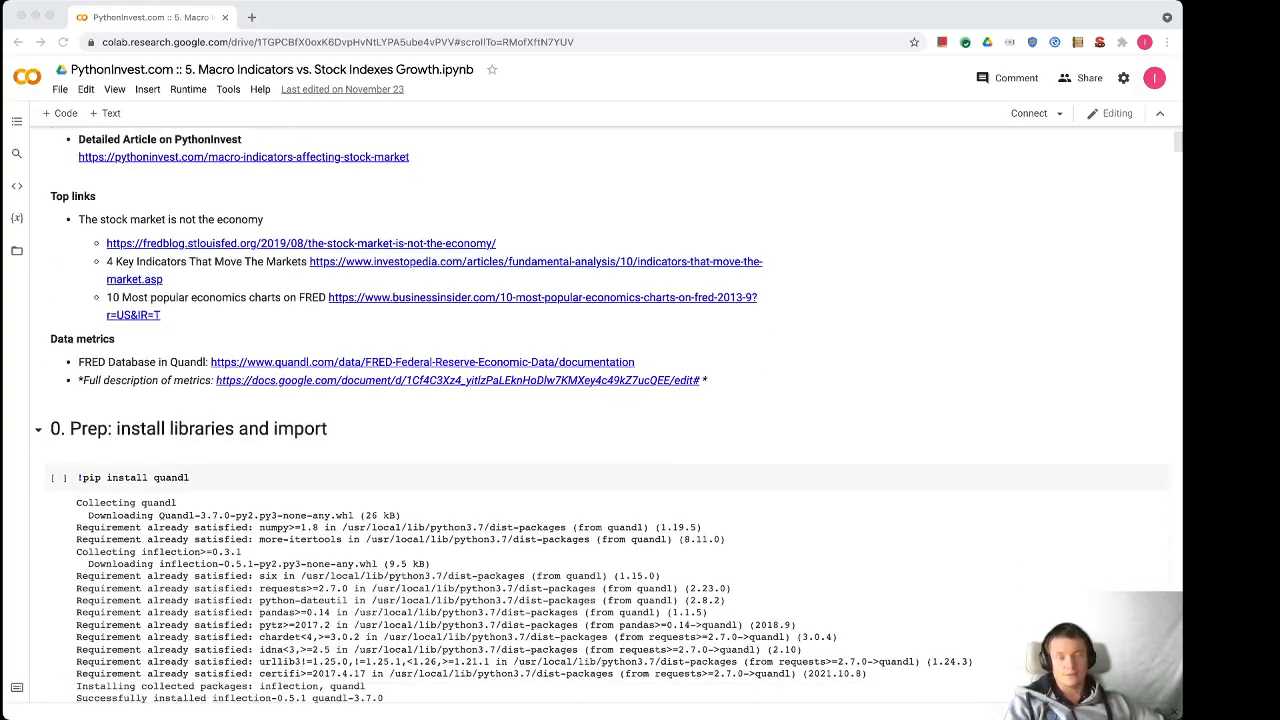
pyautogui.scroll(-3)
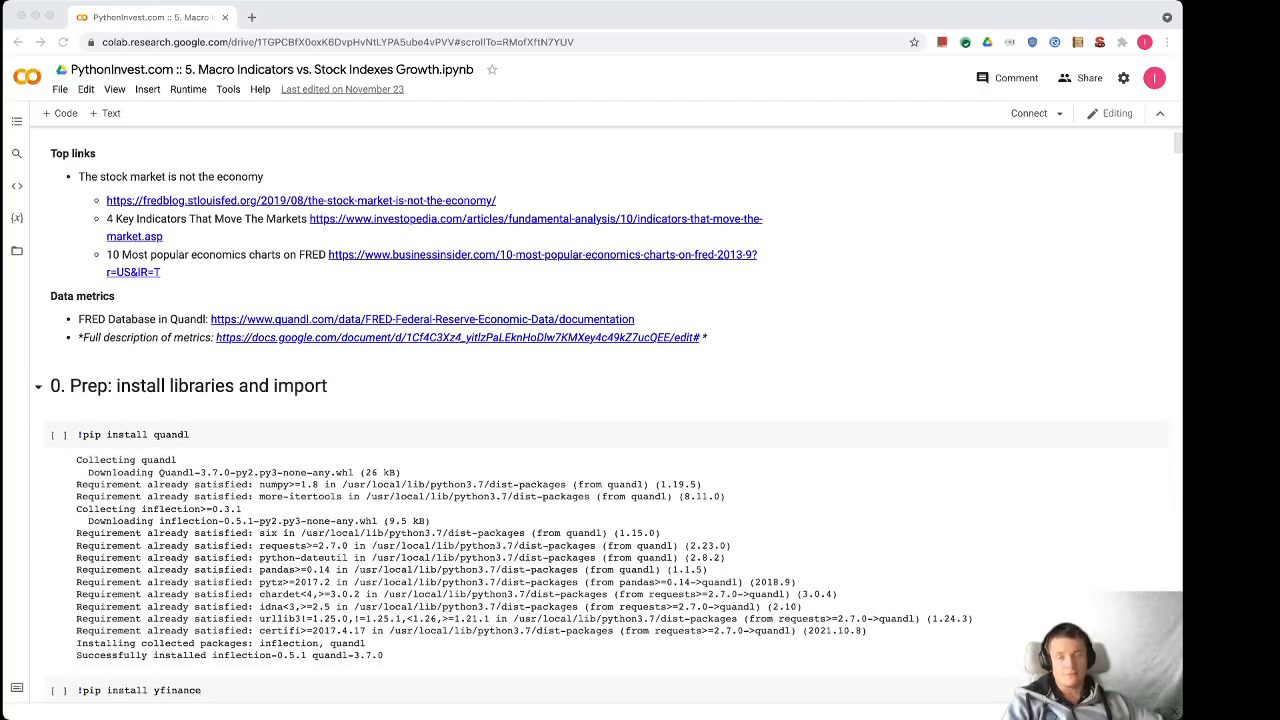
pyautogui.scroll(-3)
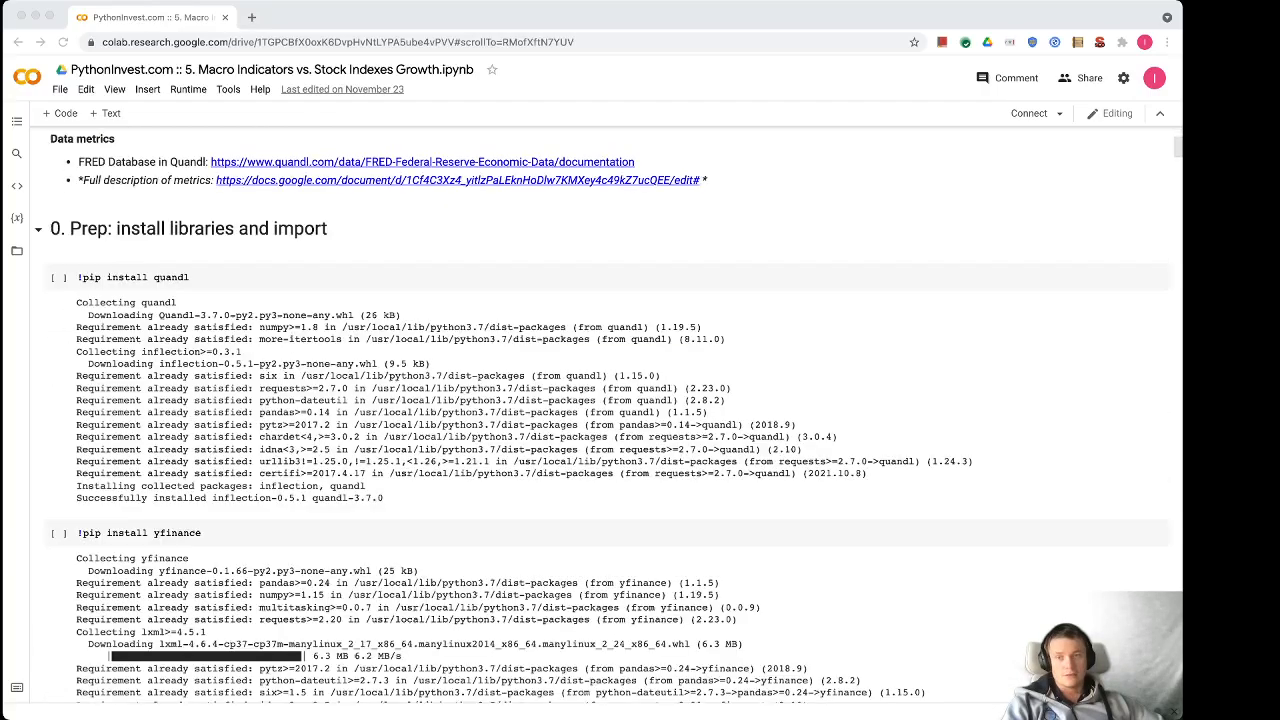
pyautogui.scroll(-3)
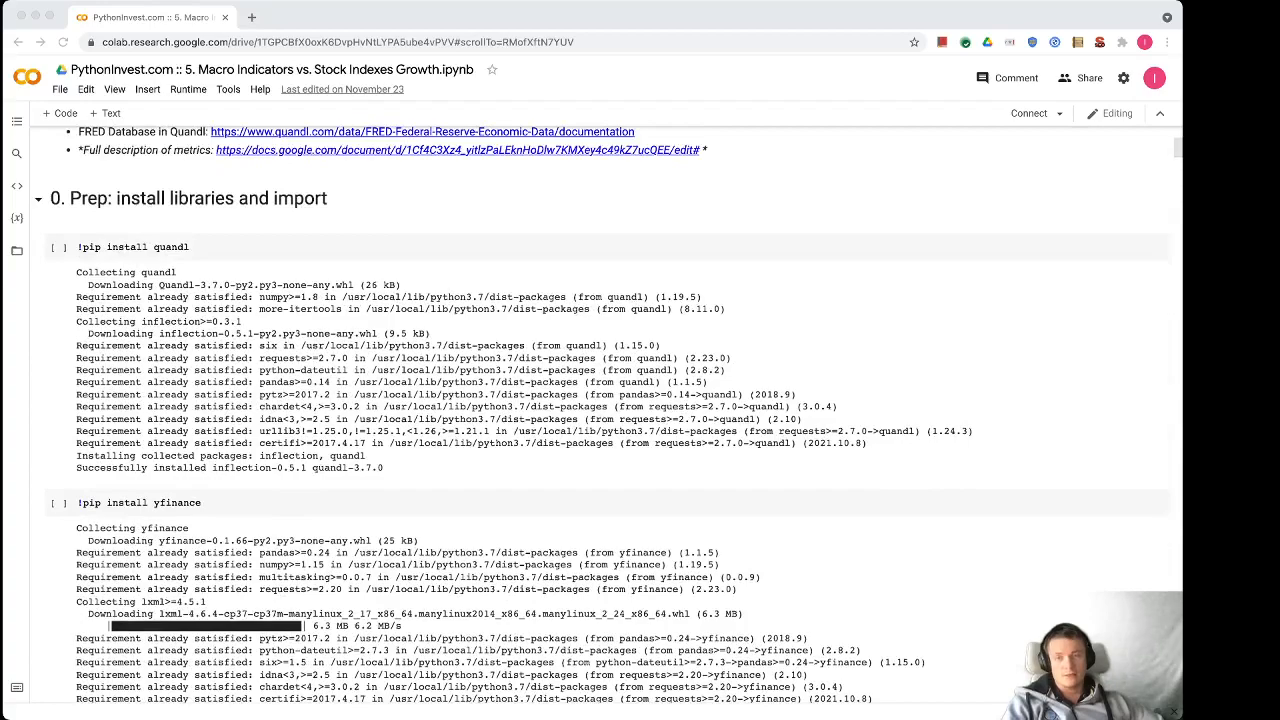
pyautogui.scroll(-3)
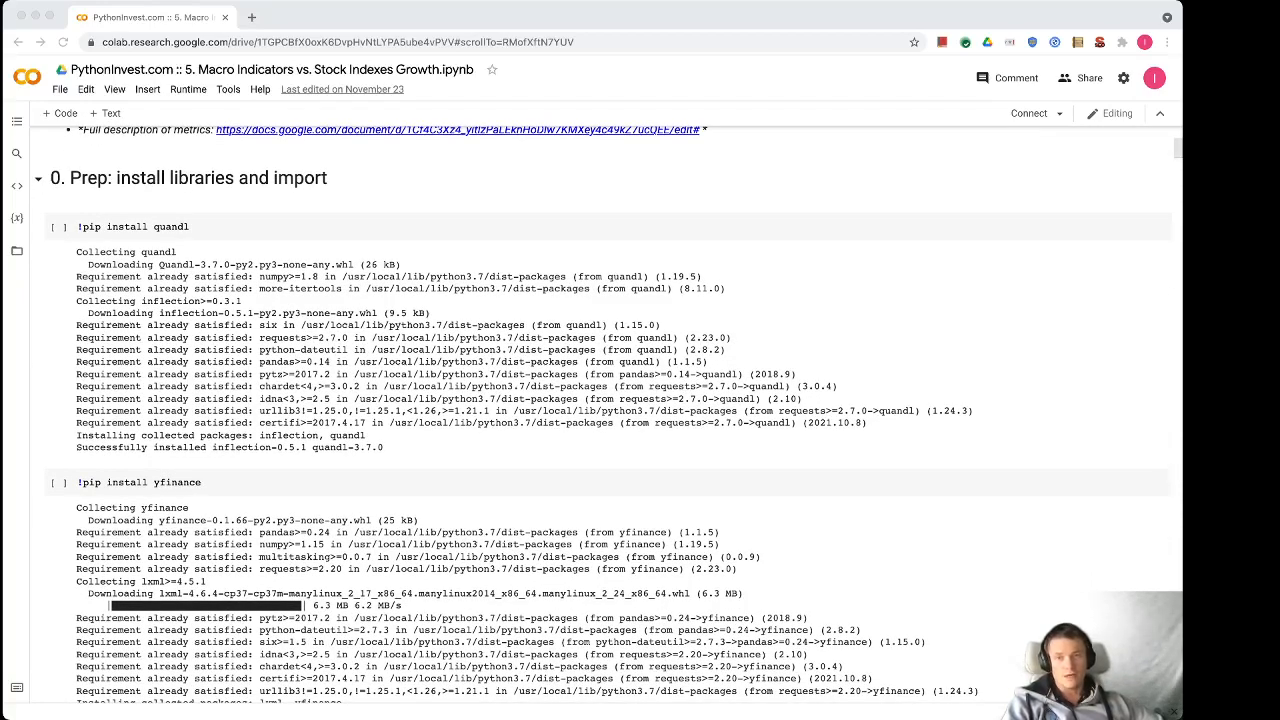
pyautogui.scroll(-3)
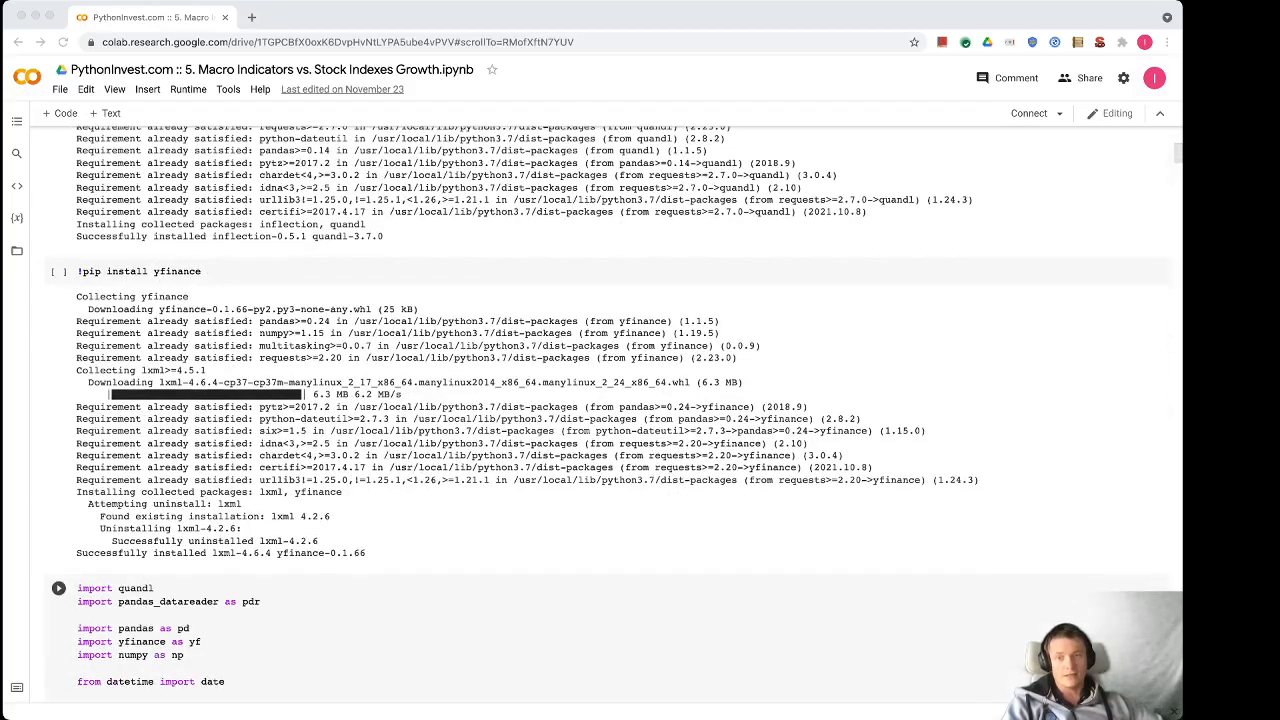
pyautogui.scroll(-3)
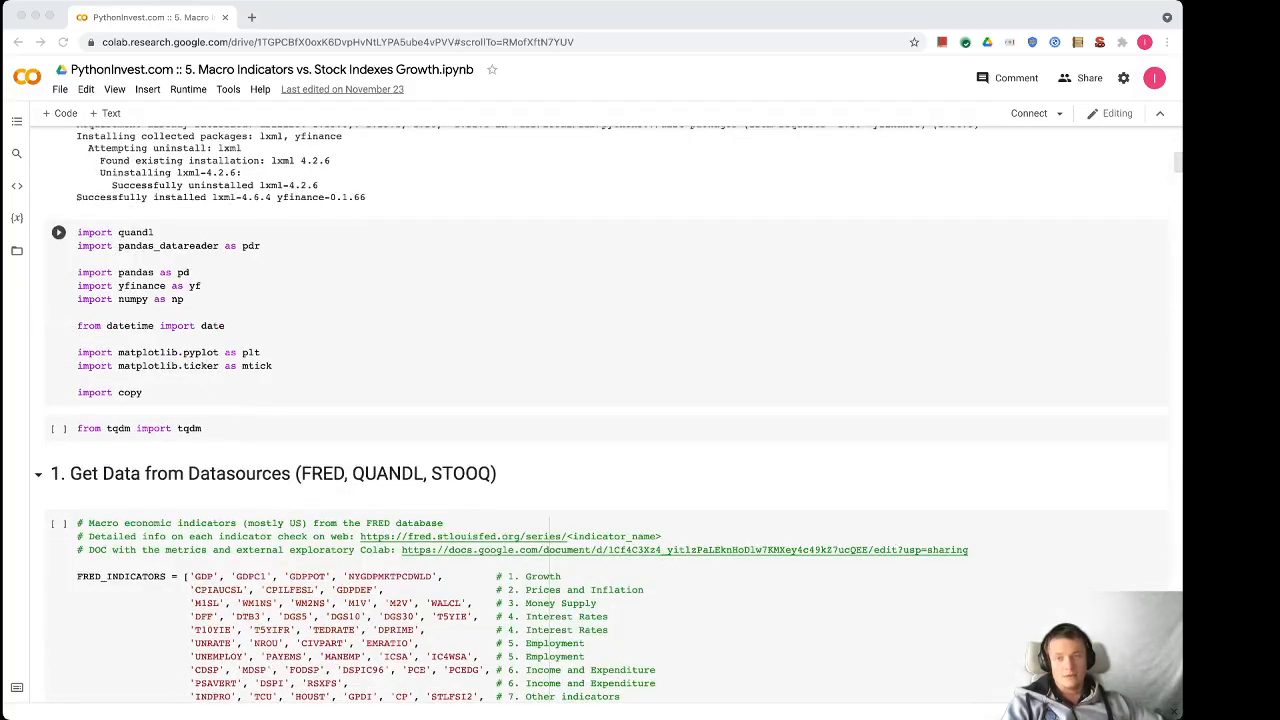
pyautogui.scroll(-3)
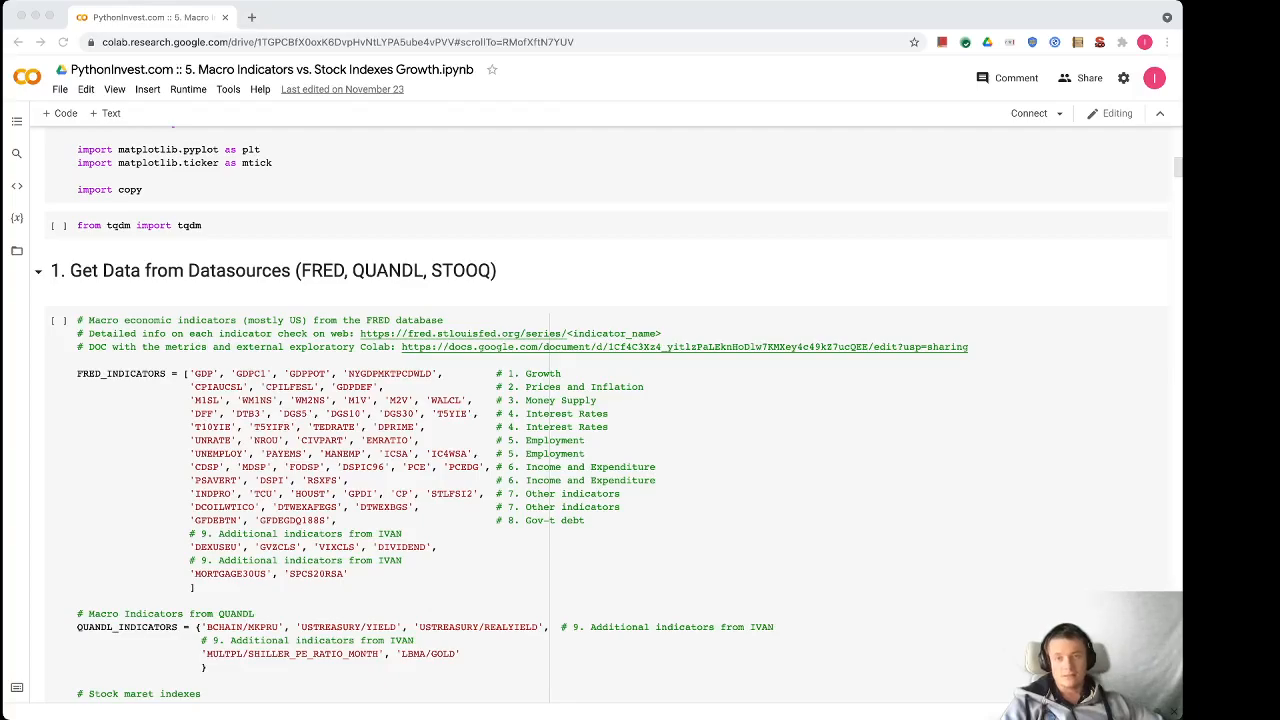
pyautogui.scroll(-3)
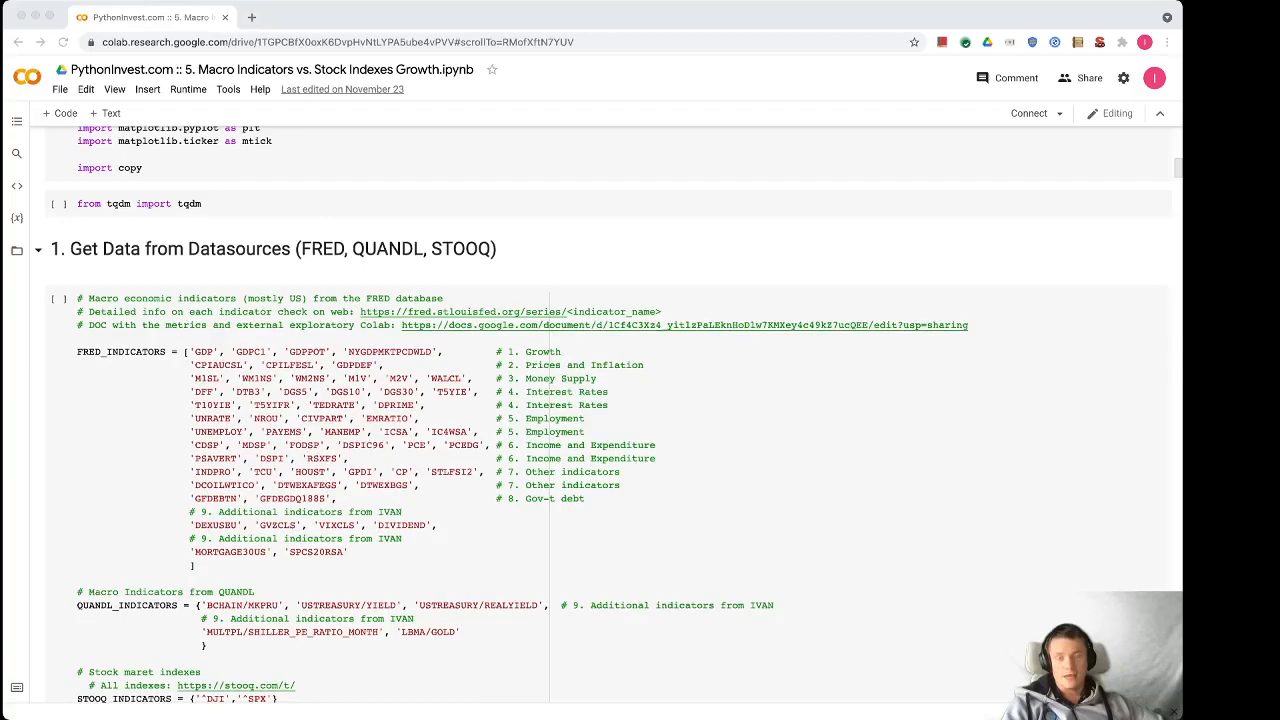
pyautogui.scroll(-3)
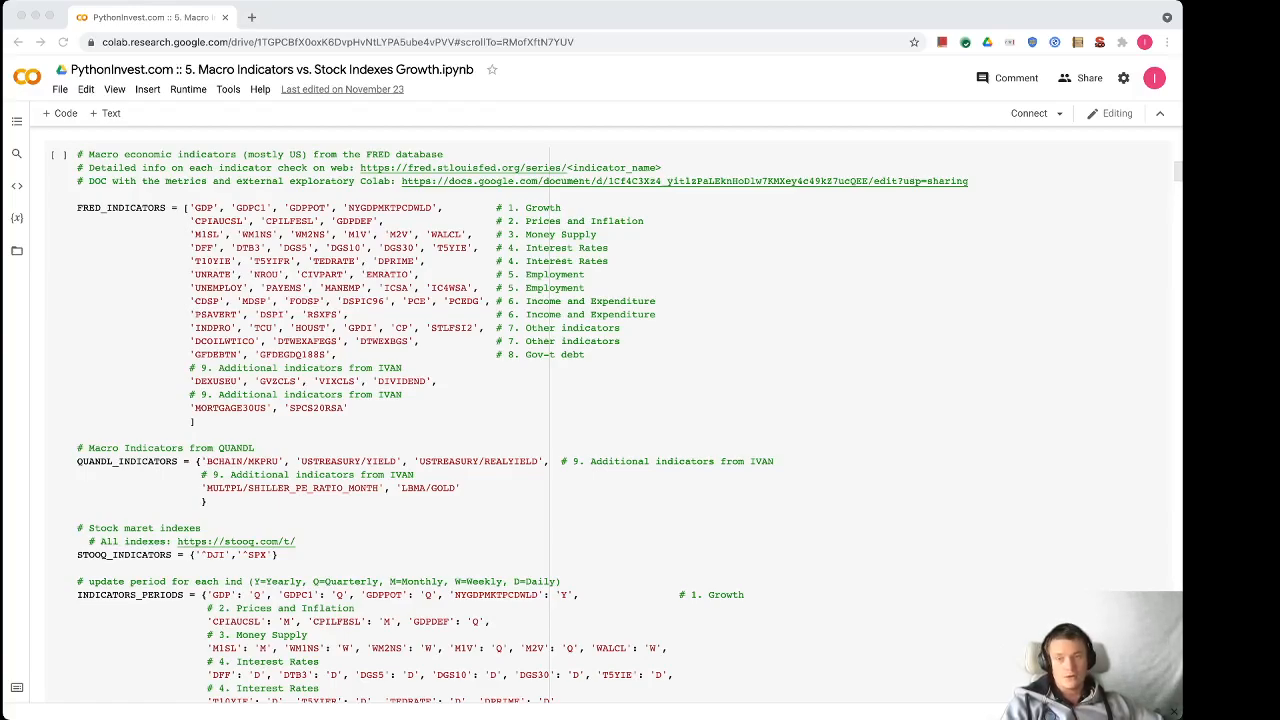
pyautogui.scroll(-3)
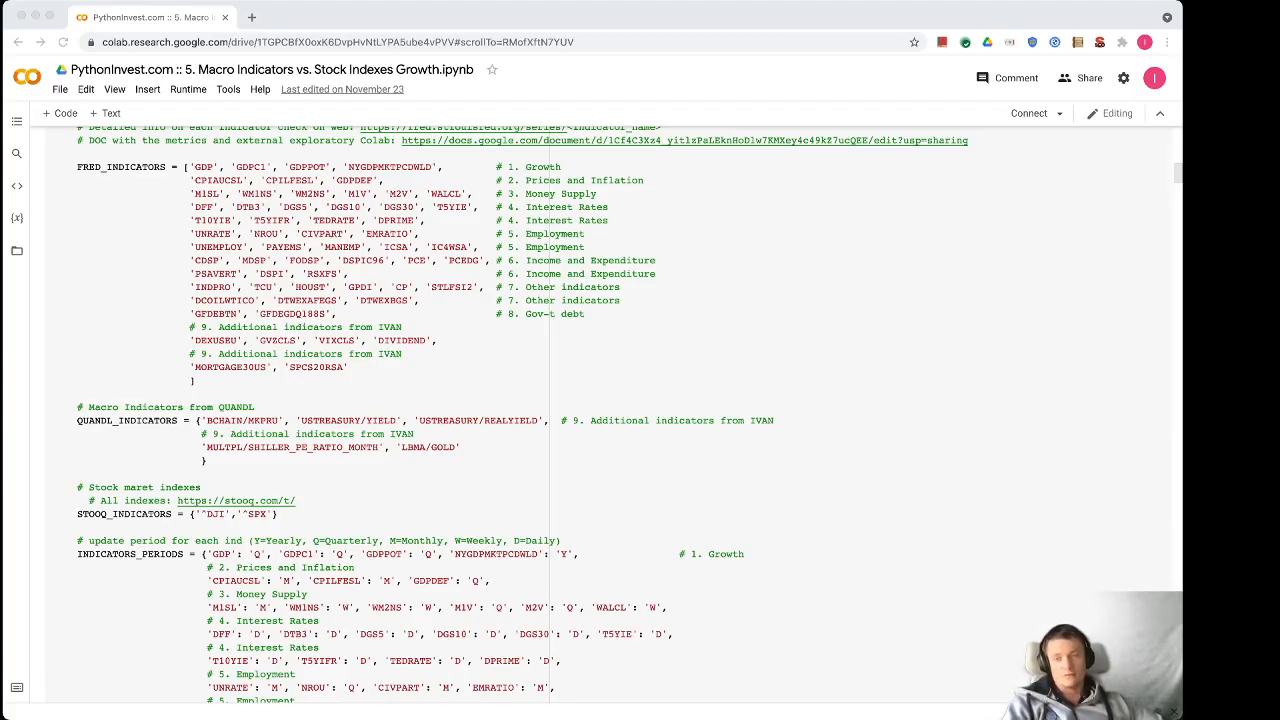
pyautogui.scroll(-3)
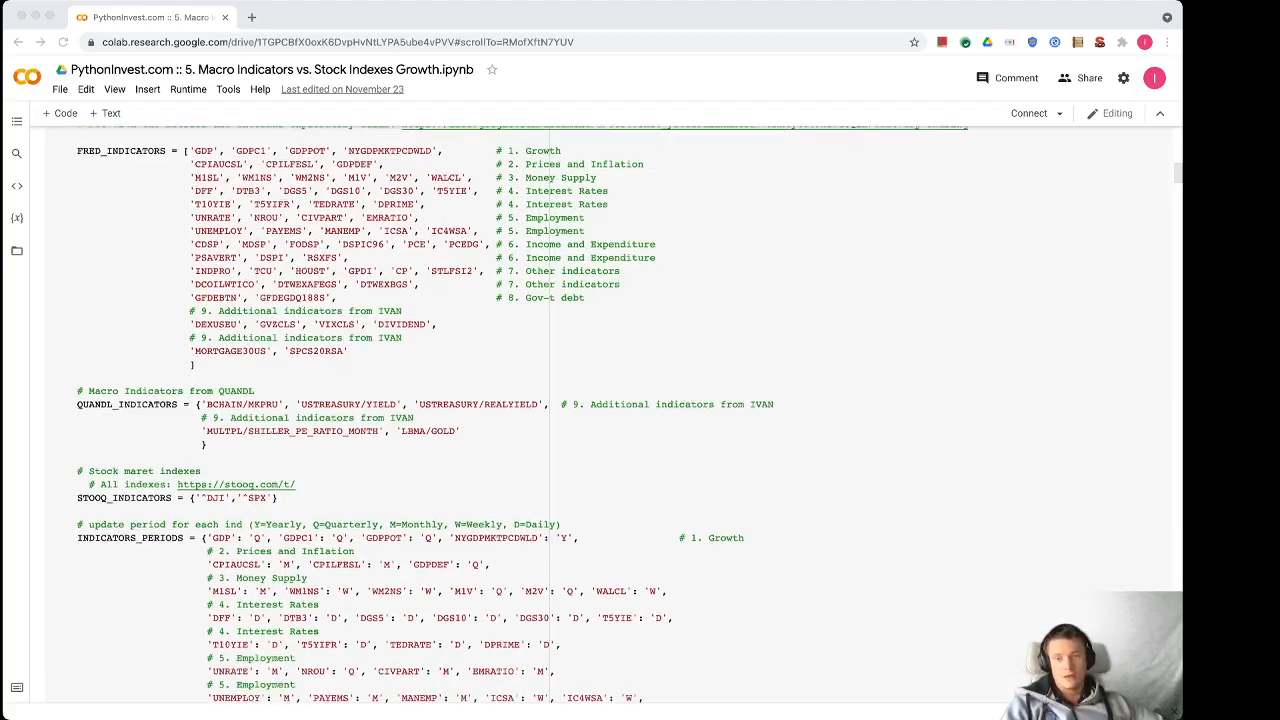
pyautogui.scroll(-3)
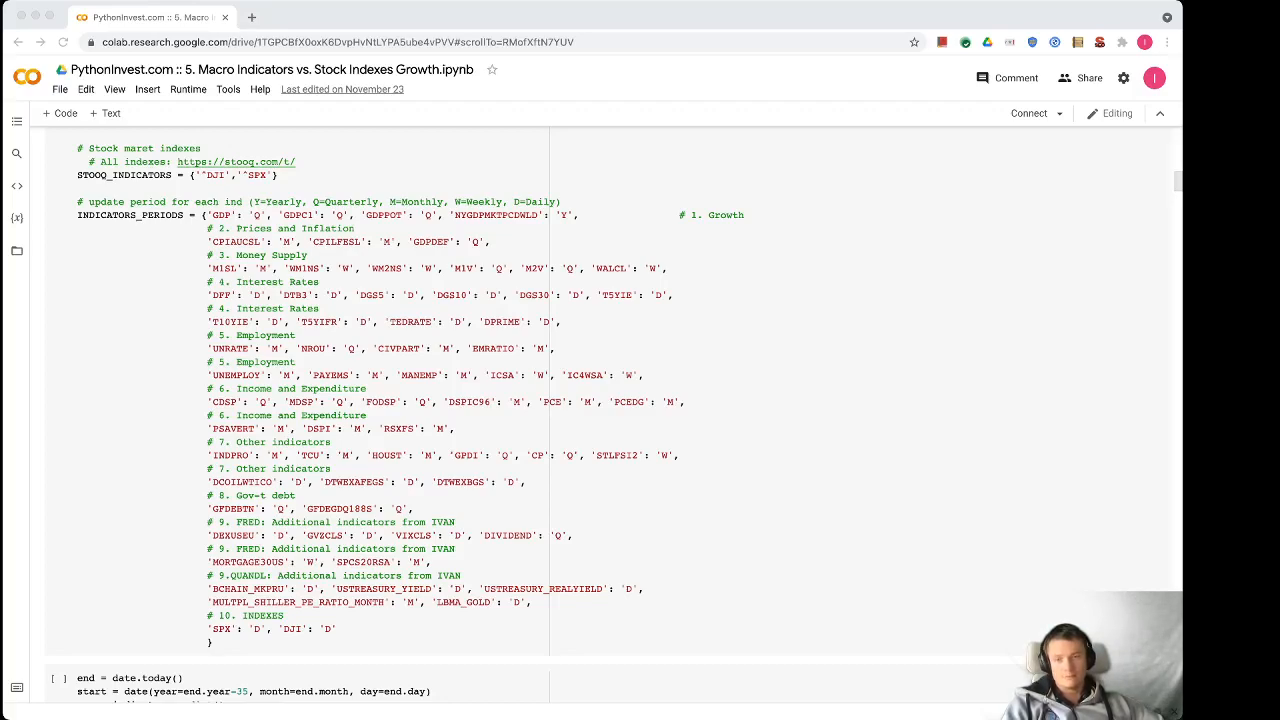
pyautogui.scroll(-3)
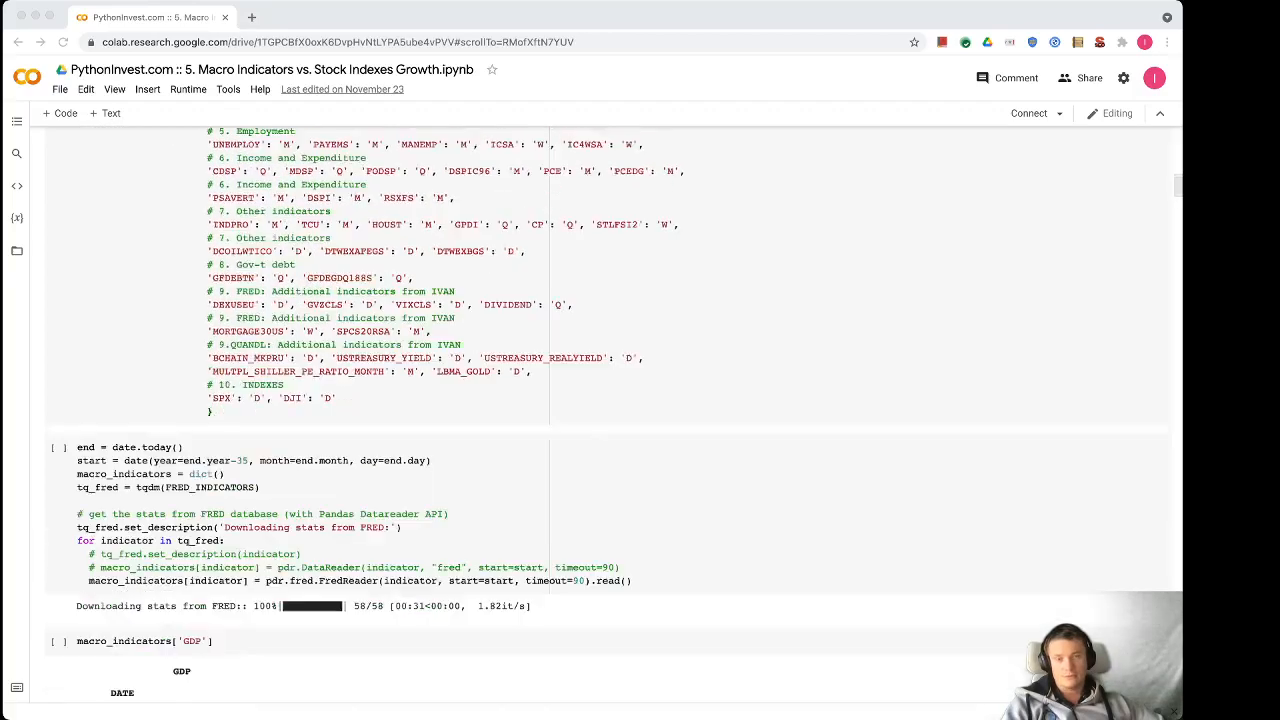
pyautogui.scroll(-3)
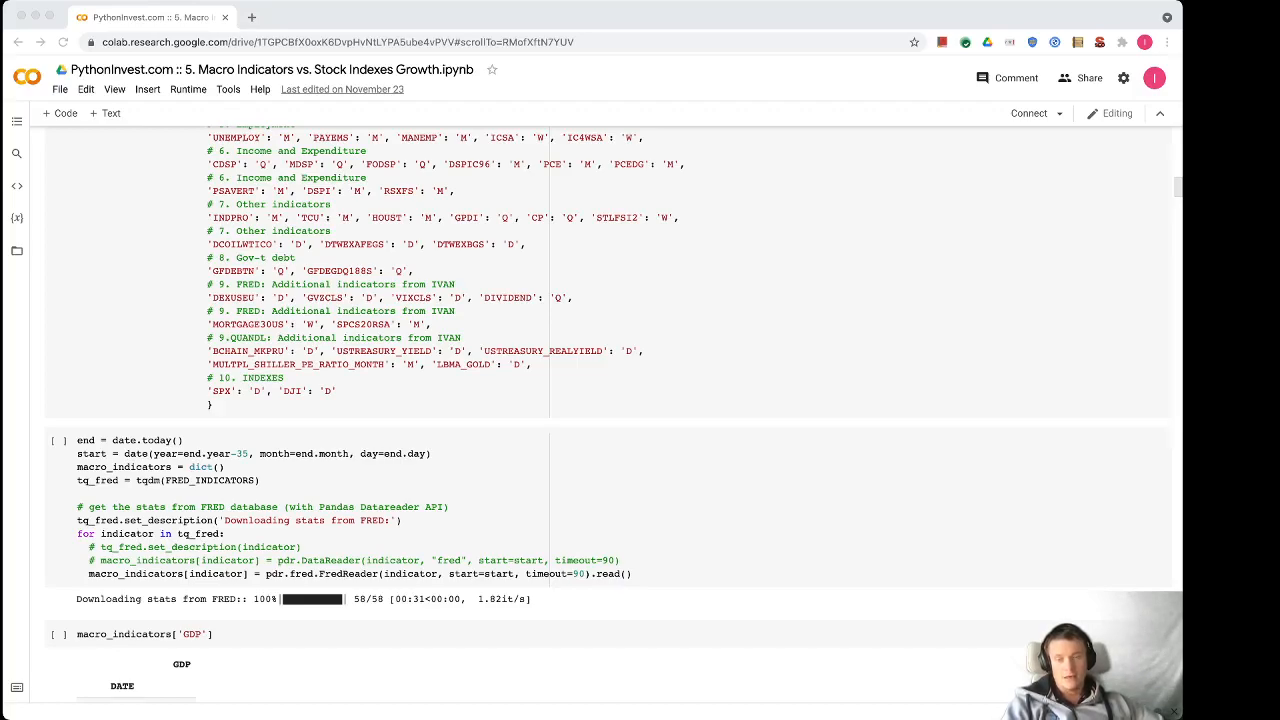
pyautogui.scroll(-3)
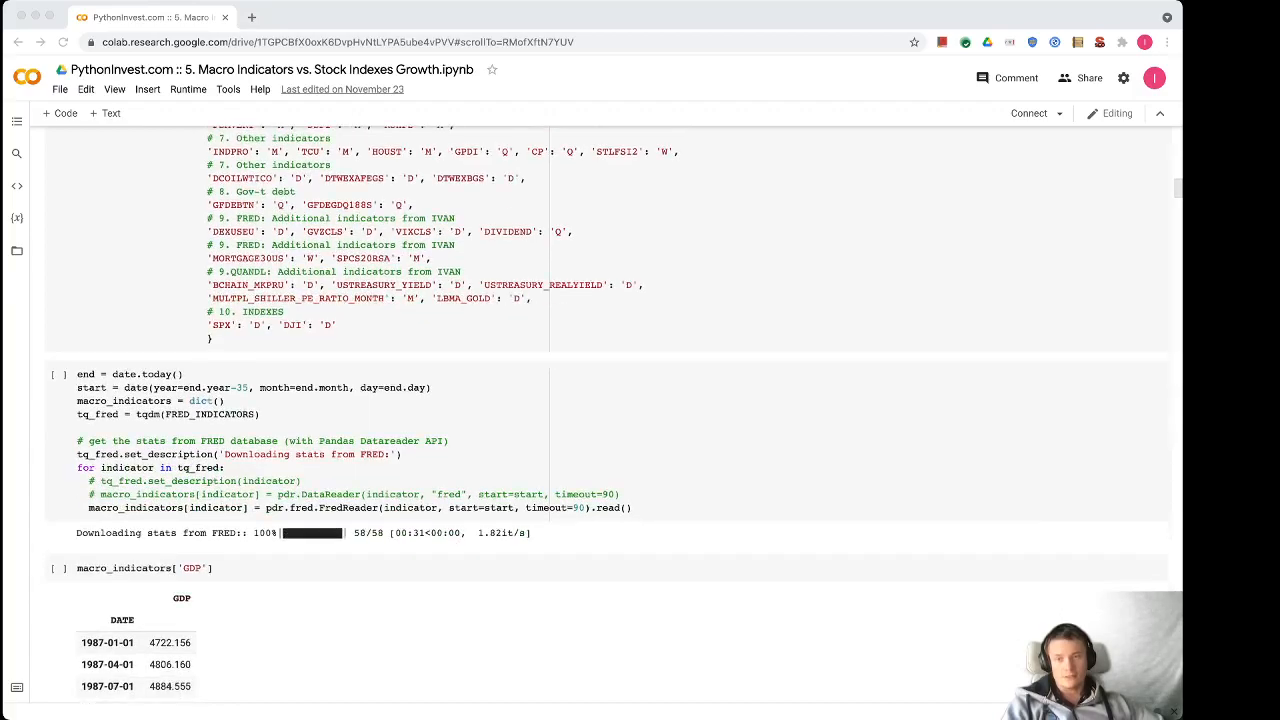
pyautogui.scroll(-3)
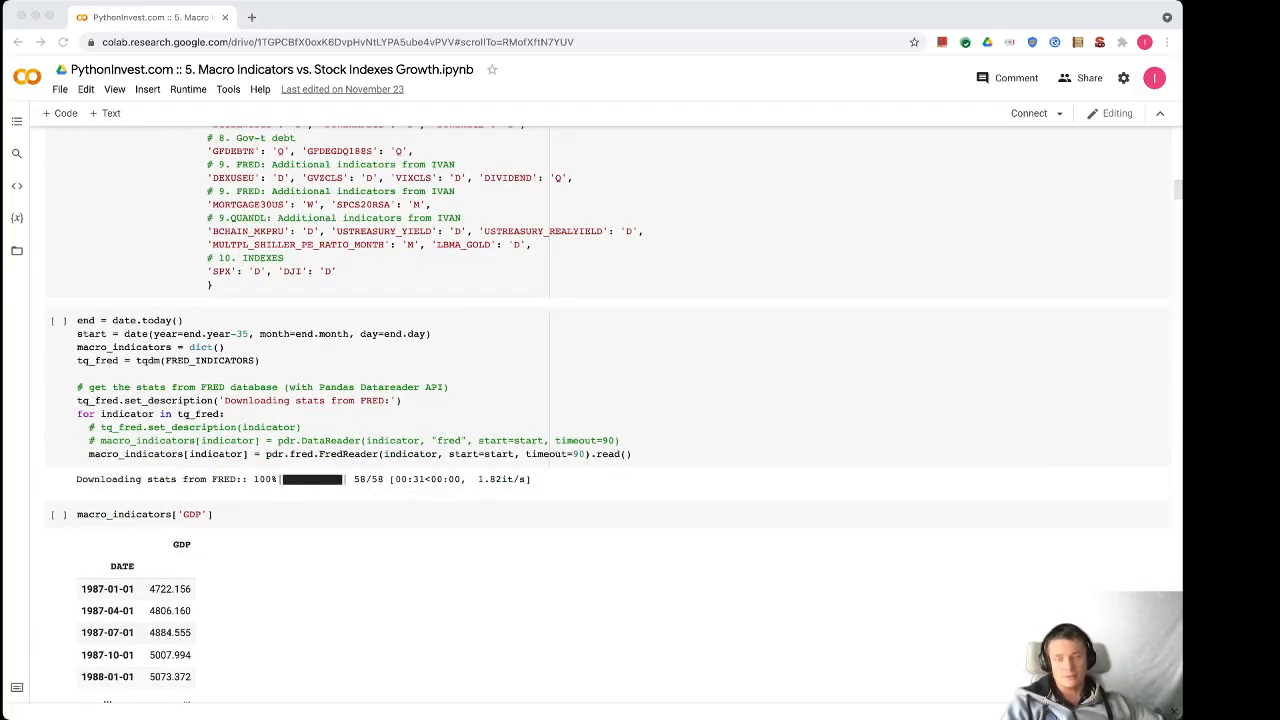
pyautogui.scroll(-3)
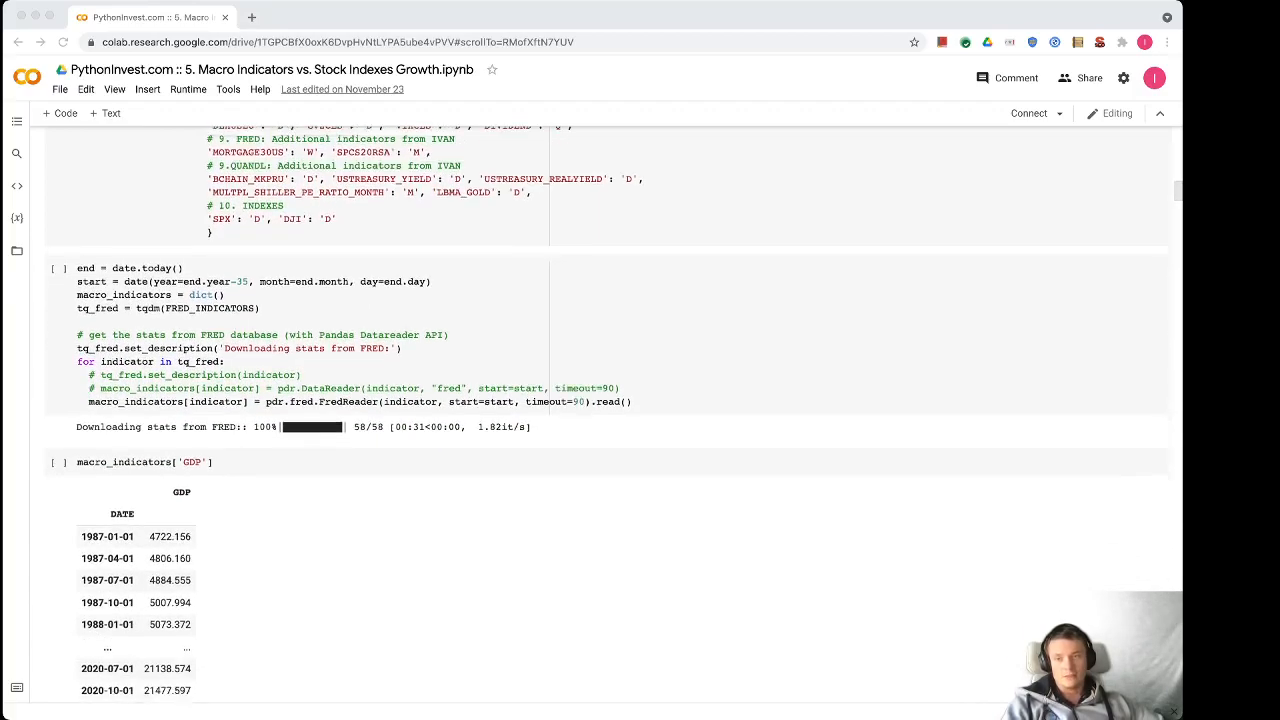
pyautogui.scroll(-3)
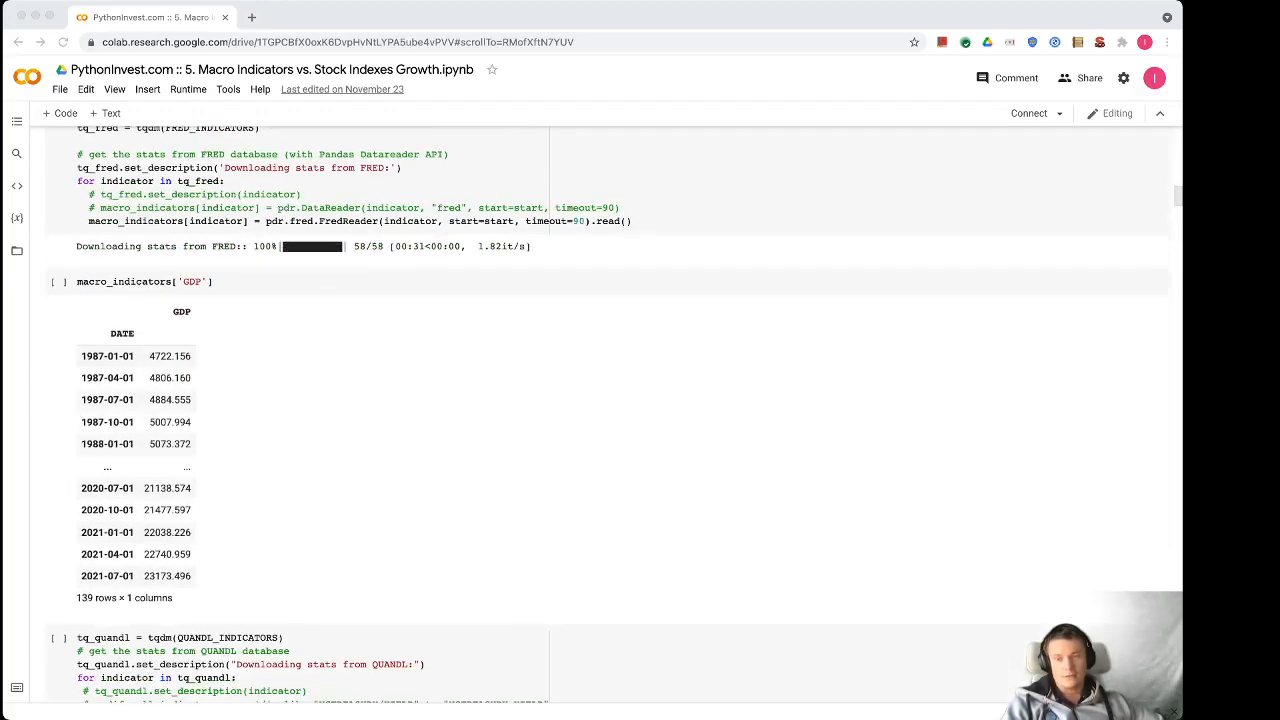
pyautogui.scroll(-3)
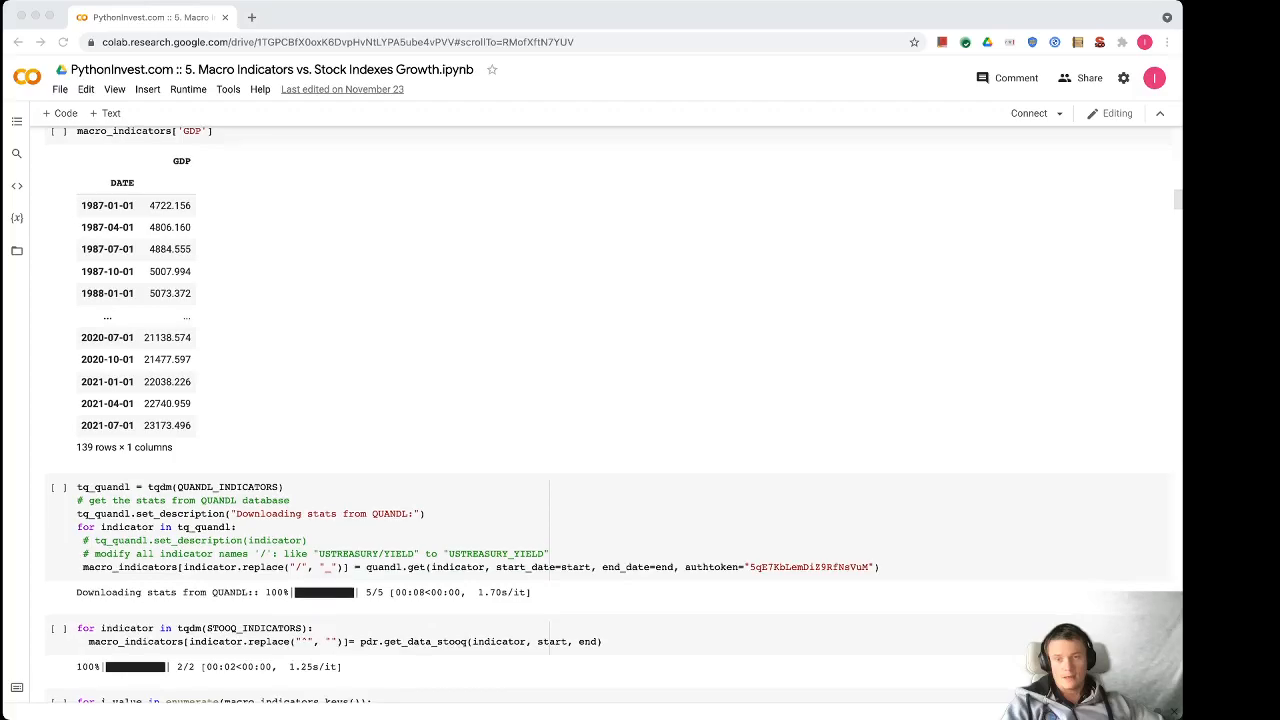
pyautogui.scroll(-3)
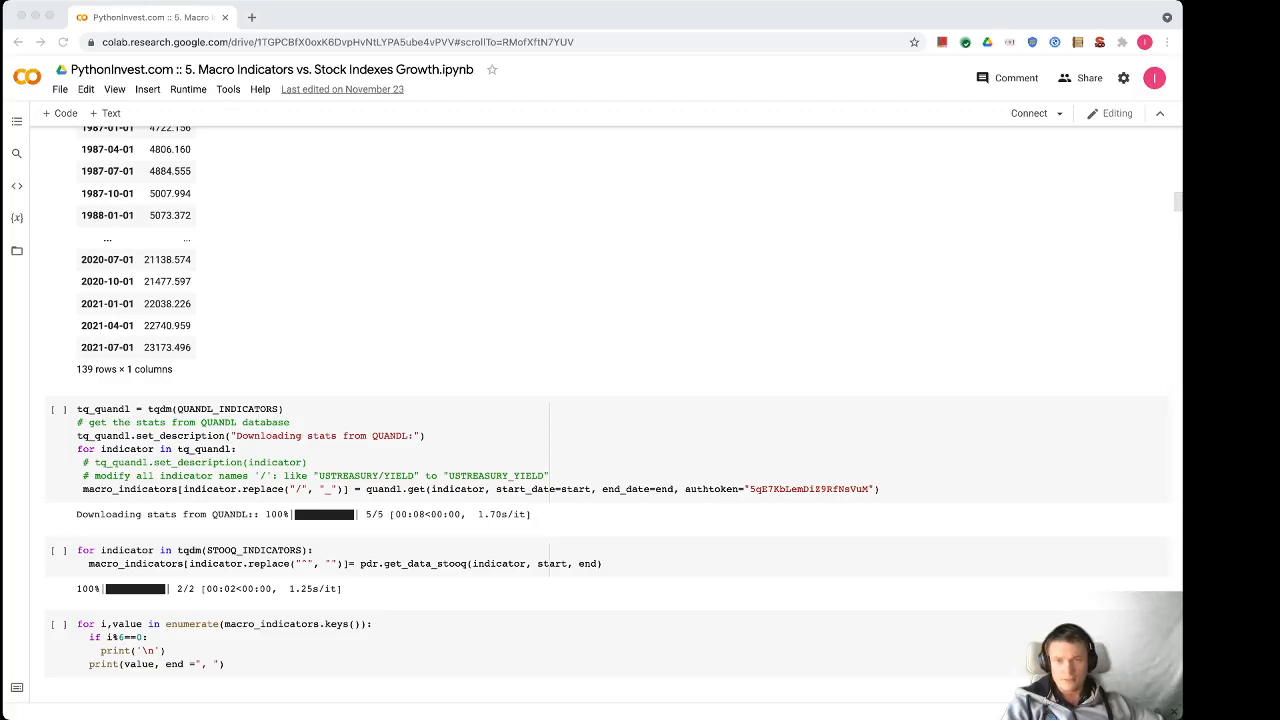
pyautogui.scroll(-3)
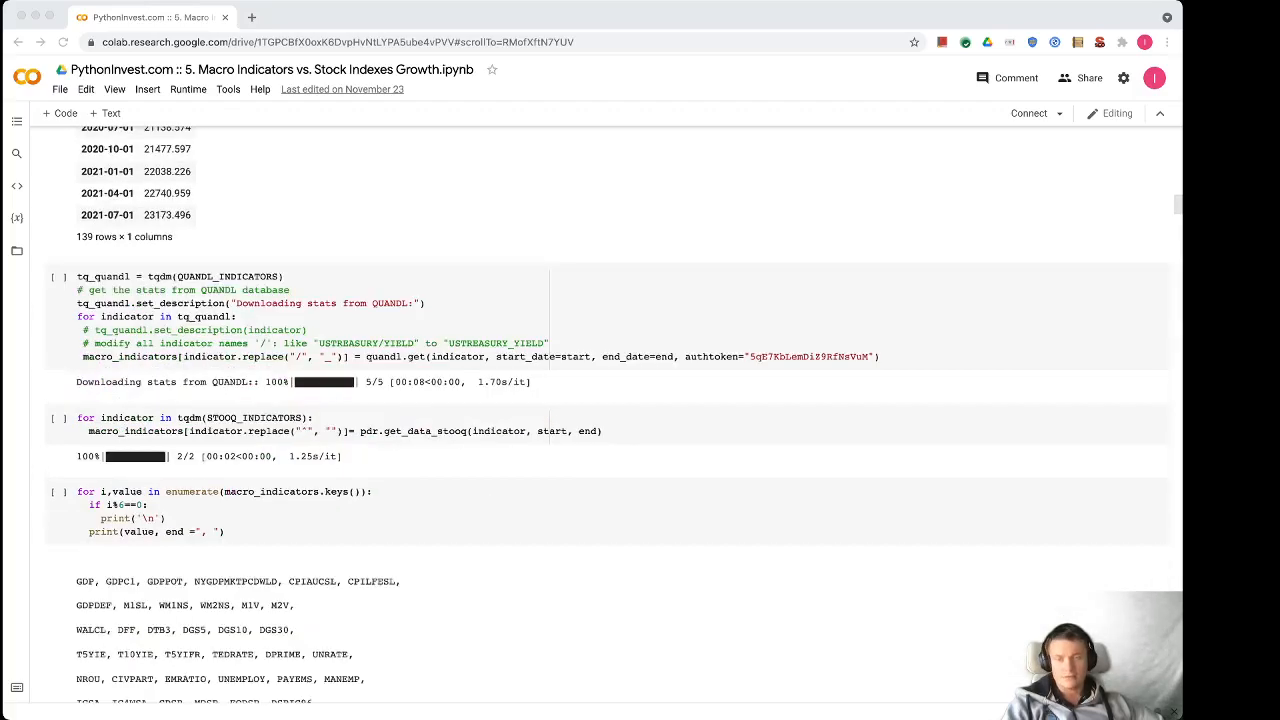
pyautogui.scroll(-3)
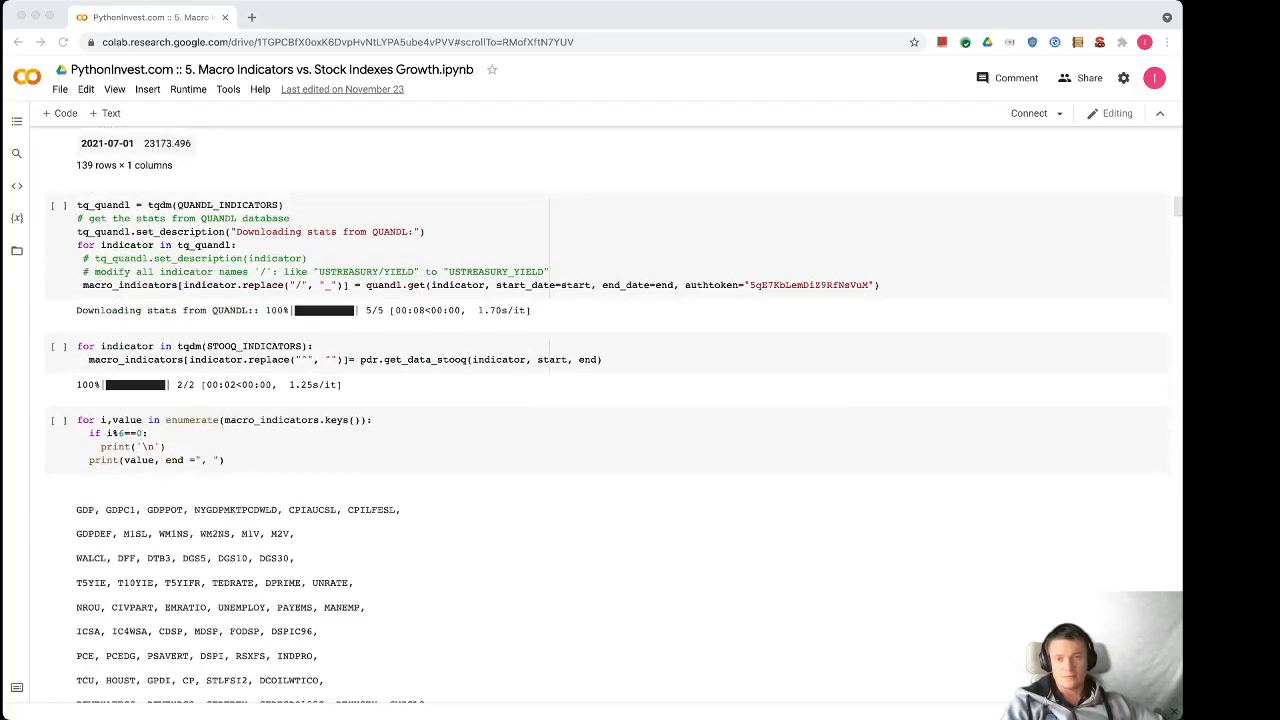
pyautogui.scroll(-3)
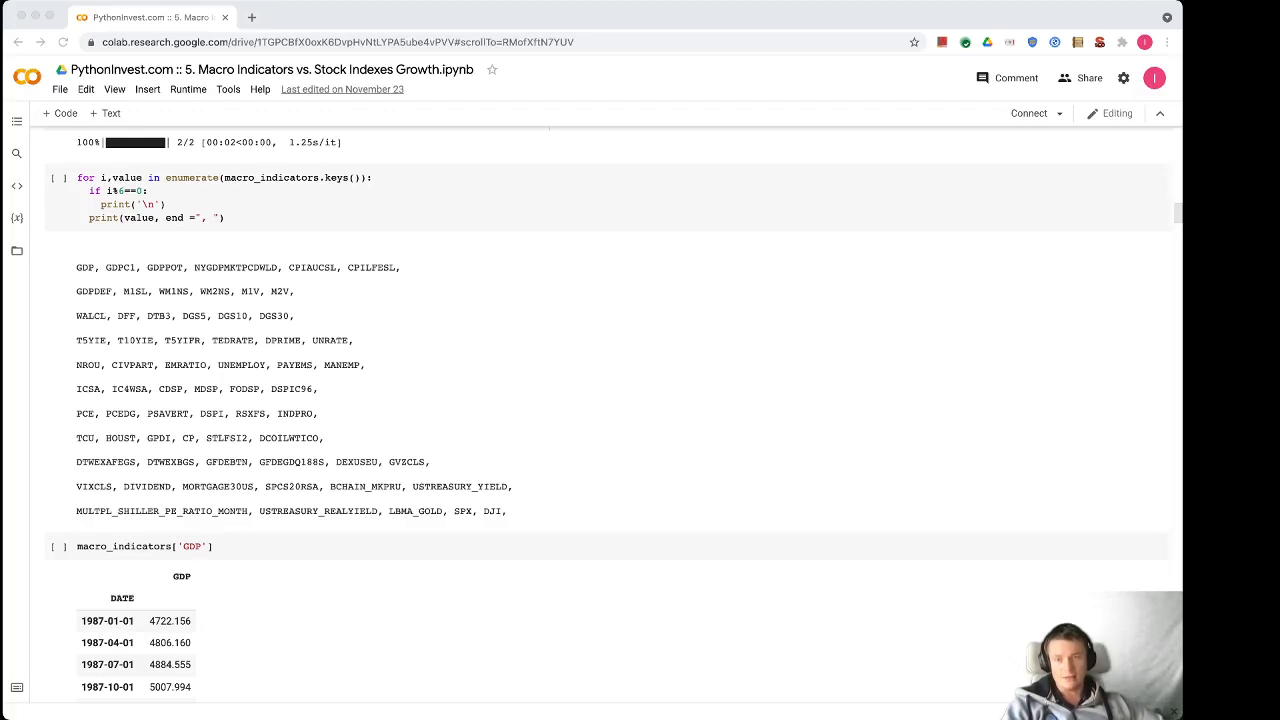
pyautogui.scroll(-3)
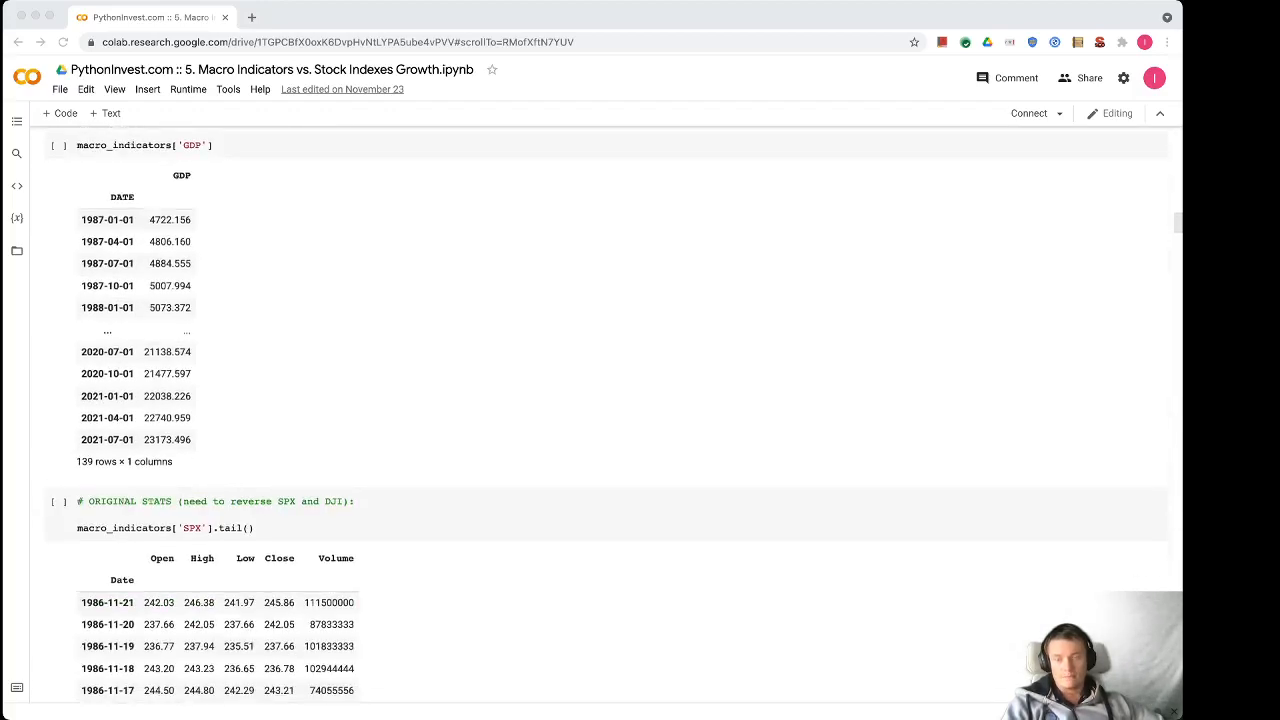
pyautogui.scroll(-3)
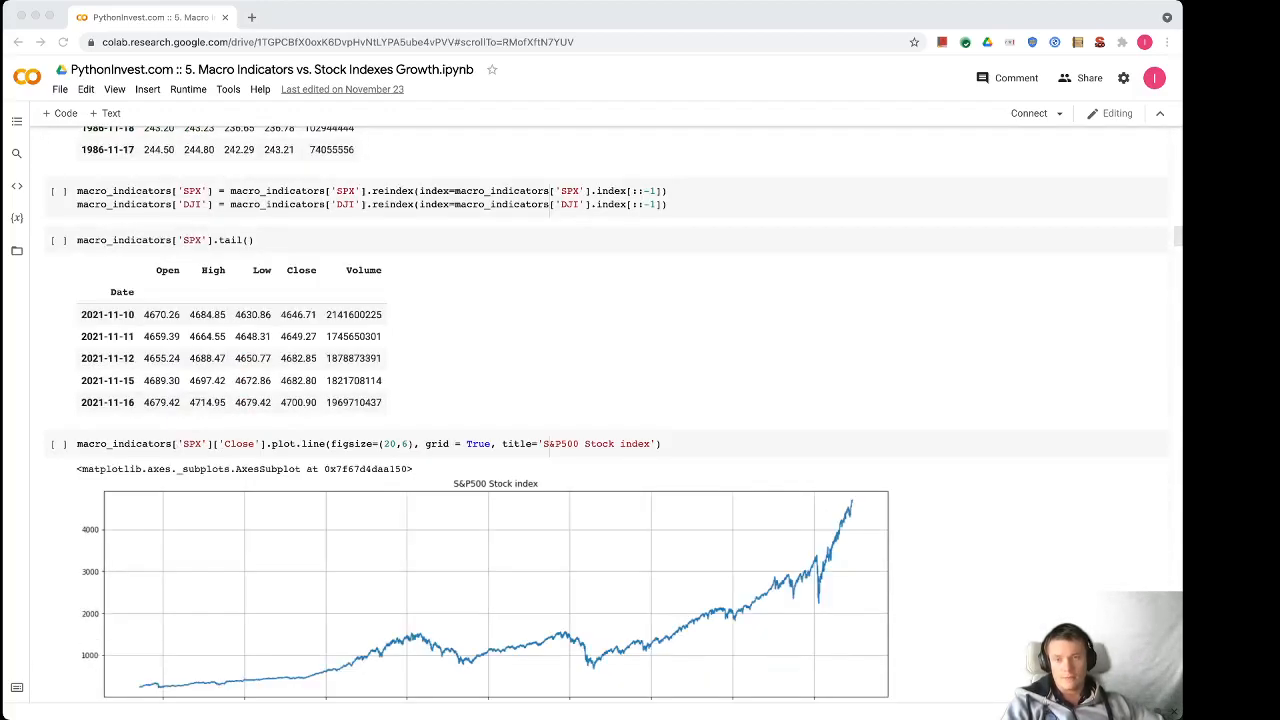
pyautogui.scroll(-3)
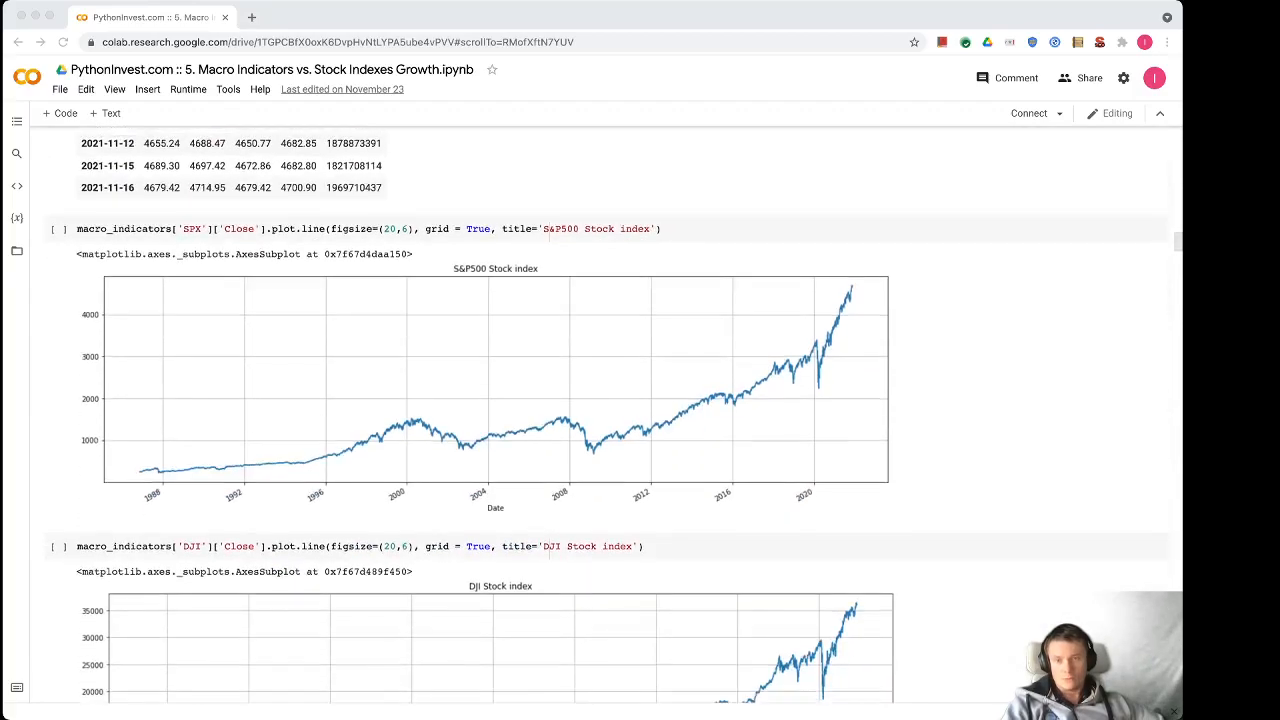
pyautogui.scroll(-3)
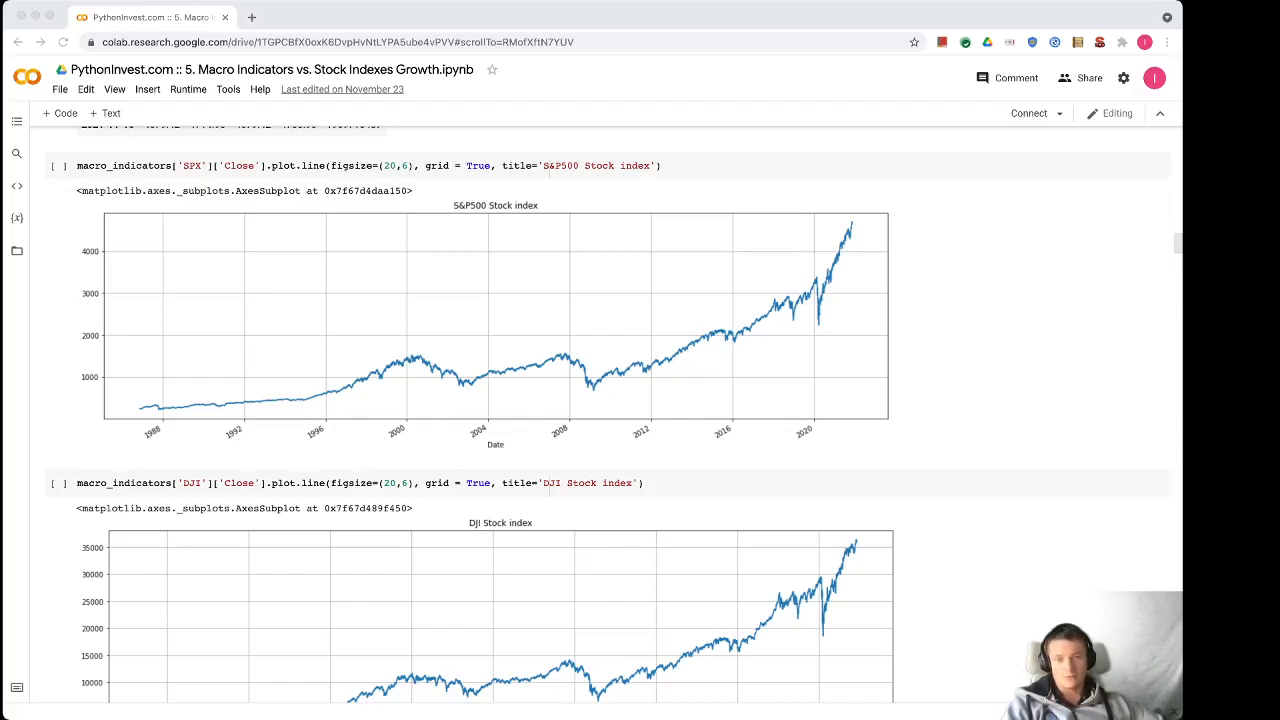
pyautogui.scroll(-3)
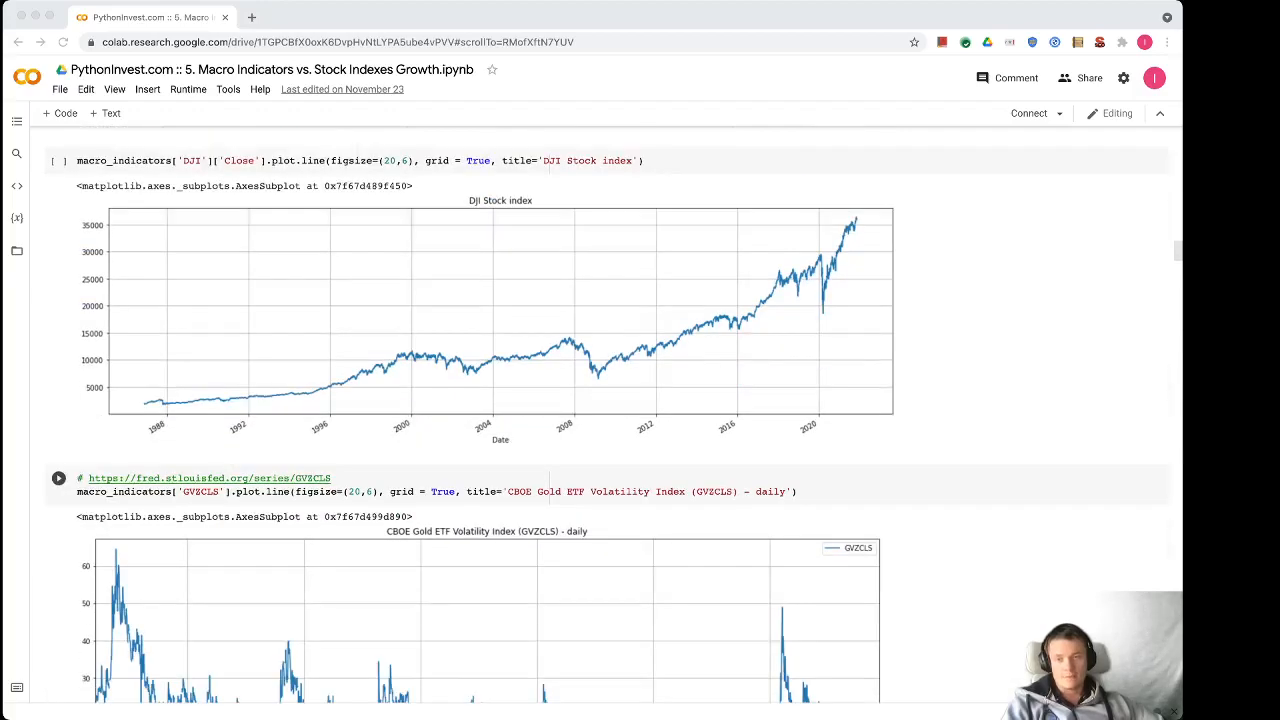
pyautogui.scroll(-3)
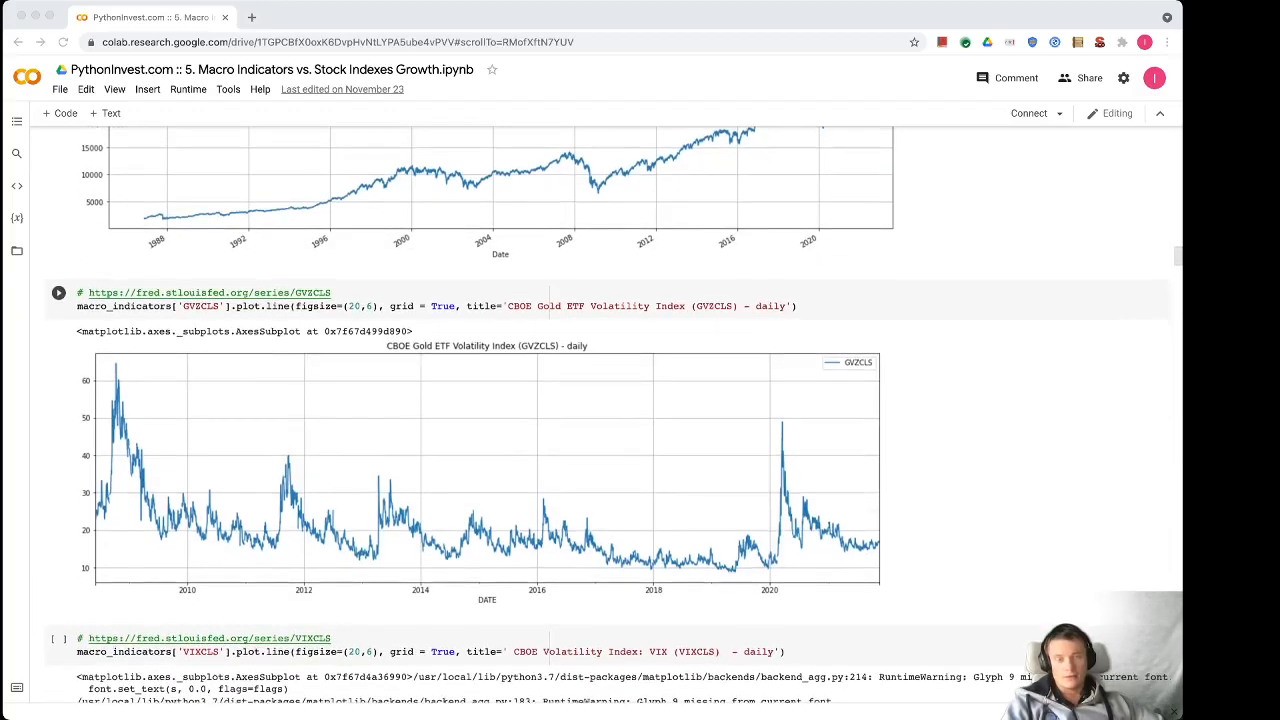
pyautogui.scroll(-3)
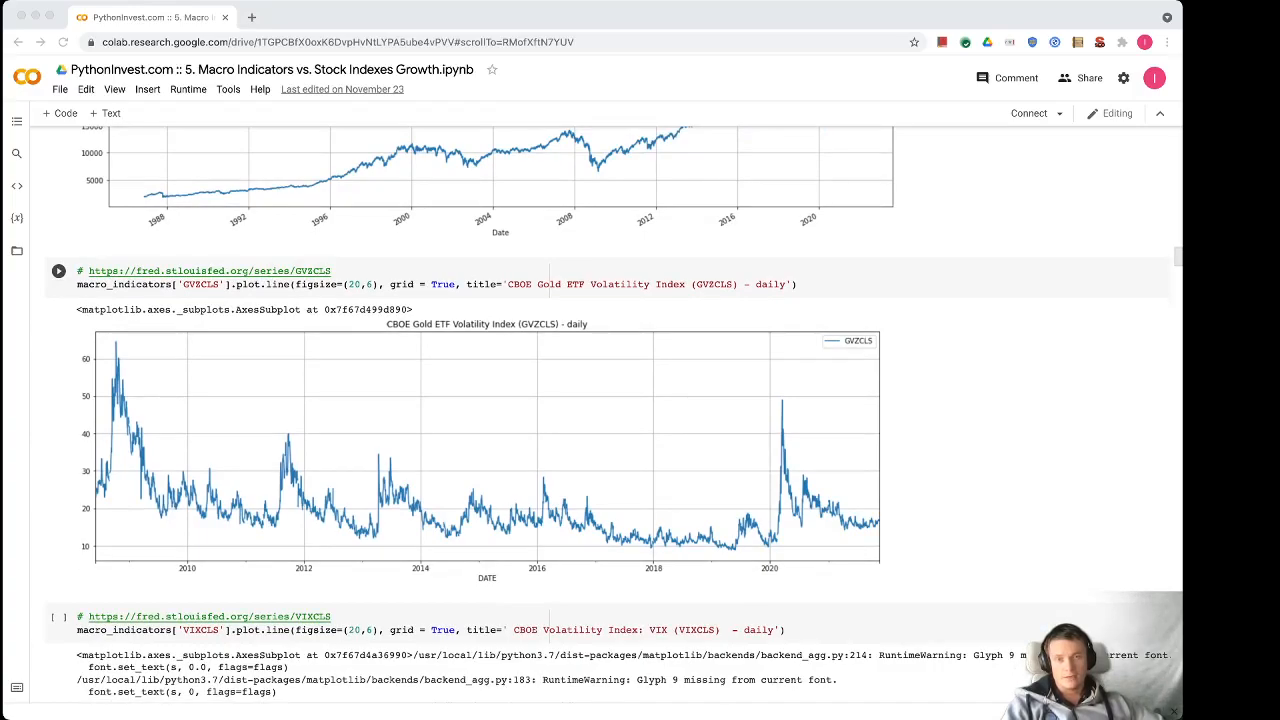
pyautogui.scroll(-3)
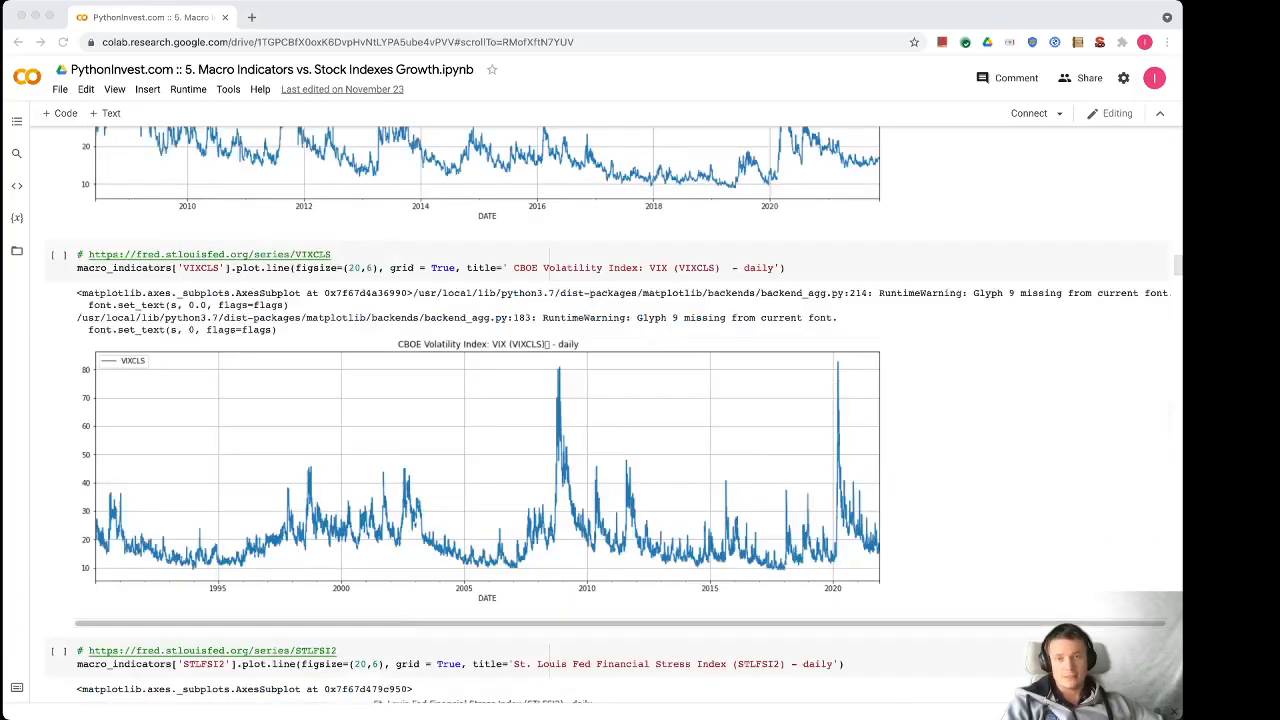
pyautogui.scroll(-3)
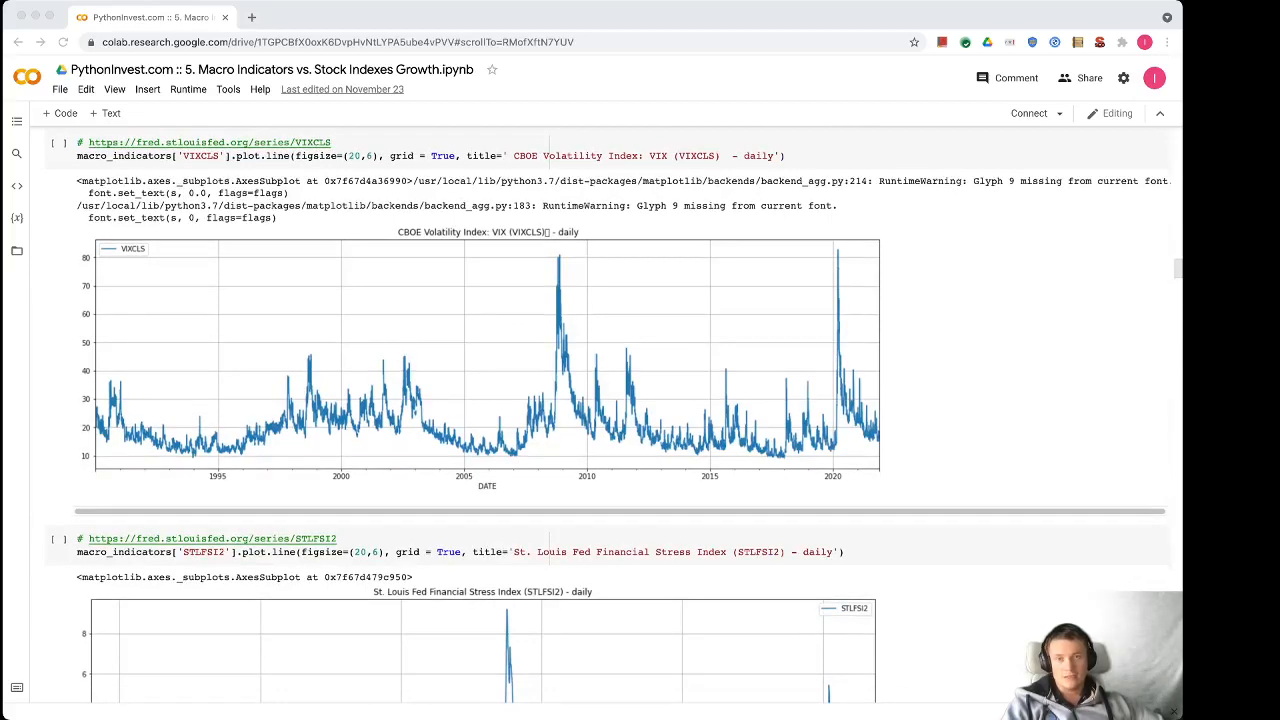
pyautogui.scroll(-3)
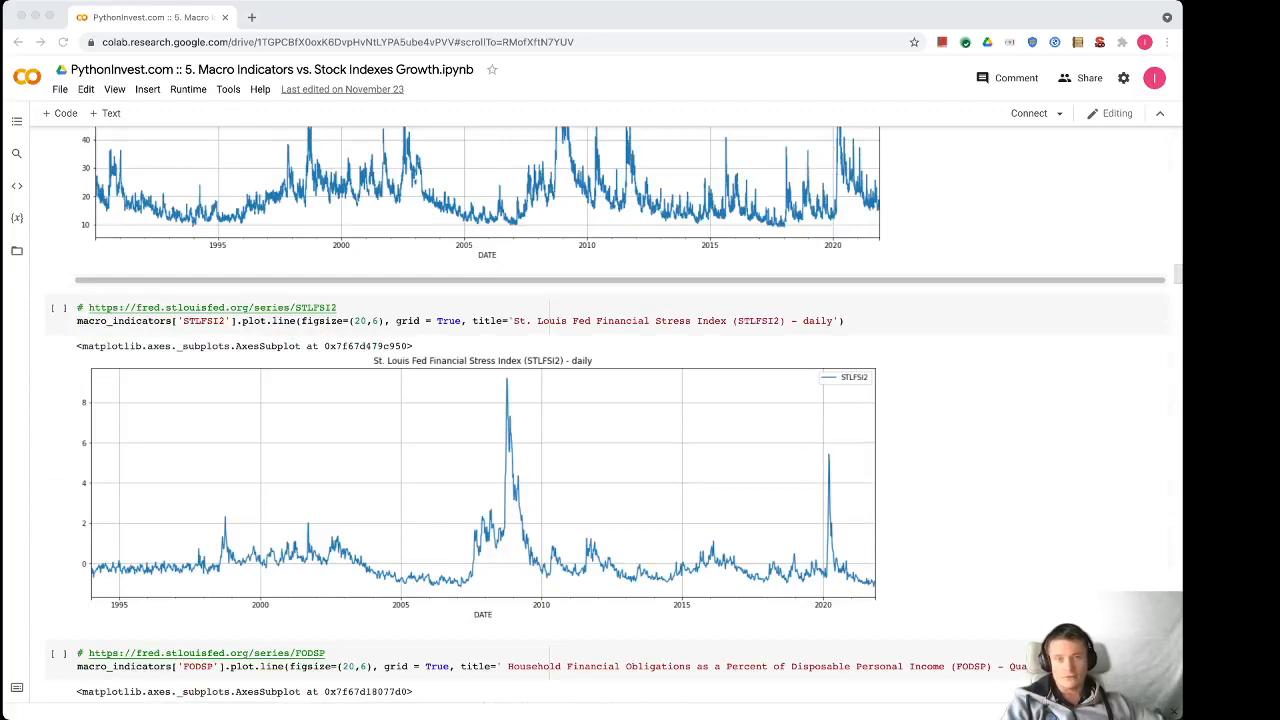
pyautogui.scroll(-3)
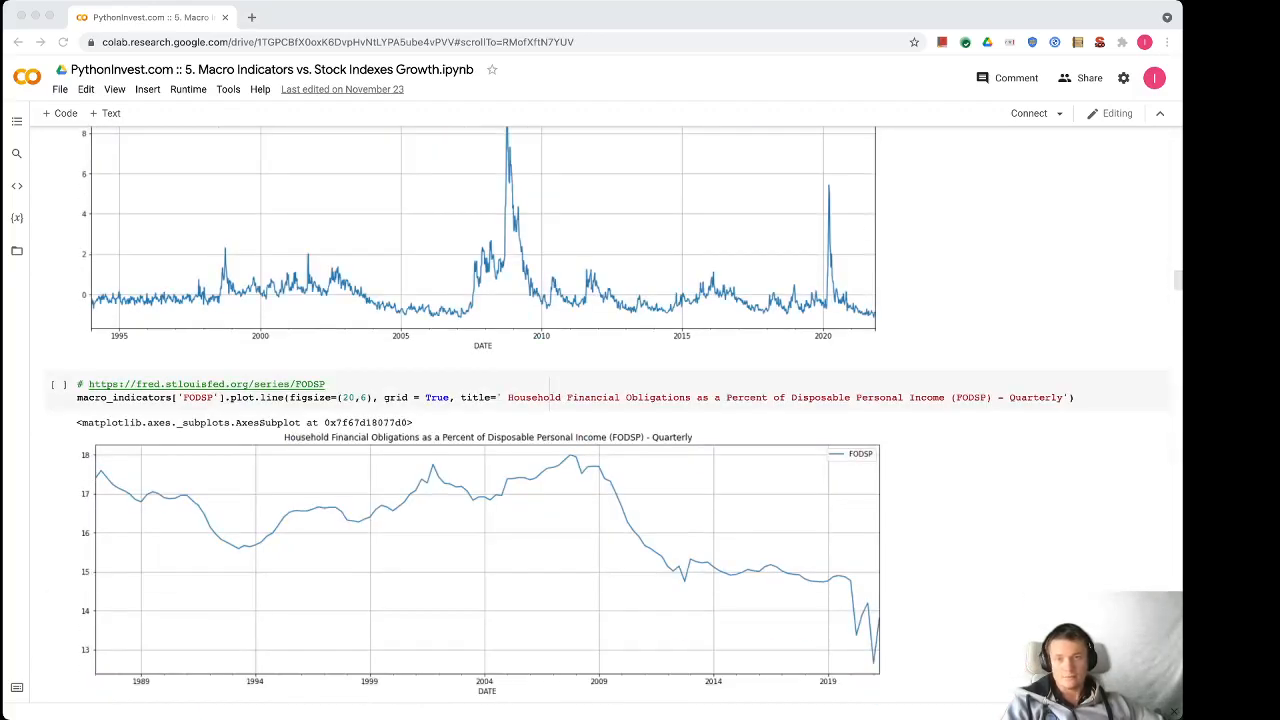
pyautogui.scroll(-3)
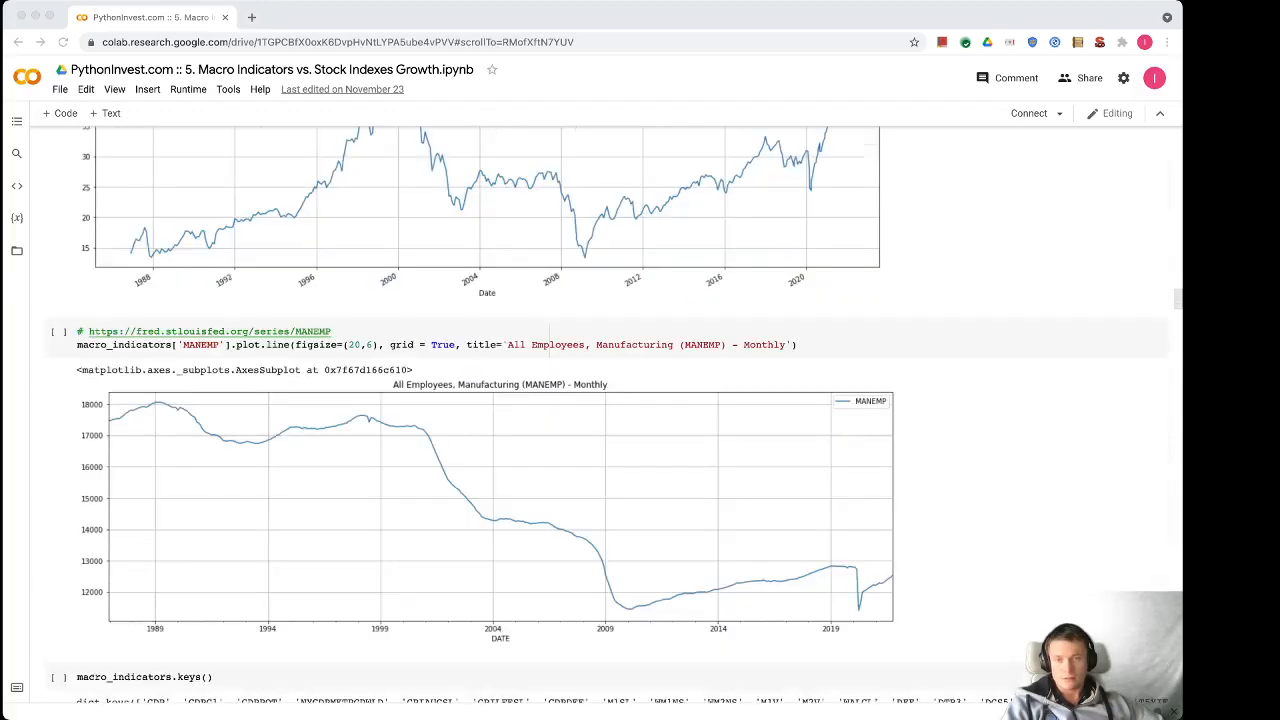
pyautogui.scroll(-3)
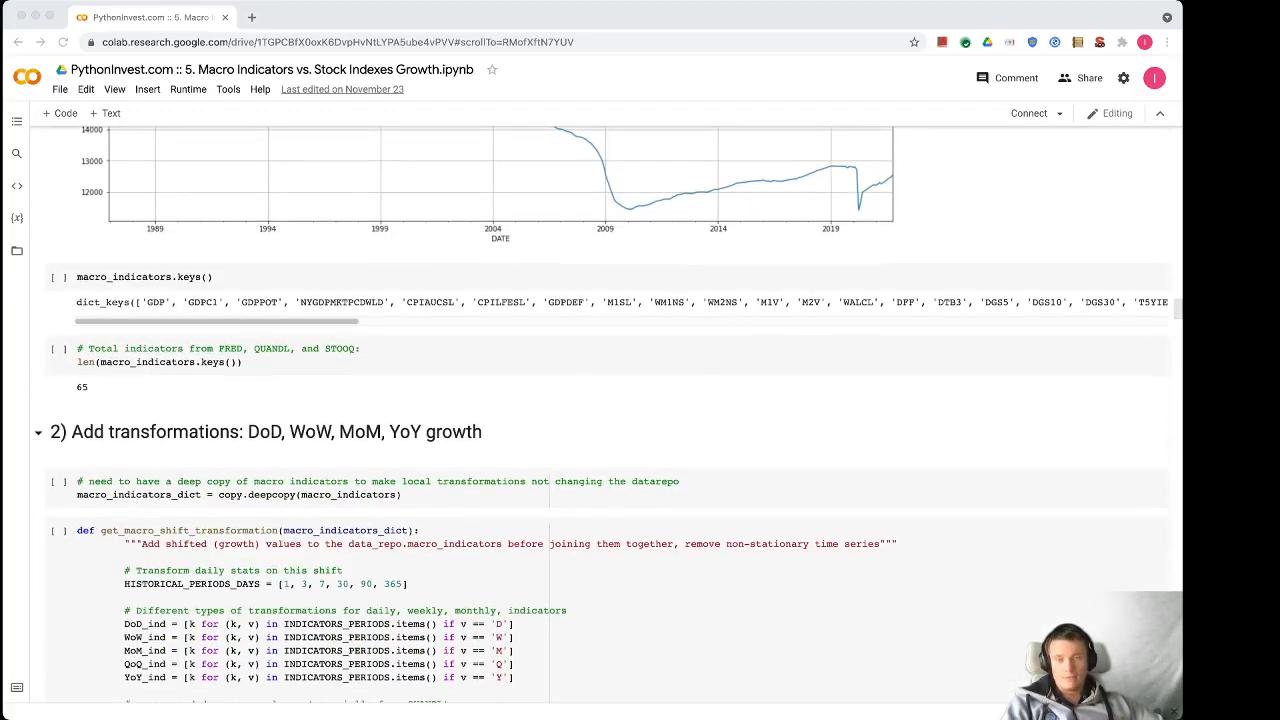
pyautogui.scroll(-3)
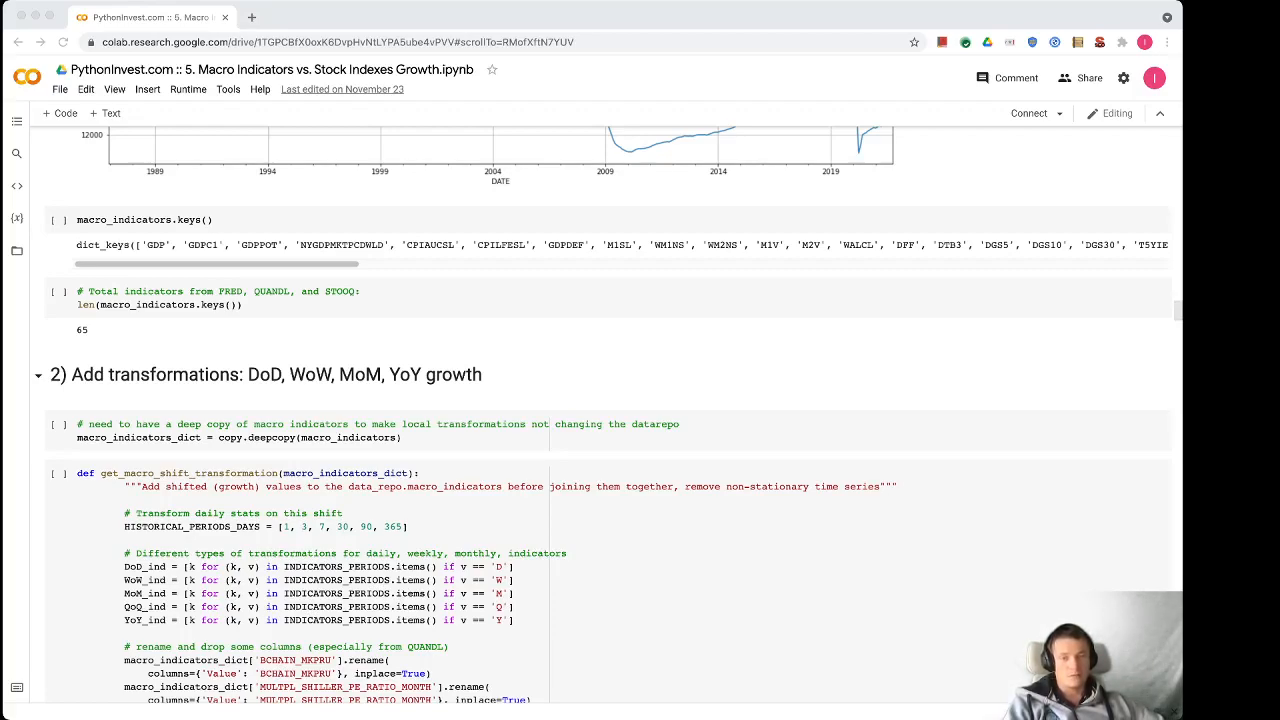
pyautogui.scroll(-3)
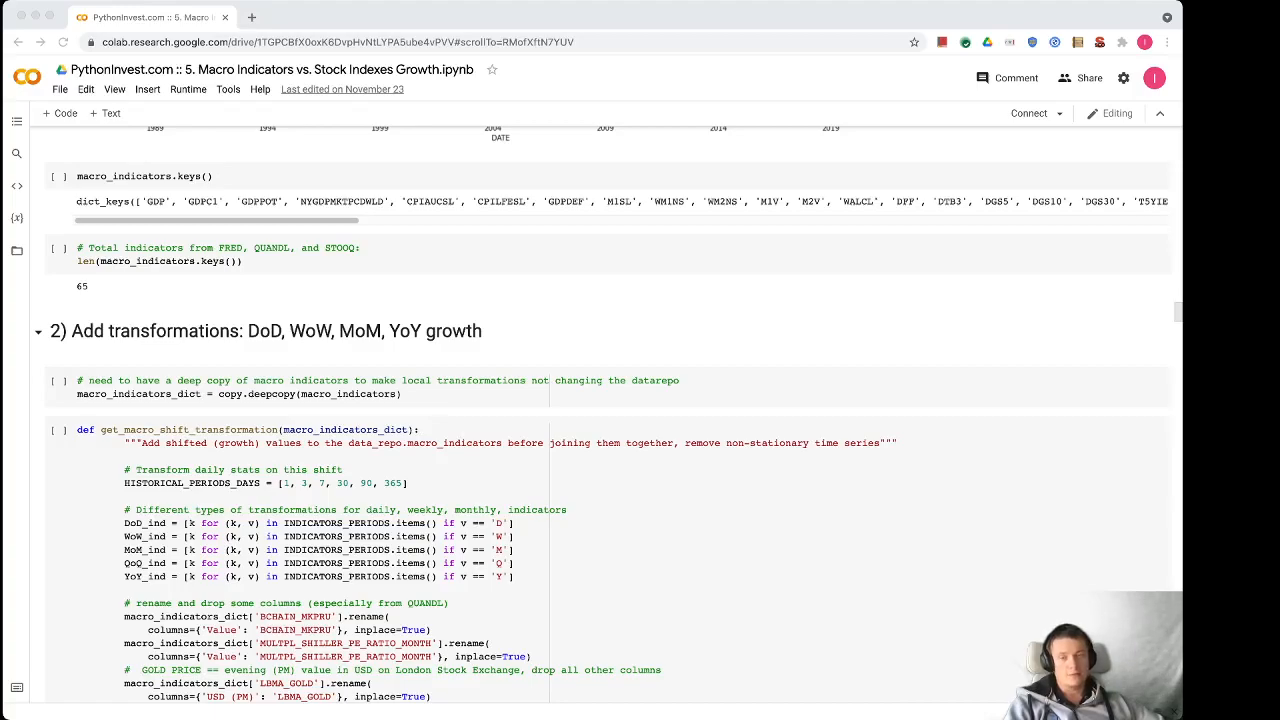
pyautogui.scroll(-3)
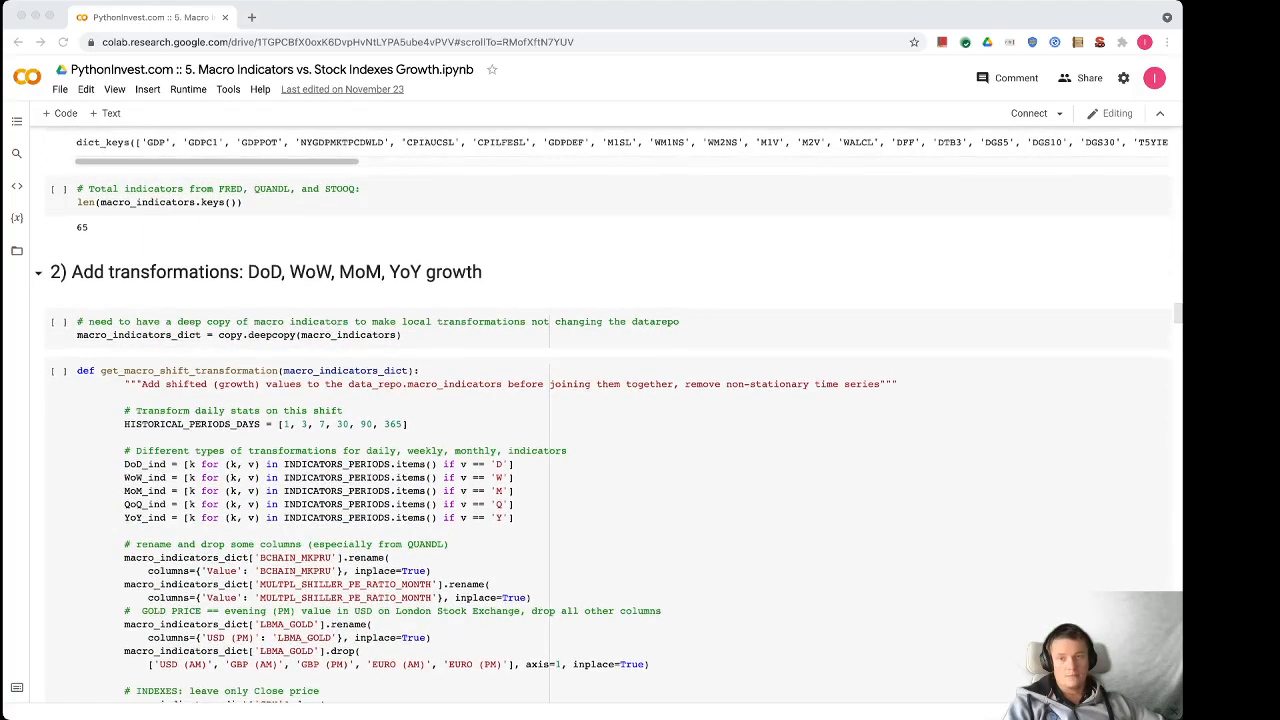
pyautogui.scroll(-3)
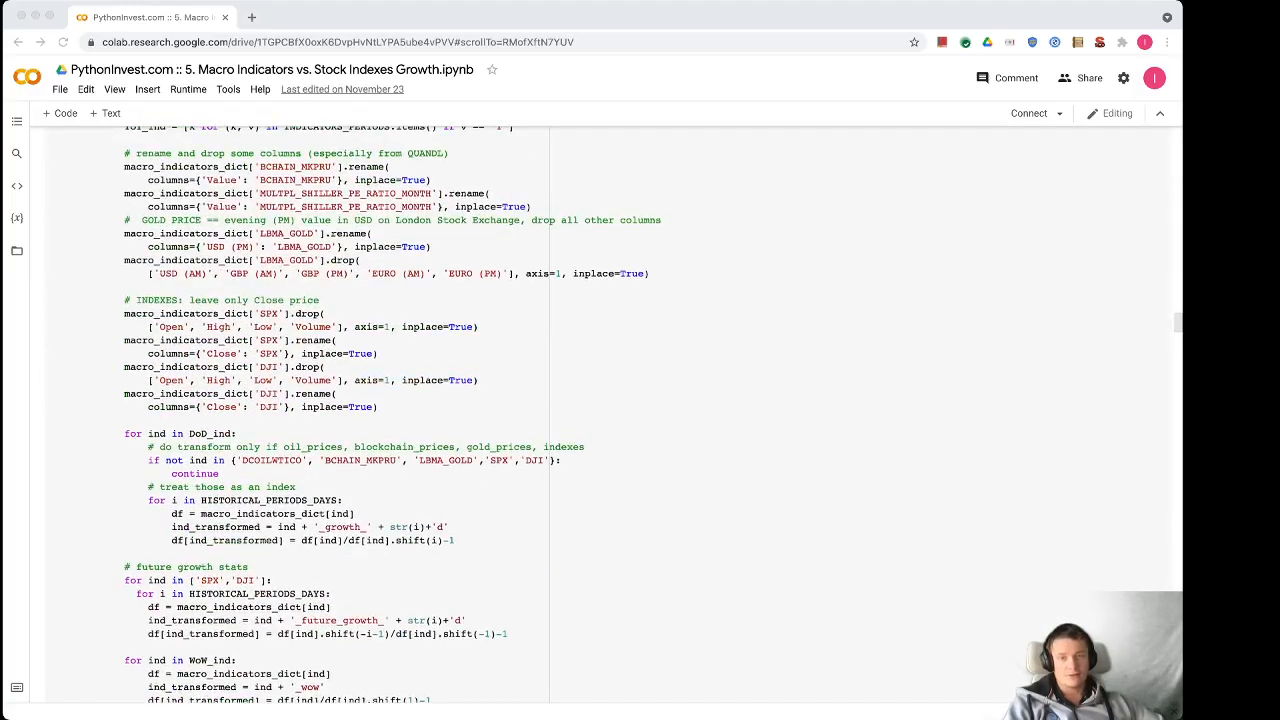
pyautogui.scroll(-3)
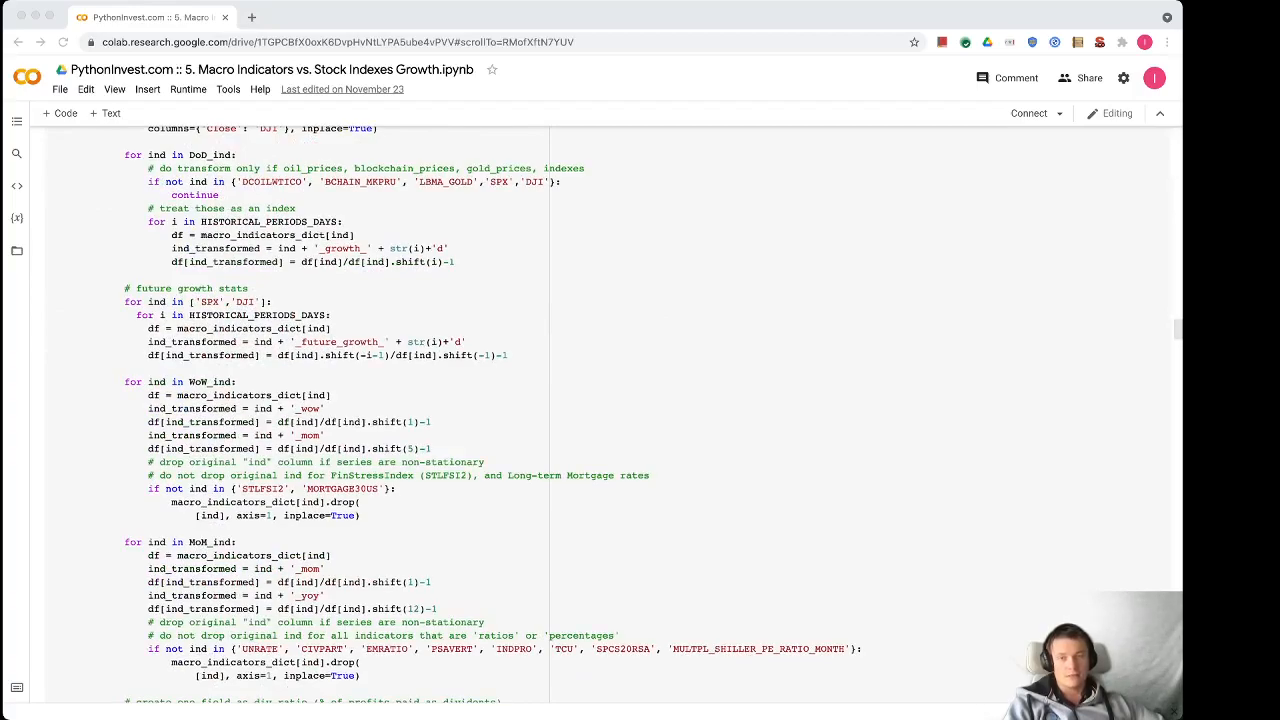
pyautogui.scroll(-3)
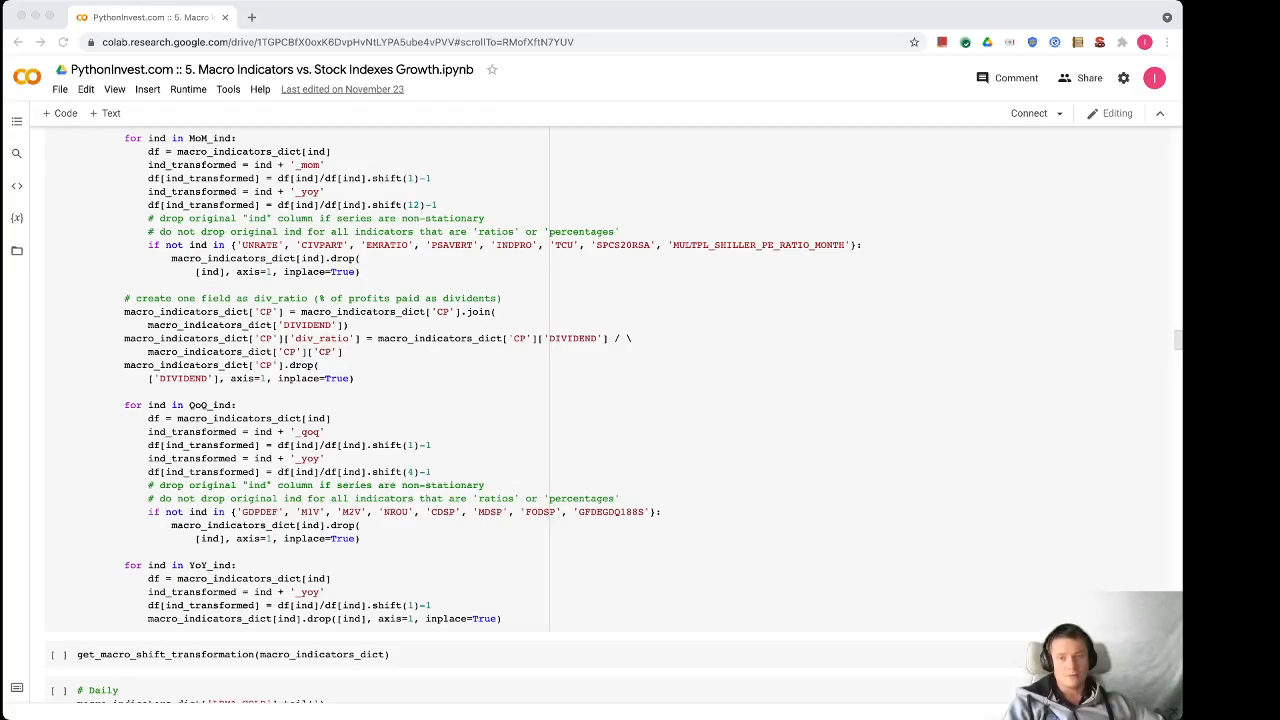
pyautogui.scroll(-3)
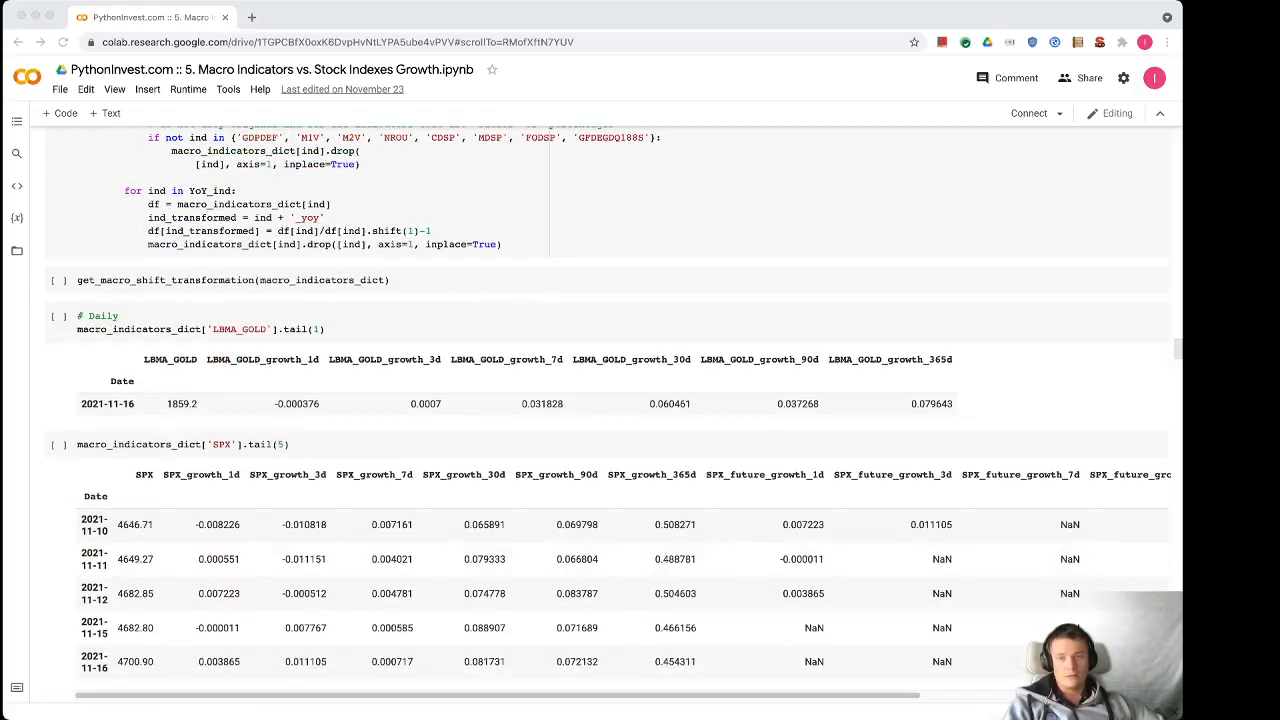
pyautogui.scroll(-3)
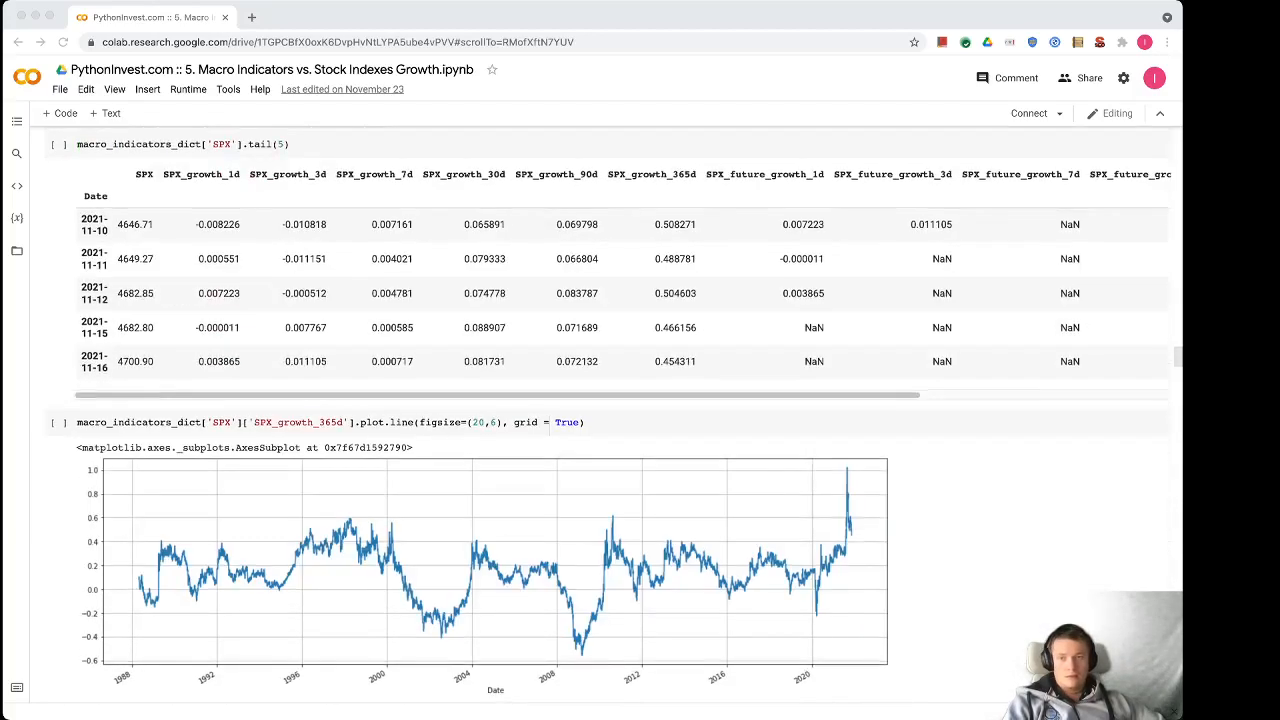
pyautogui.scroll(-3)
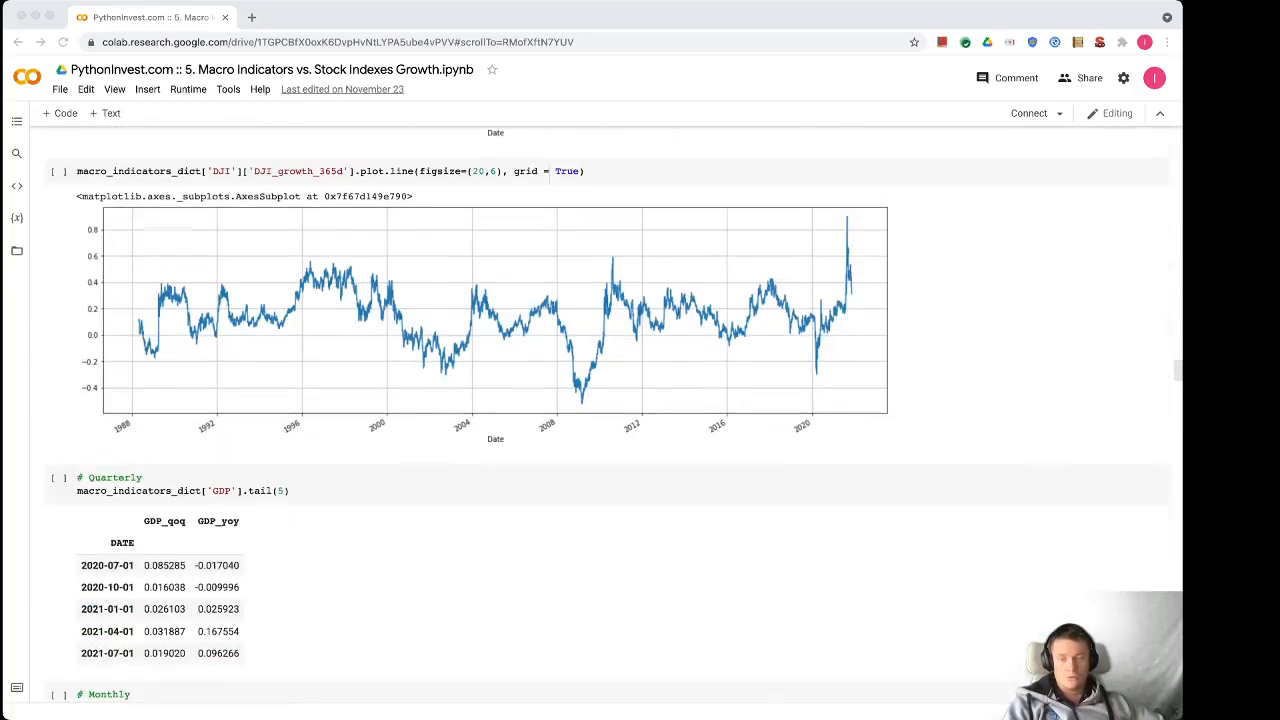
pyautogui.scroll(-3)
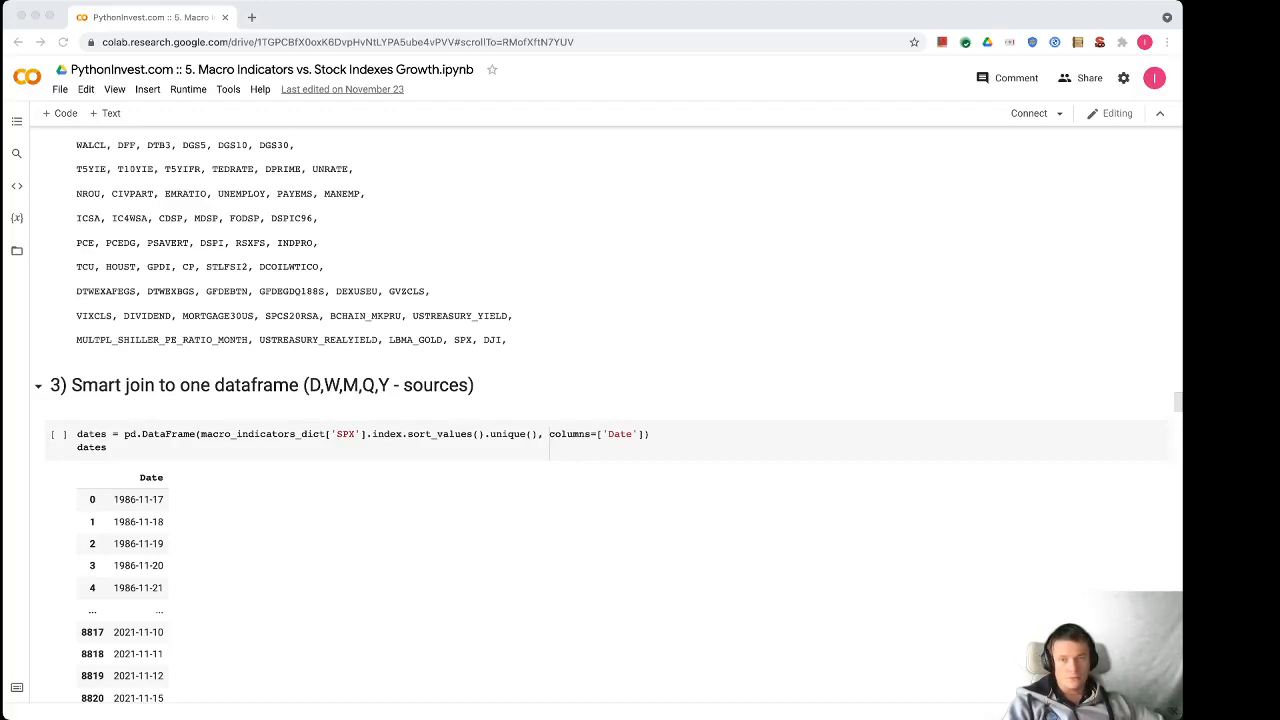
pyautogui.scroll(-3)
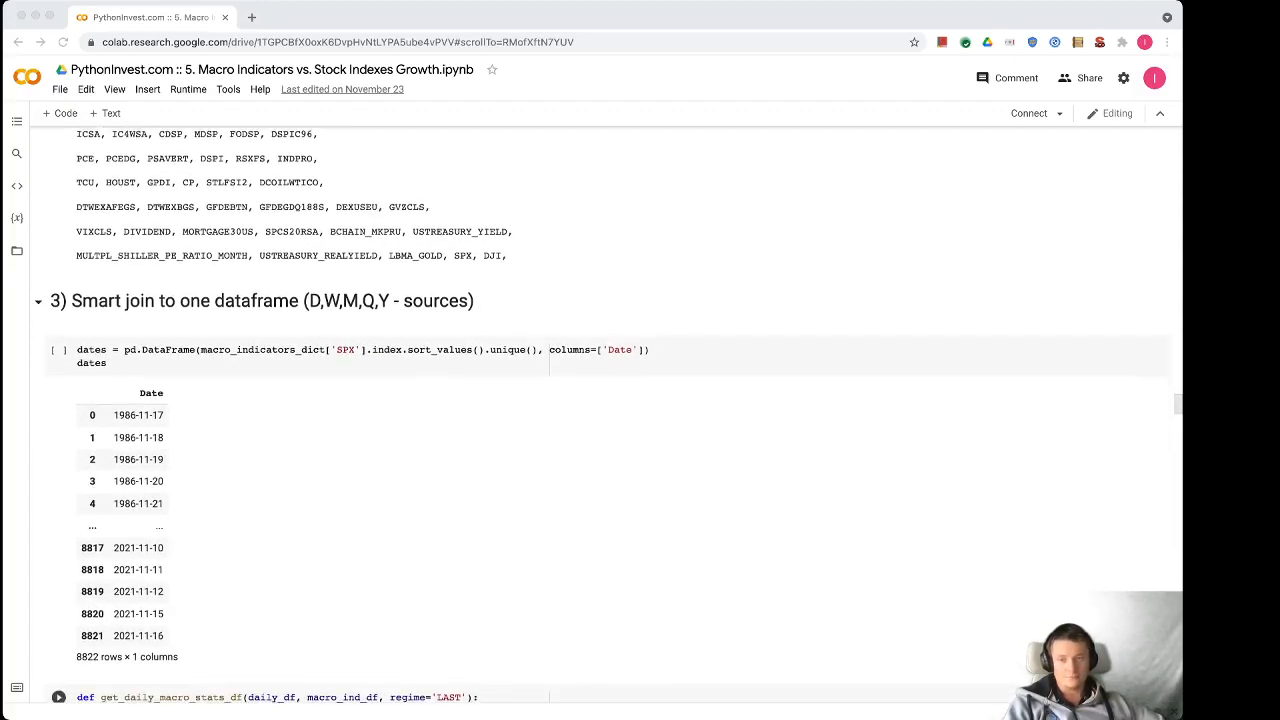
pyautogui.scroll(-3)
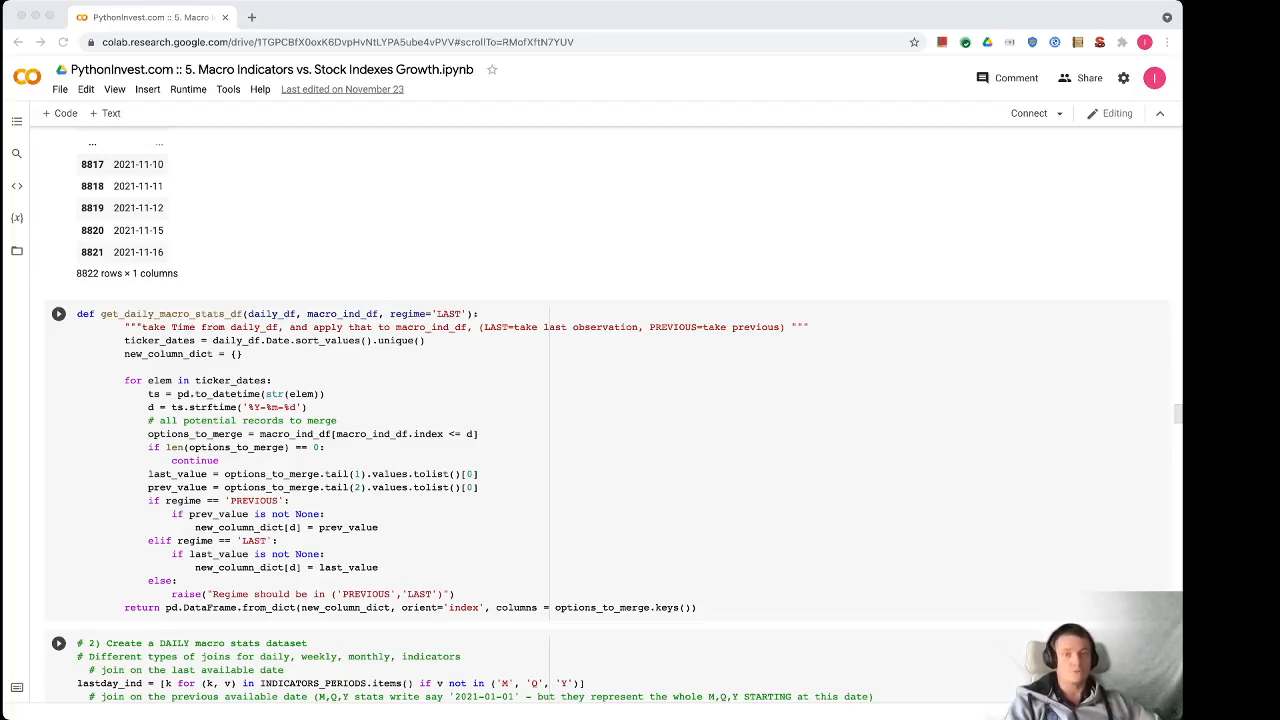
pyautogui.scroll(-3)
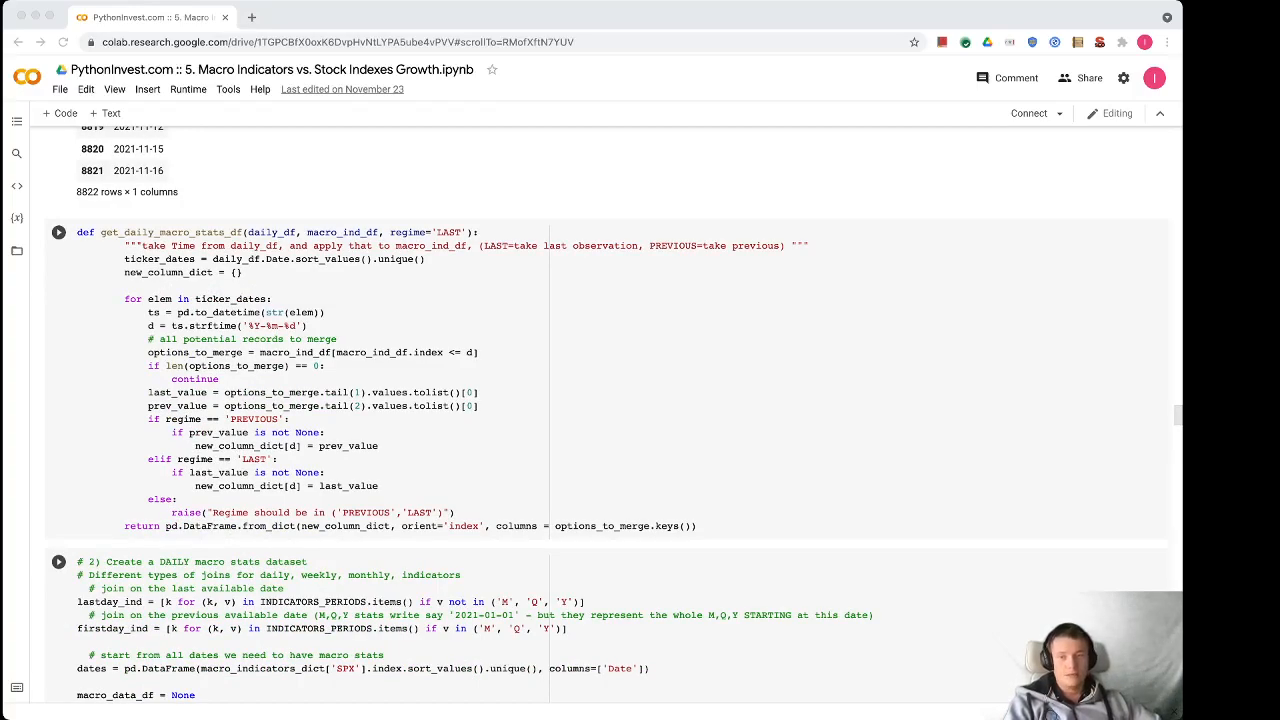
pyautogui.scroll(-3)
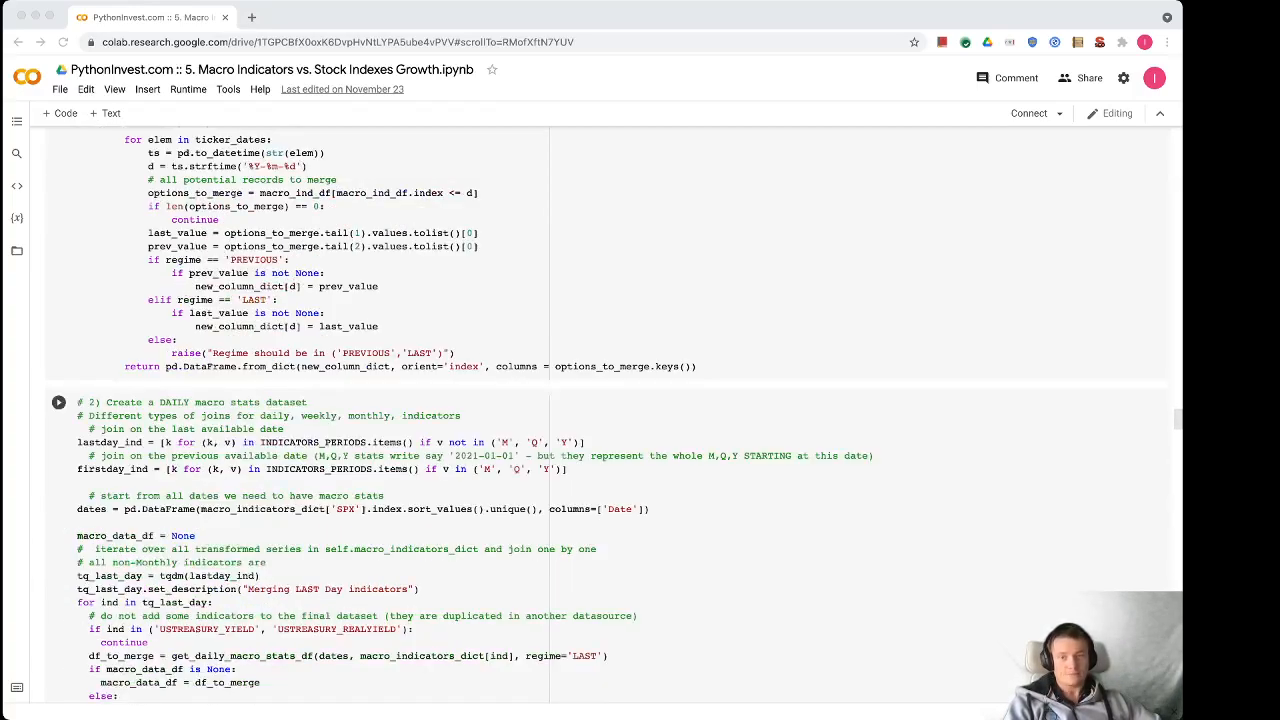
pyautogui.scroll(-3)
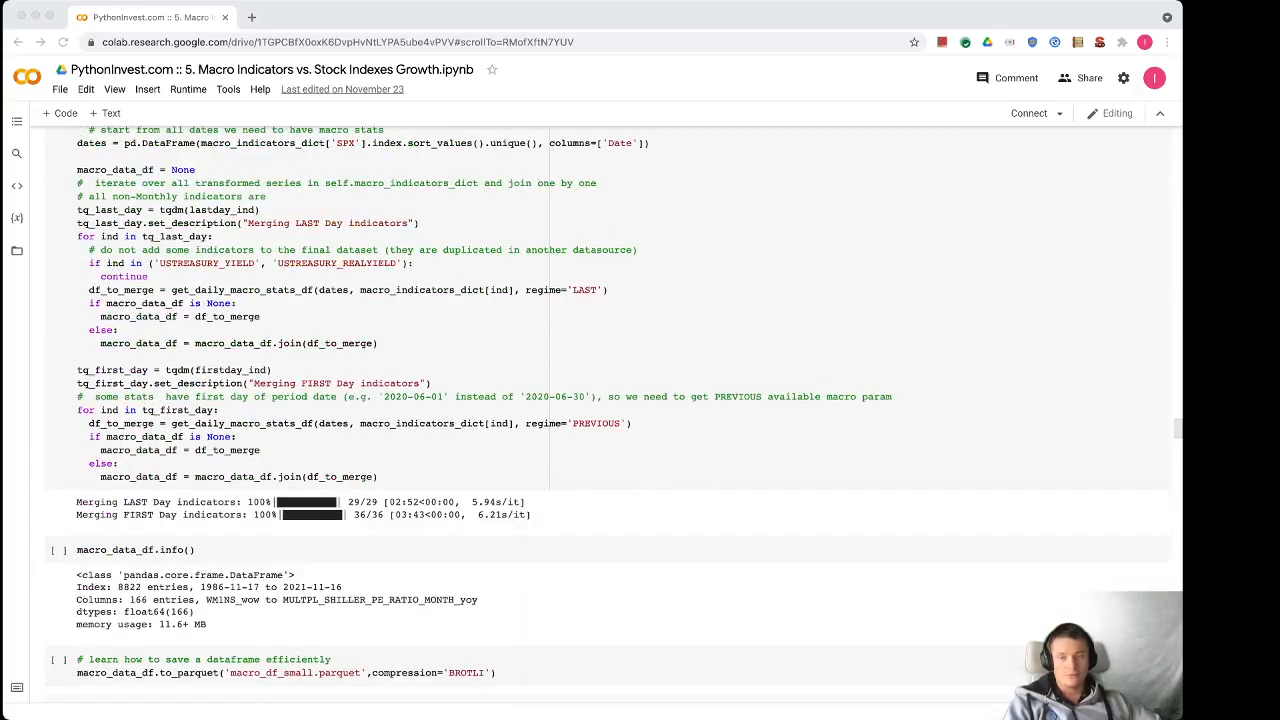
pyautogui.scroll(-3)
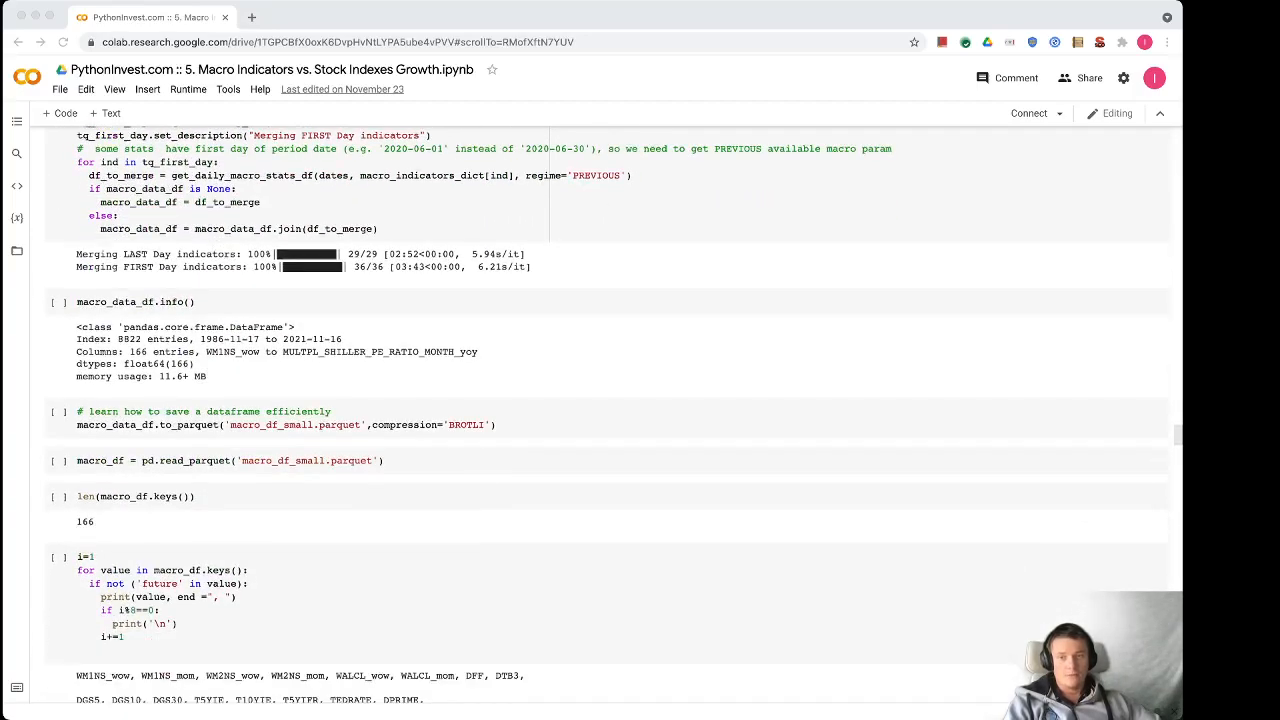
pyautogui.scroll(-3)
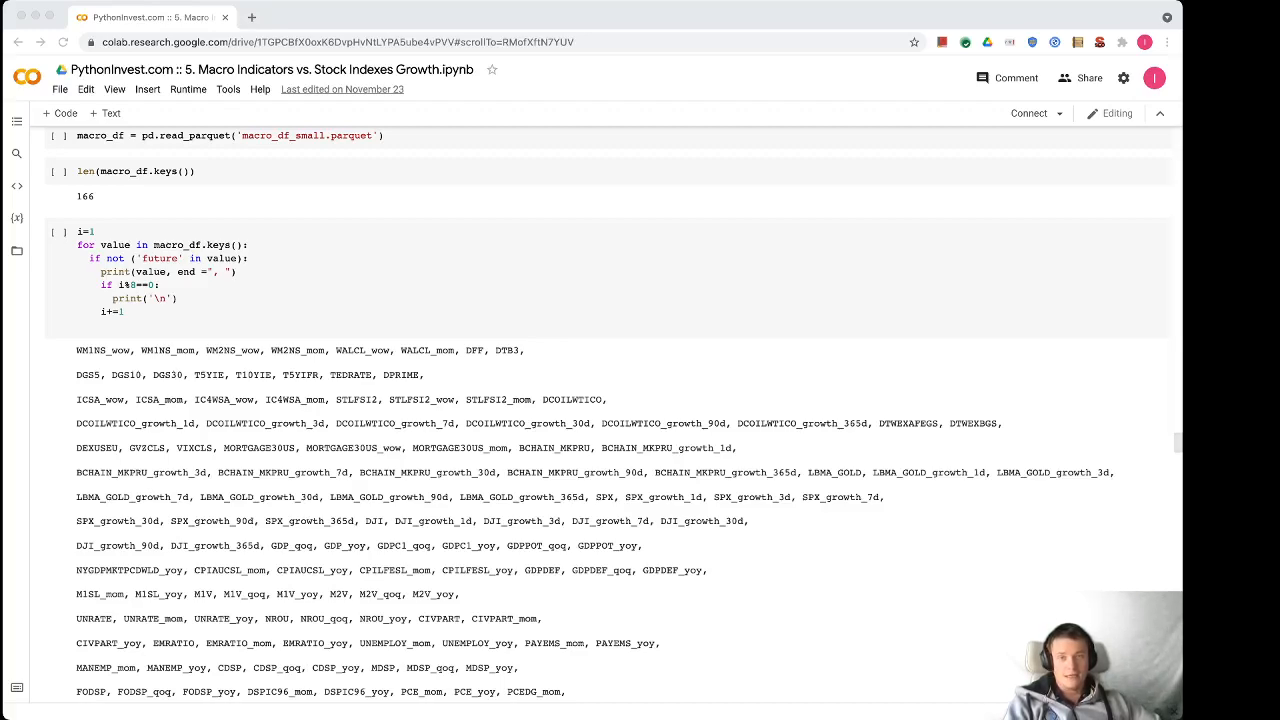
pyautogui.scroll(-3)
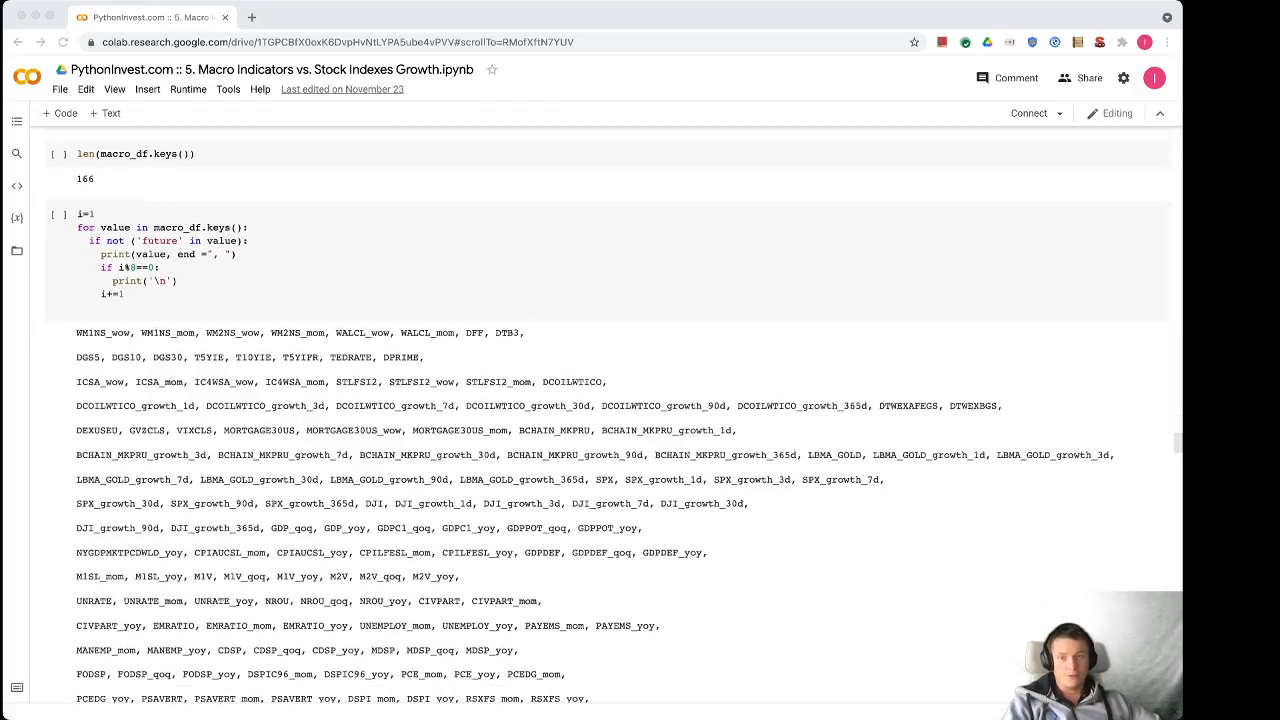
pyautogui.scroll(-3)
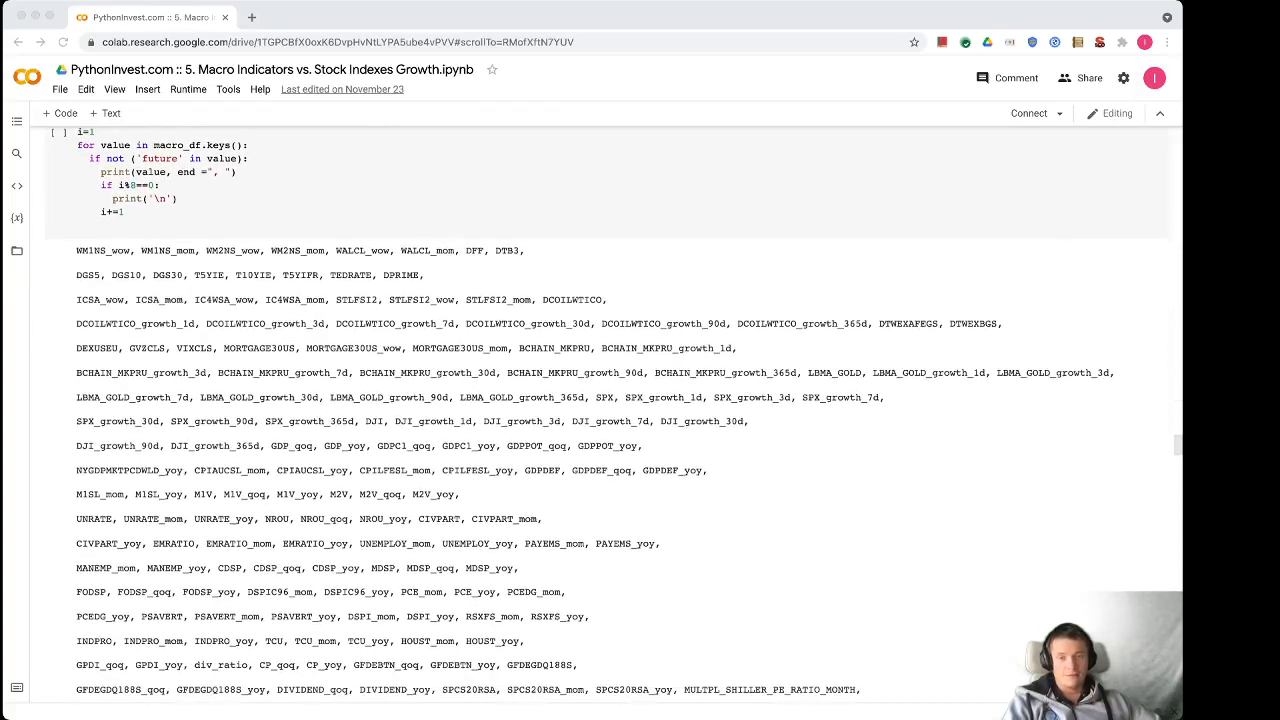
pyautogui.scroll(-3)
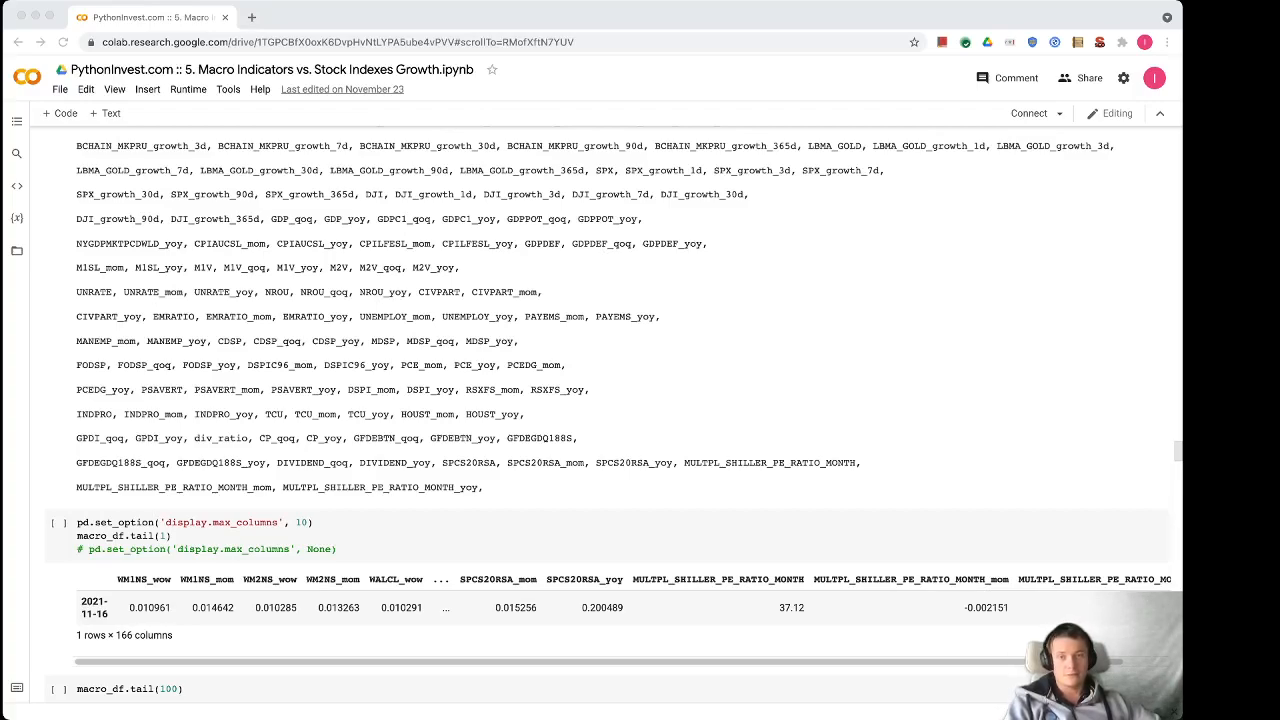
pyautogui.scroll(-3)
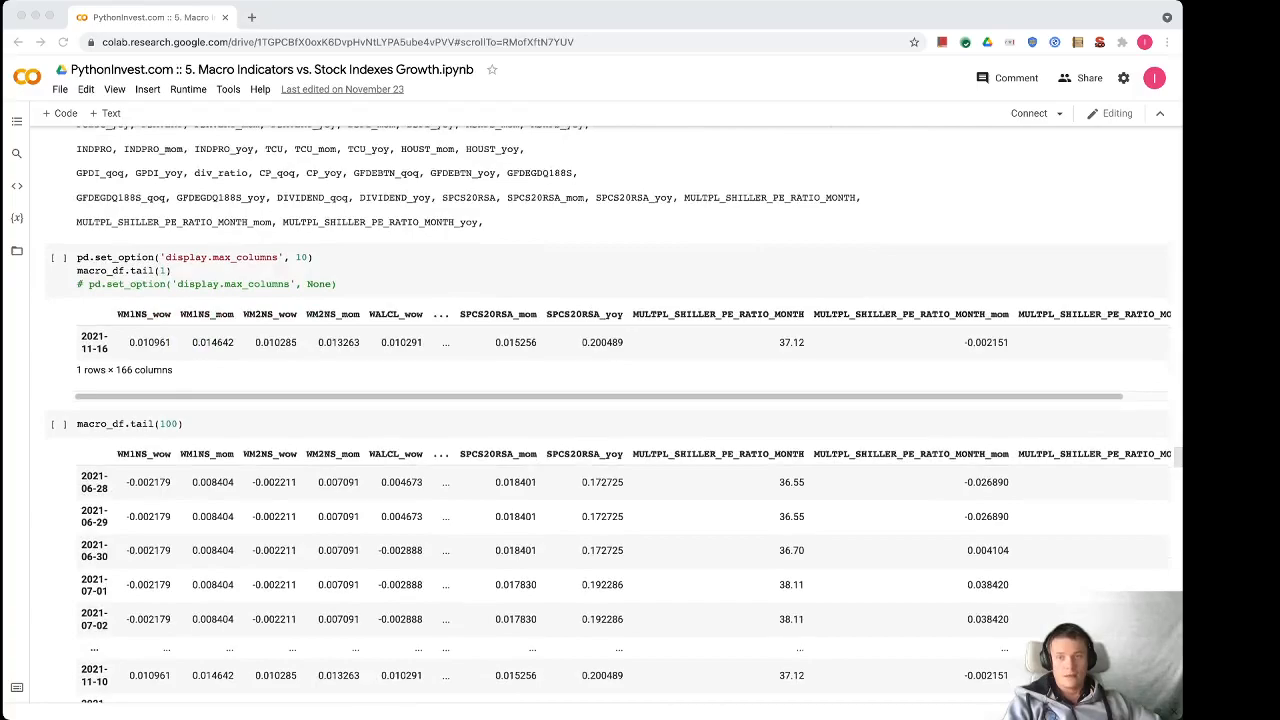
pyautogui.scroll(-3)
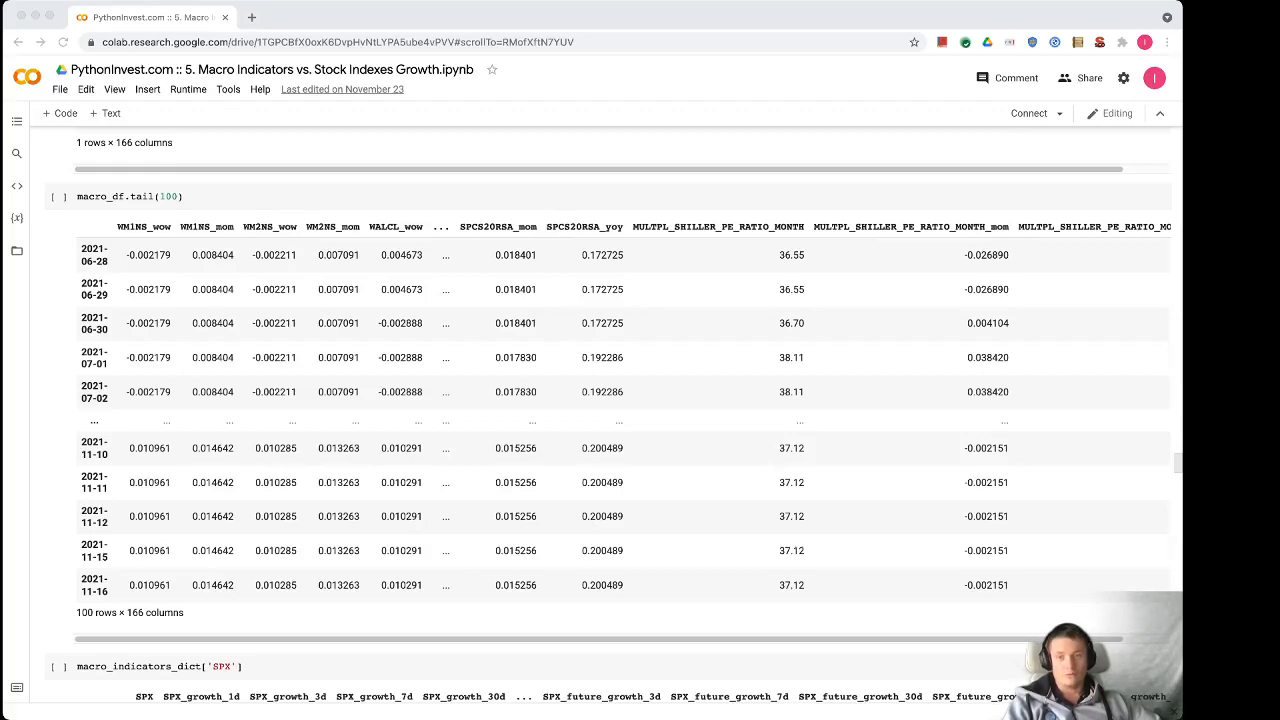
pyautogui.scroll(-3)
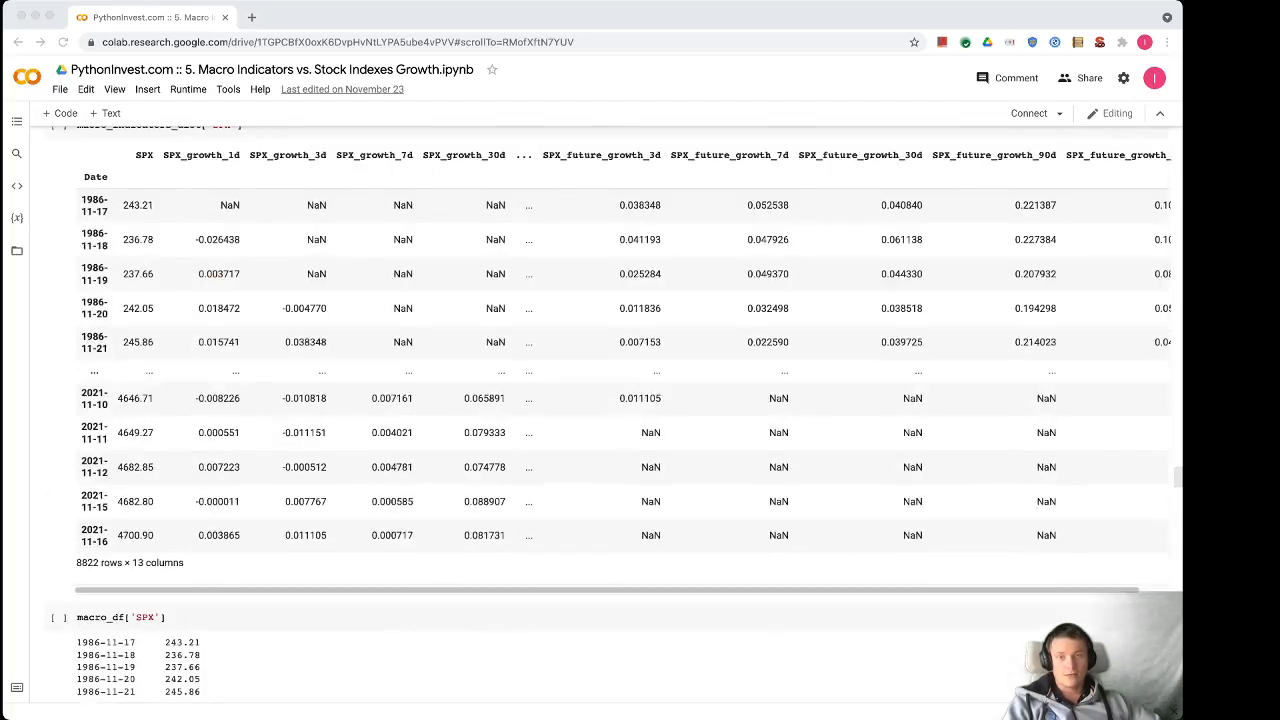
pyautogui.scroll(-3)
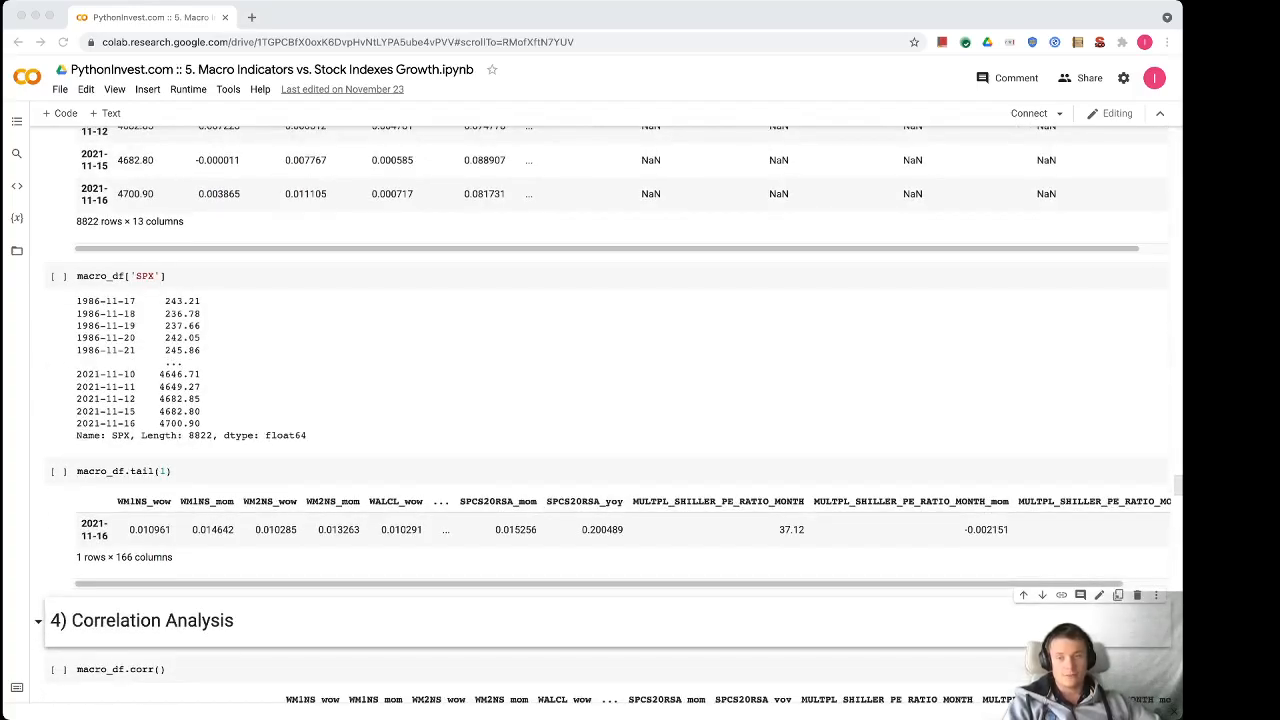
pyautogui.scroll(-3)
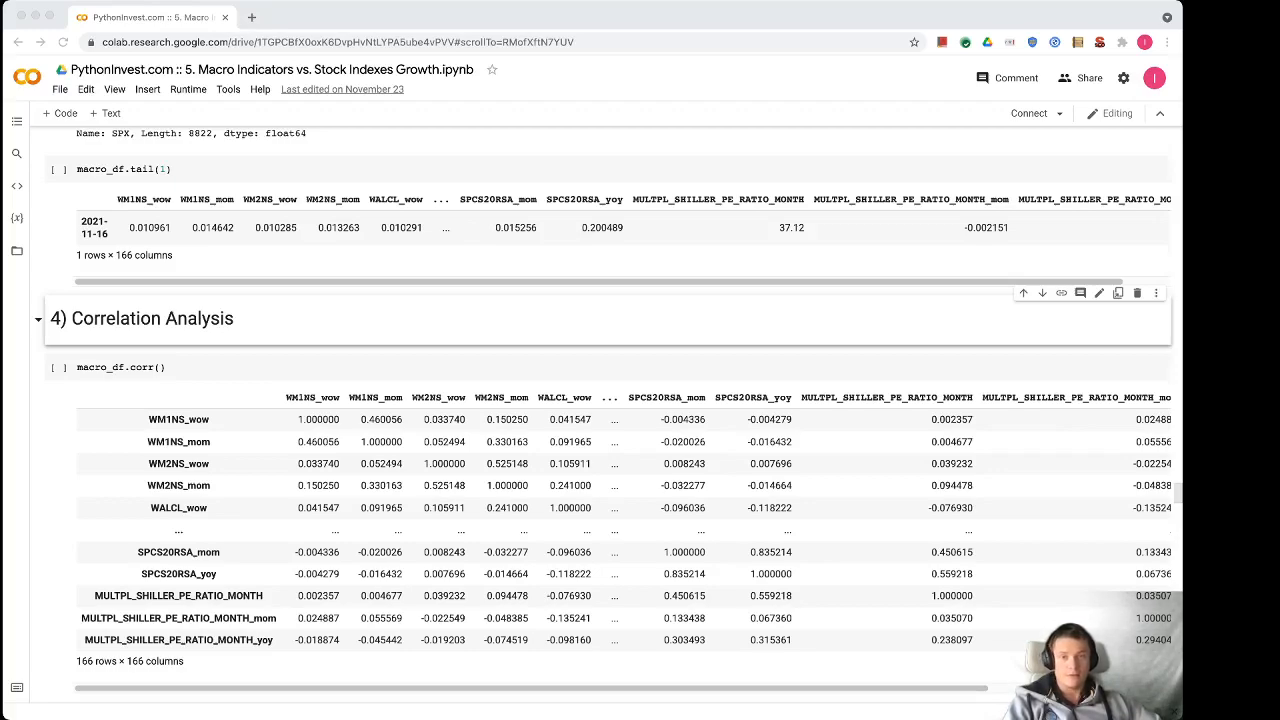
pyautogui.scroll(-3)
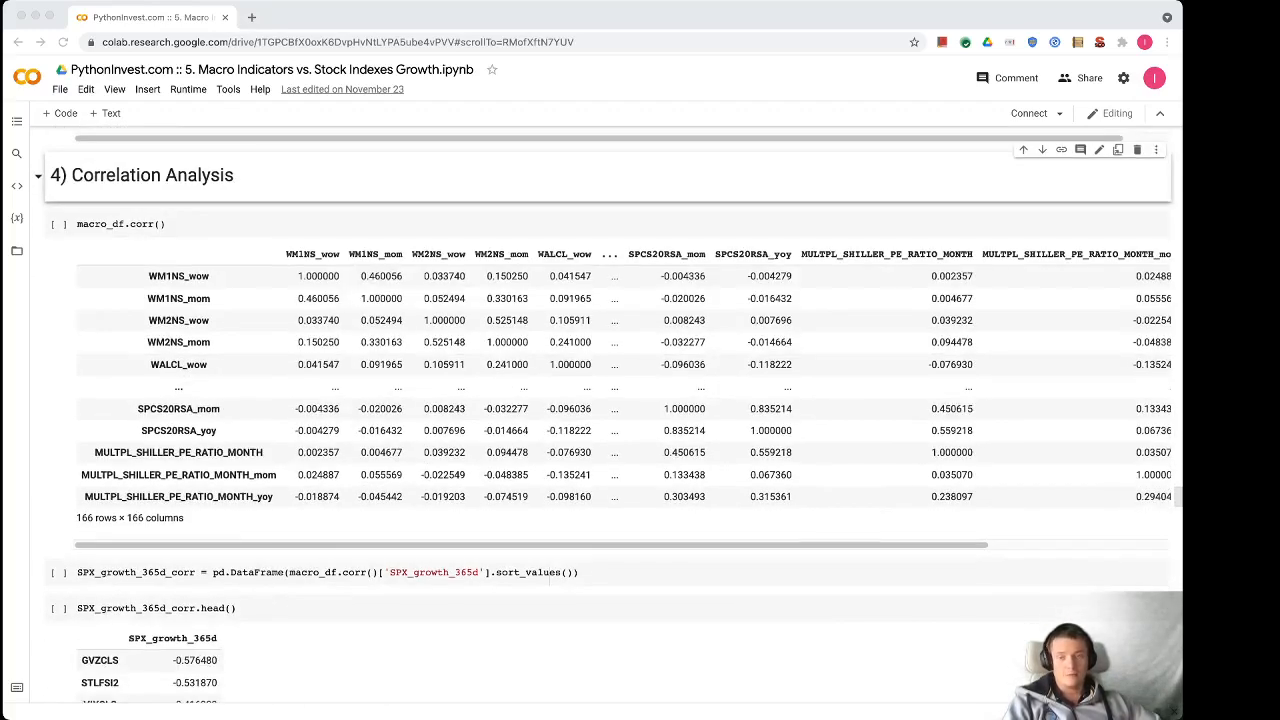
pyautogui.scroll(-3)
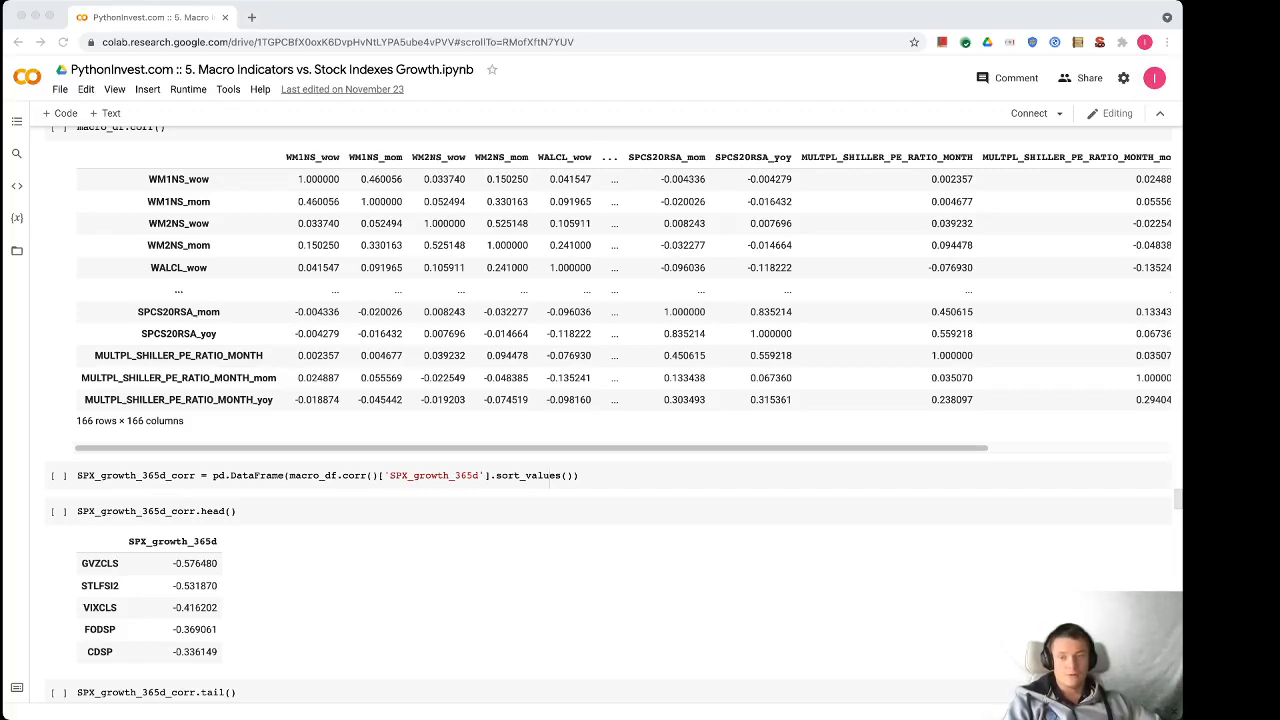
pyautogui.scroll(-3)
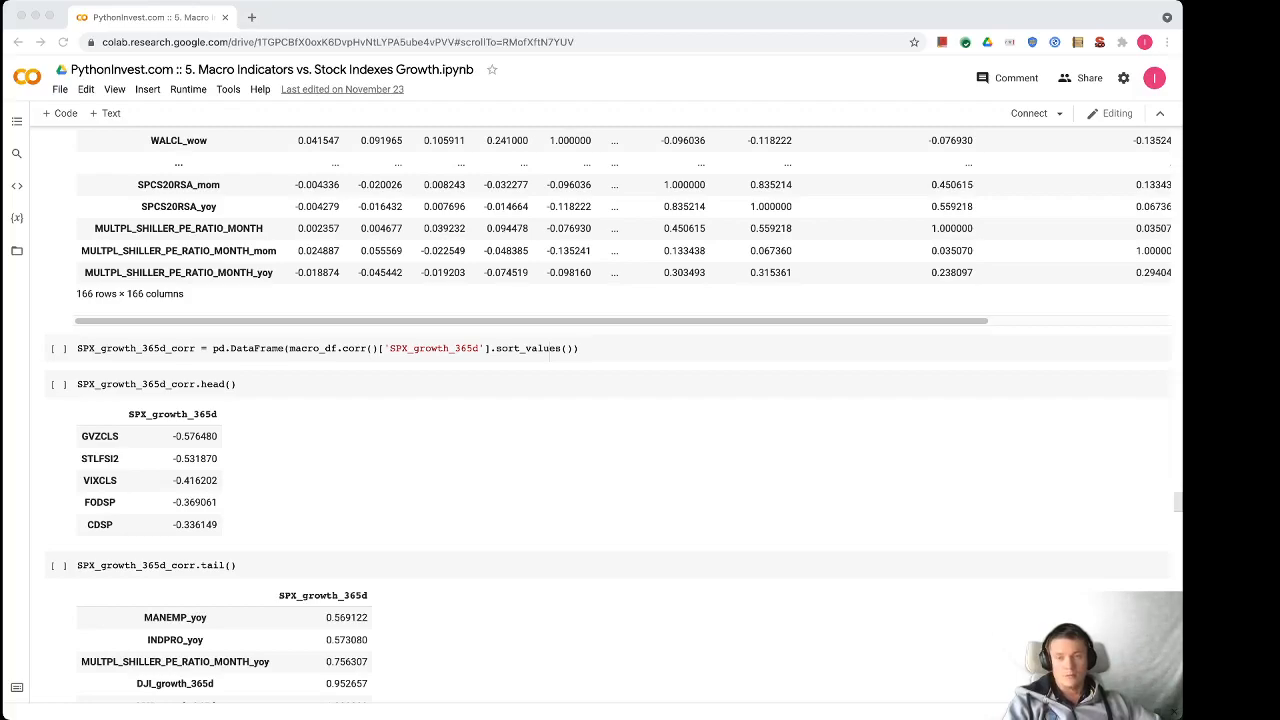
pyautogui.scroll(-3)
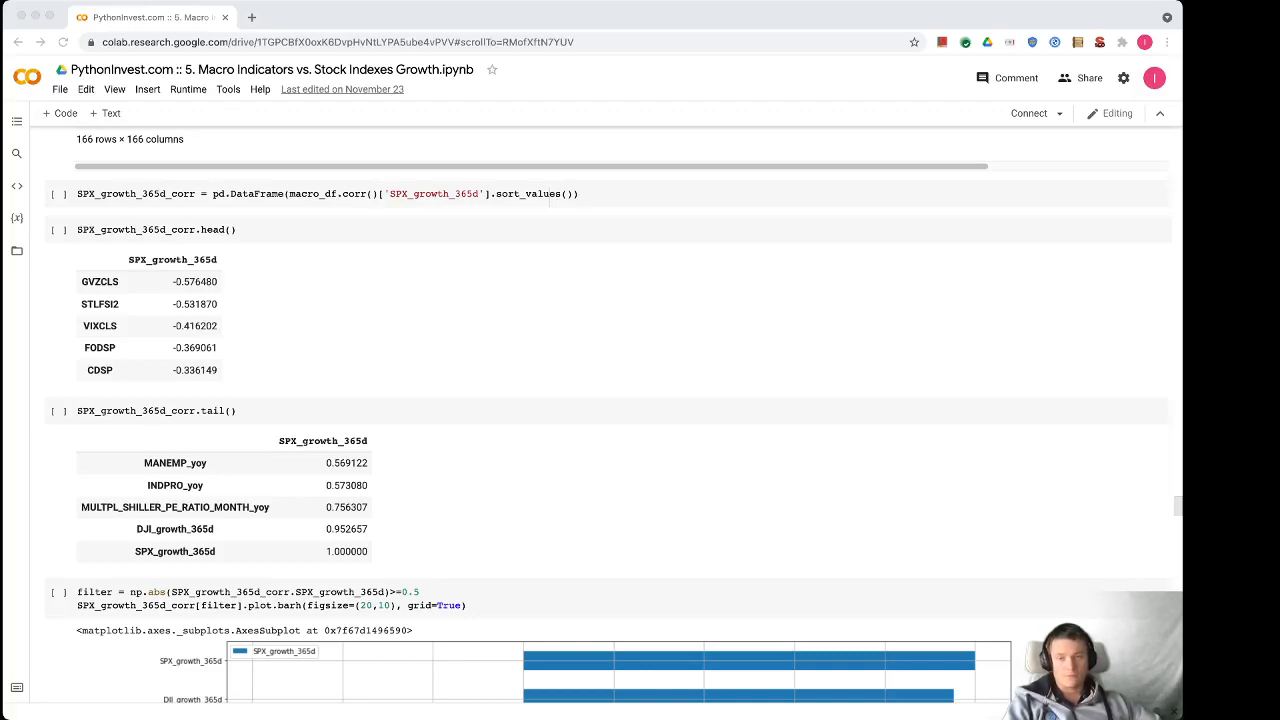
pyautogui.scroll(-3)
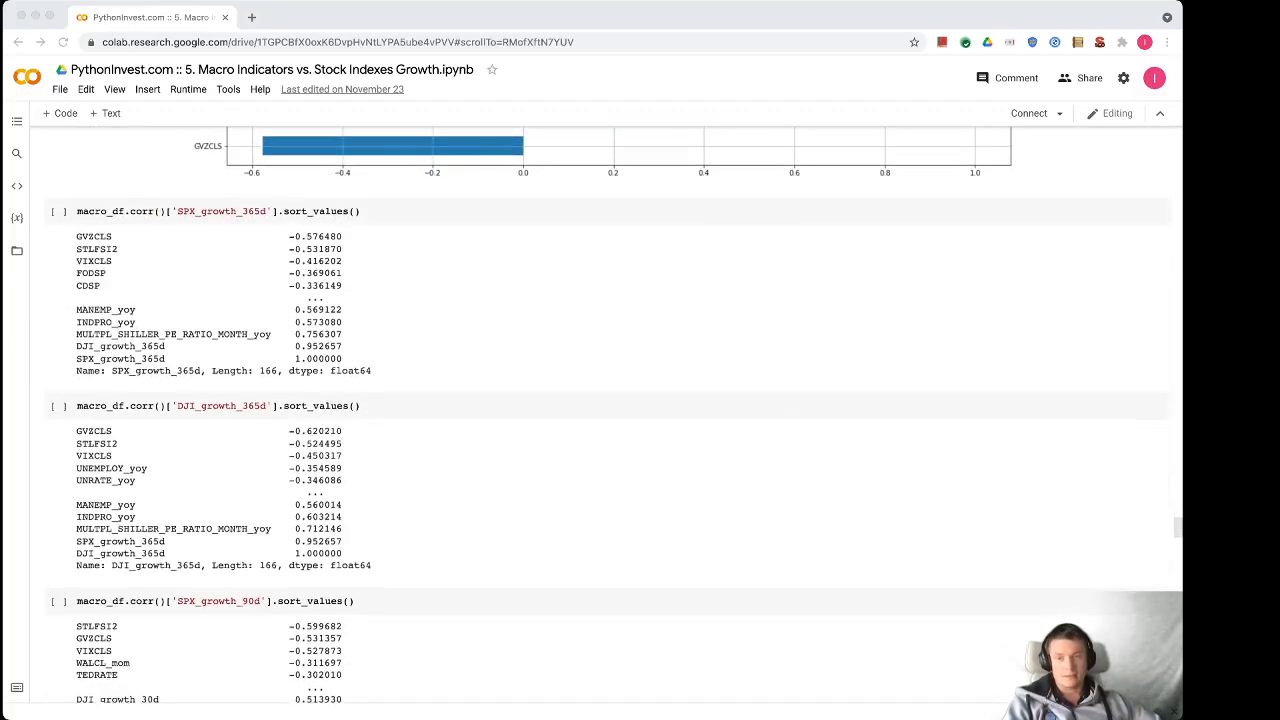
pyautogui.scroll(-3)
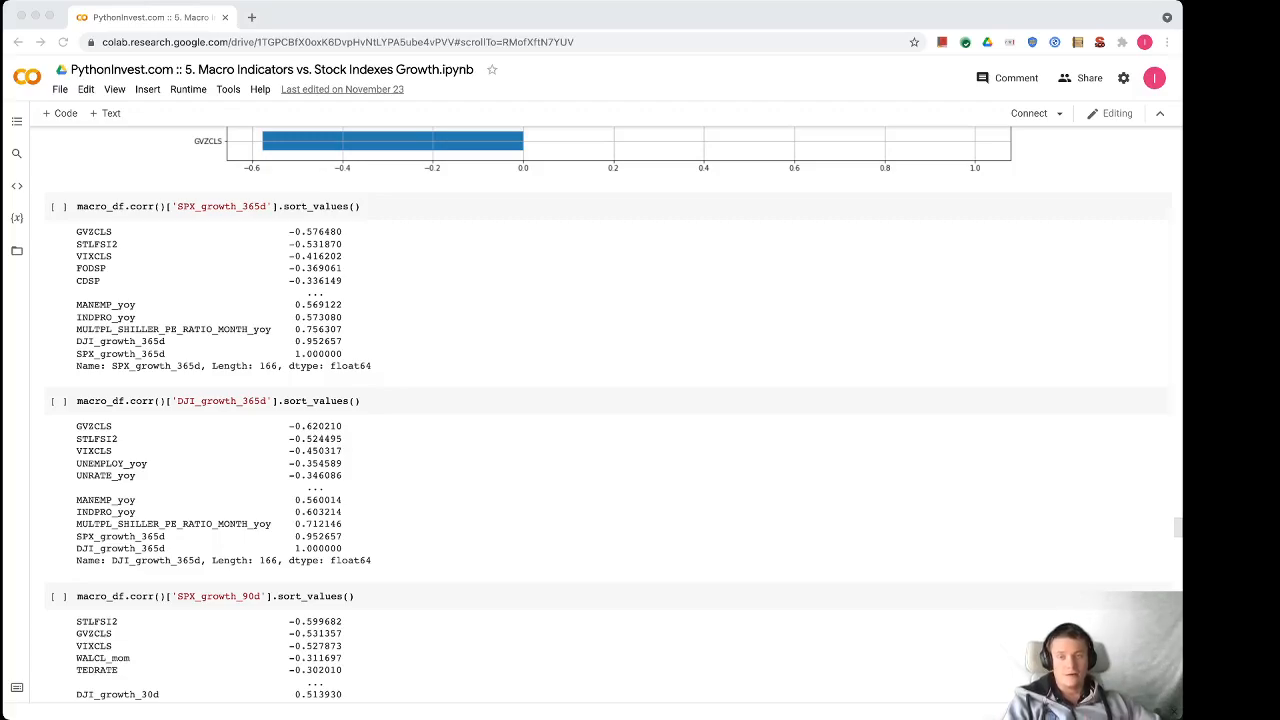
pyautogui.scroll(-3)
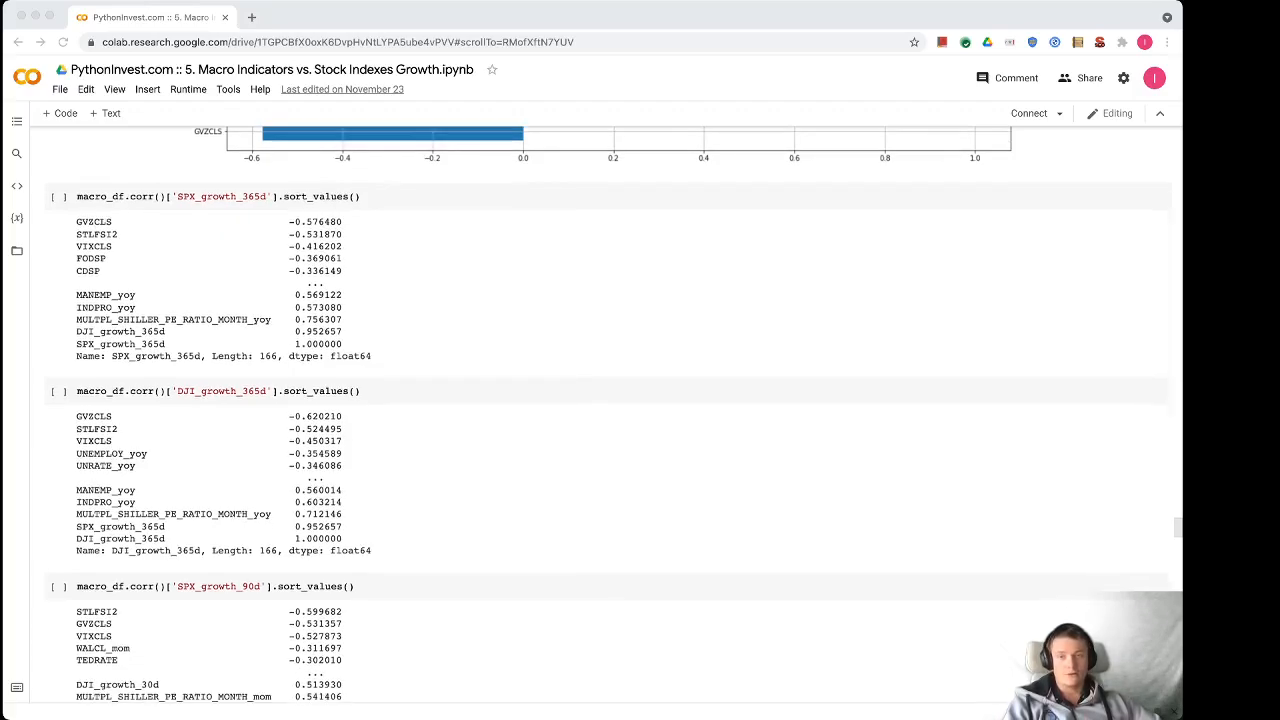
pyautogui.scroll(-3)
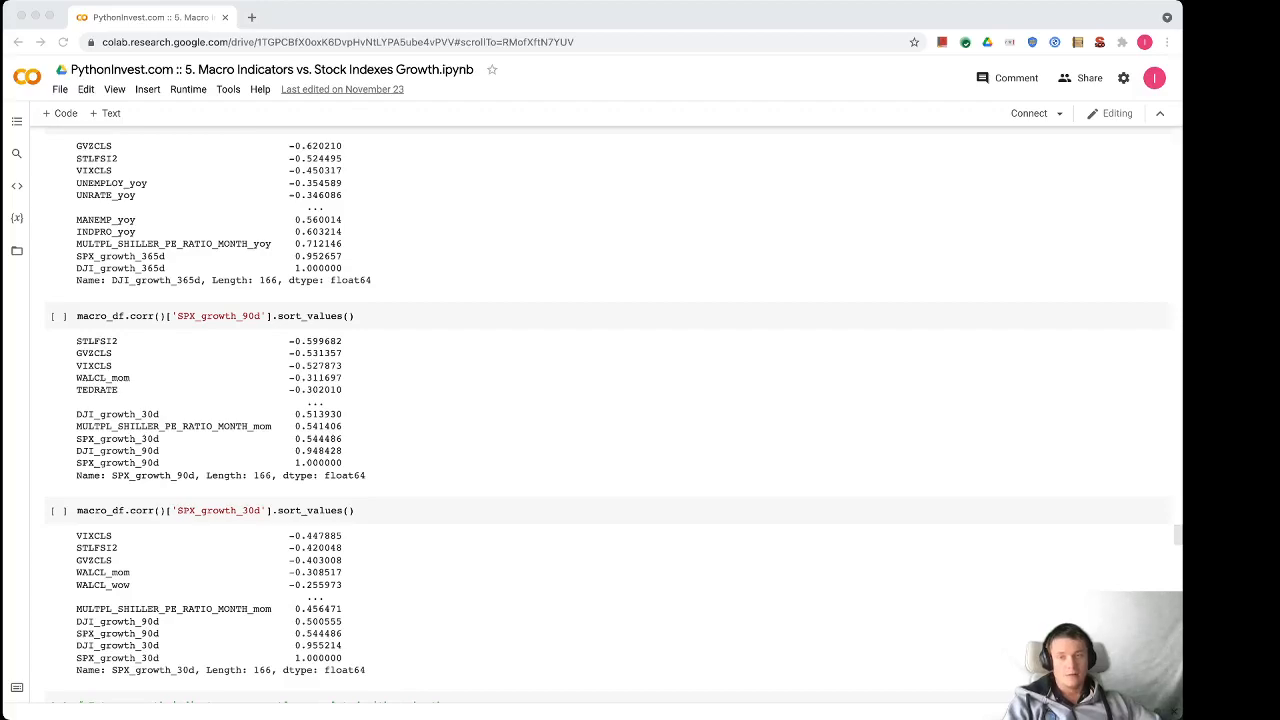
pyautogui.scroll(-3)
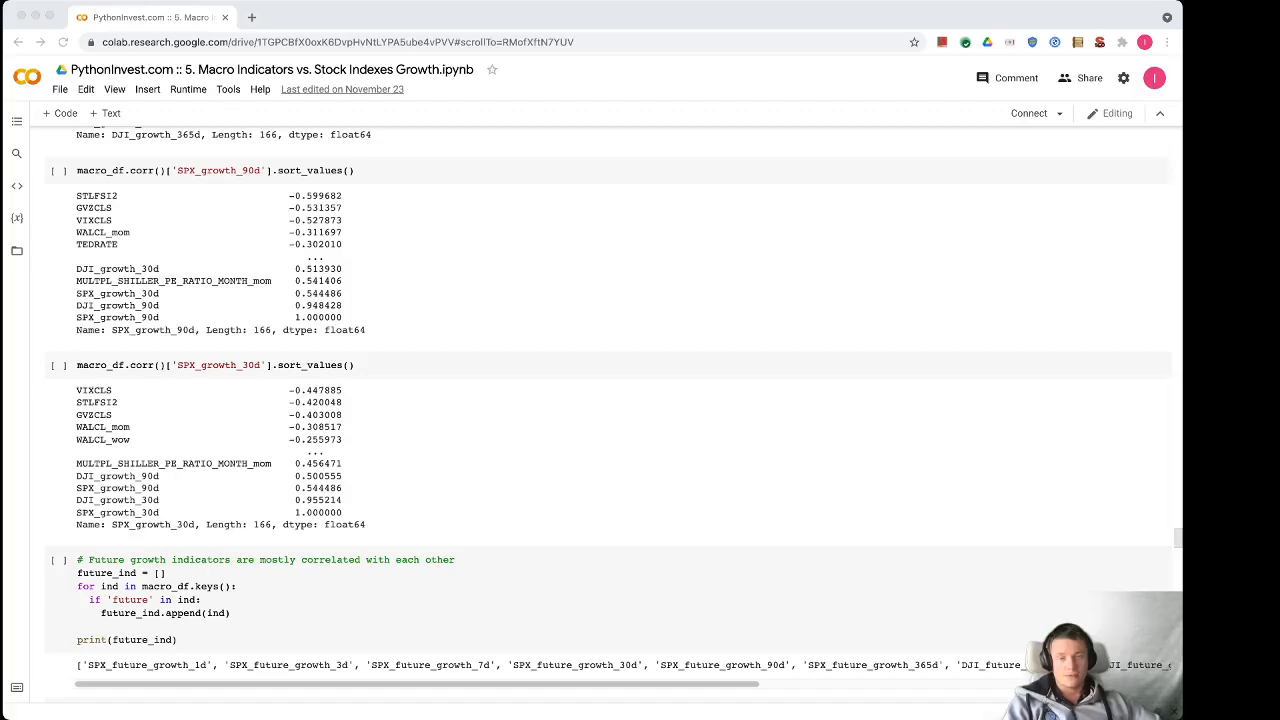
pyautogui.scroll(-3)
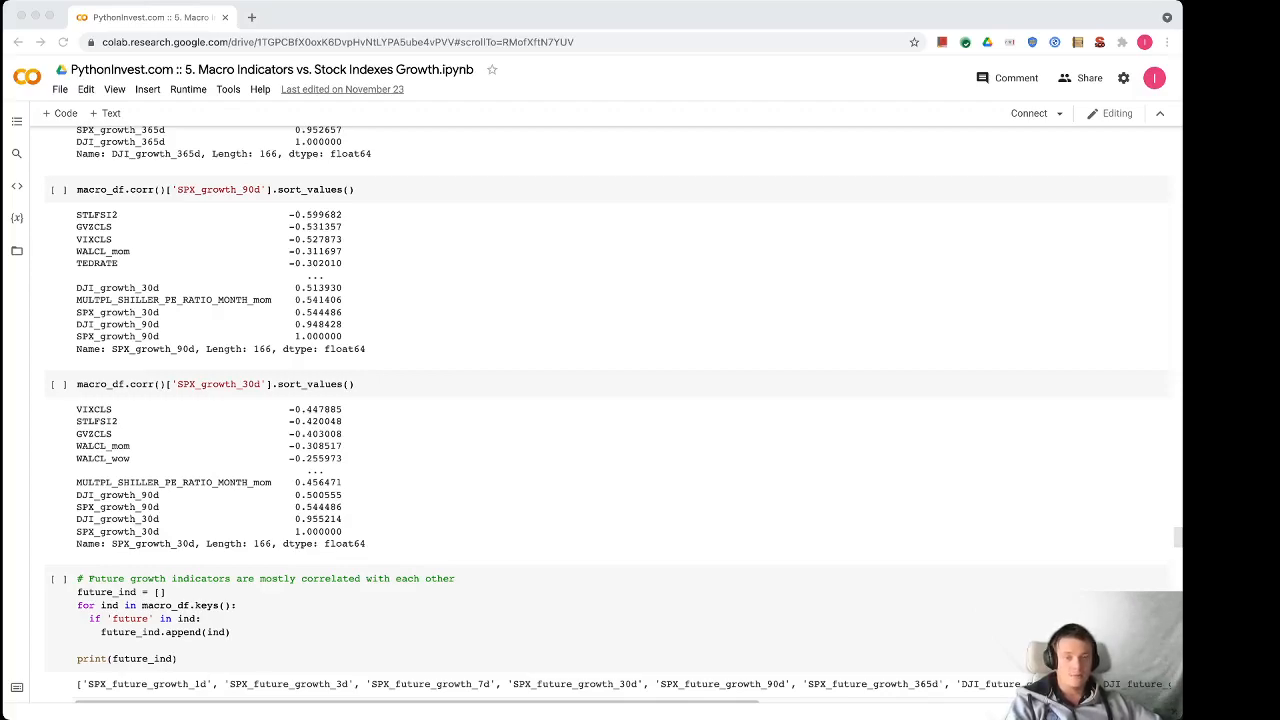
pyautogui.scroll(-3)
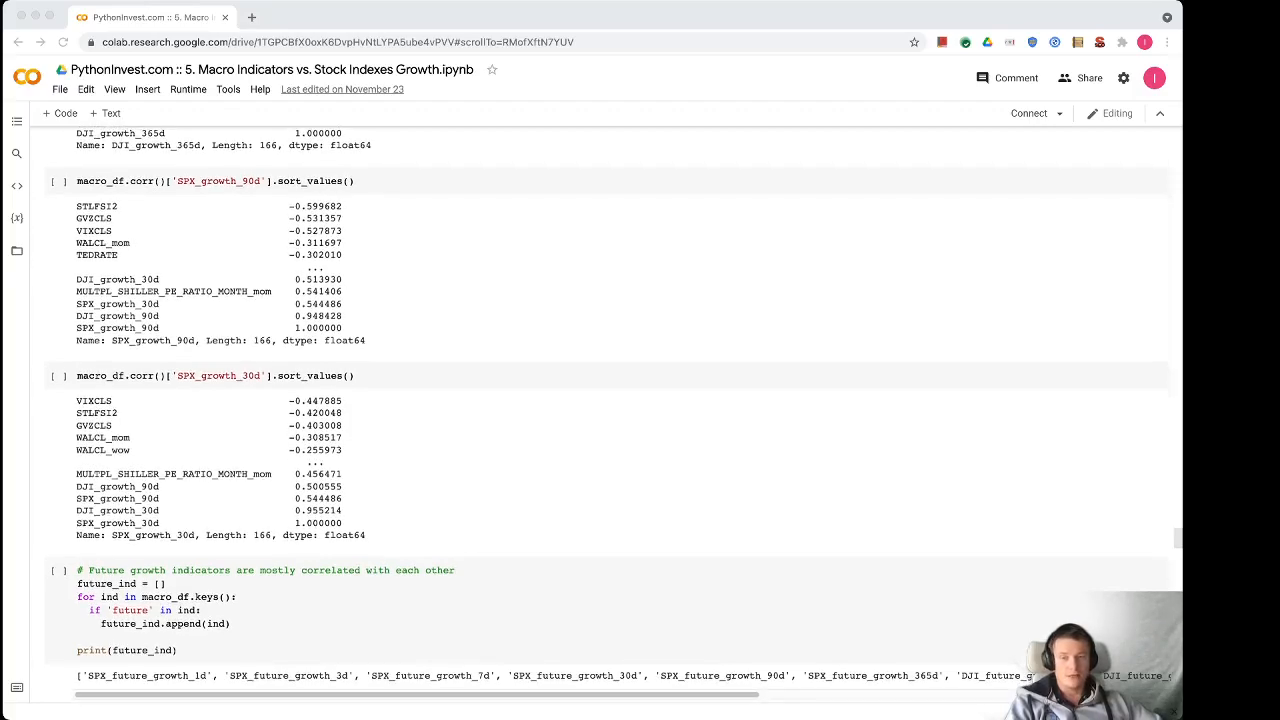
pyautogui.scroll(-3)
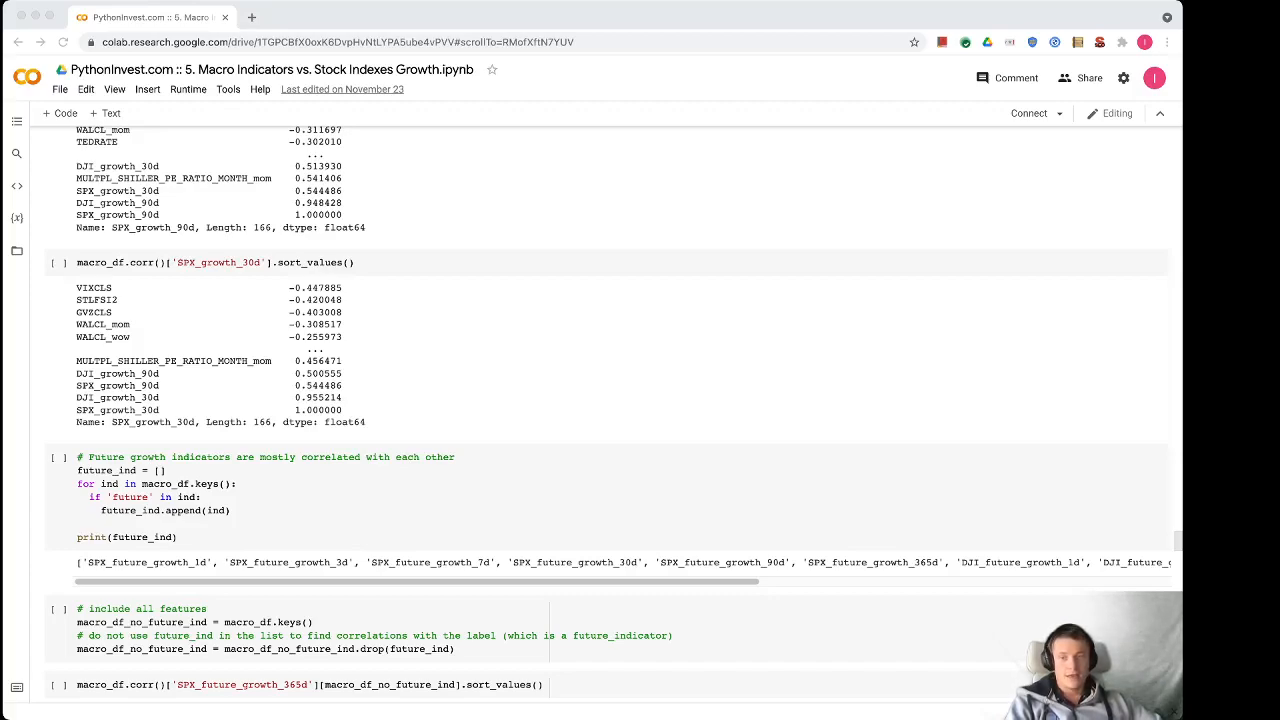
pyautogui.scroll(-3)
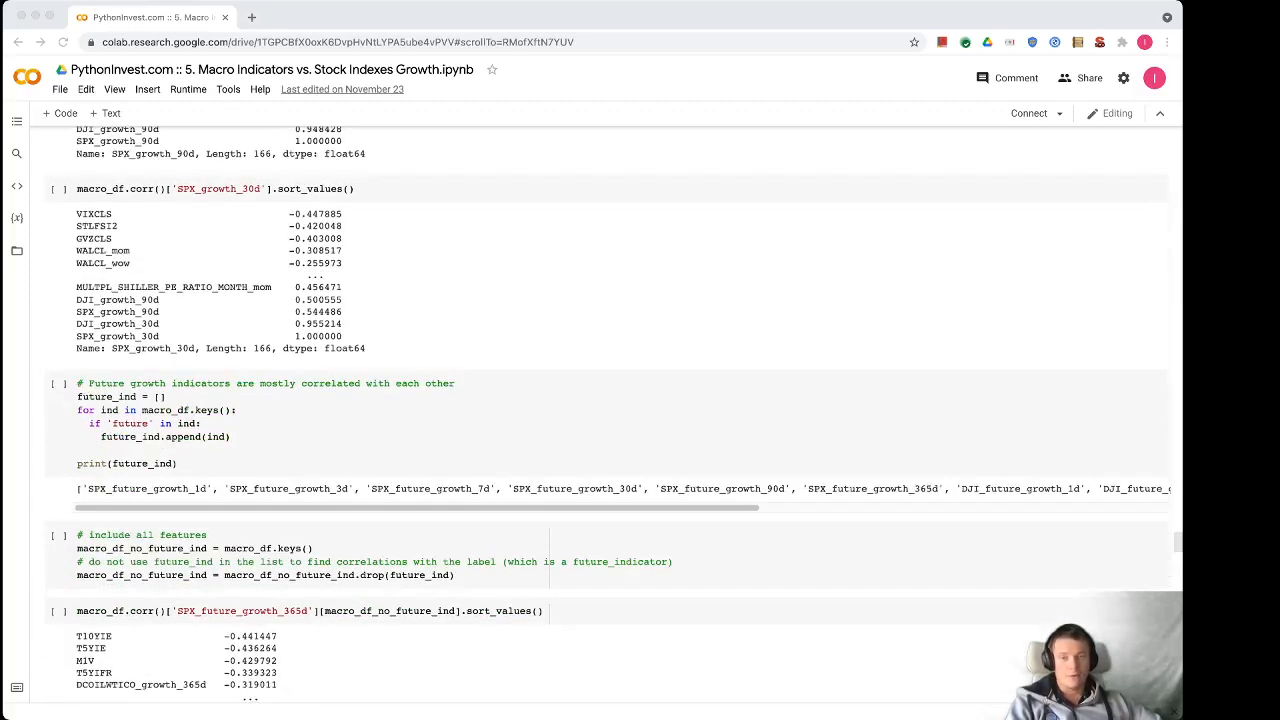
pyautogui.scroll(-3)
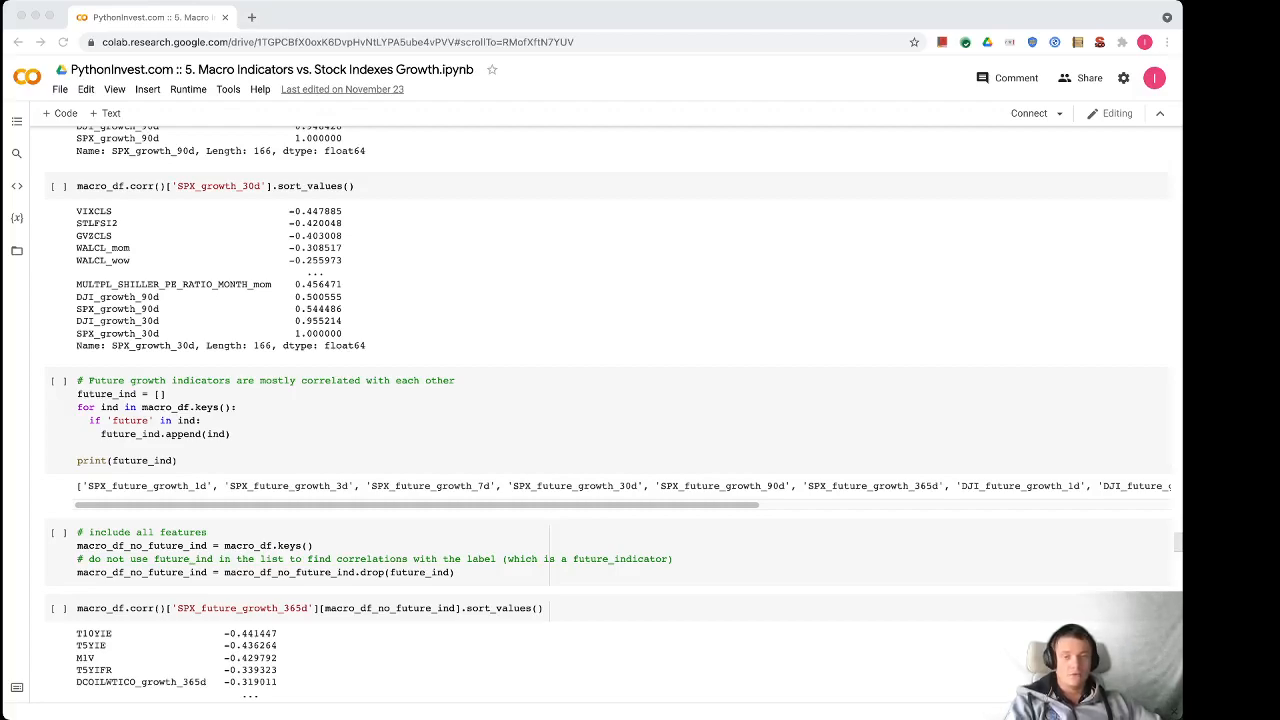
pyautogui.scroll(-3)
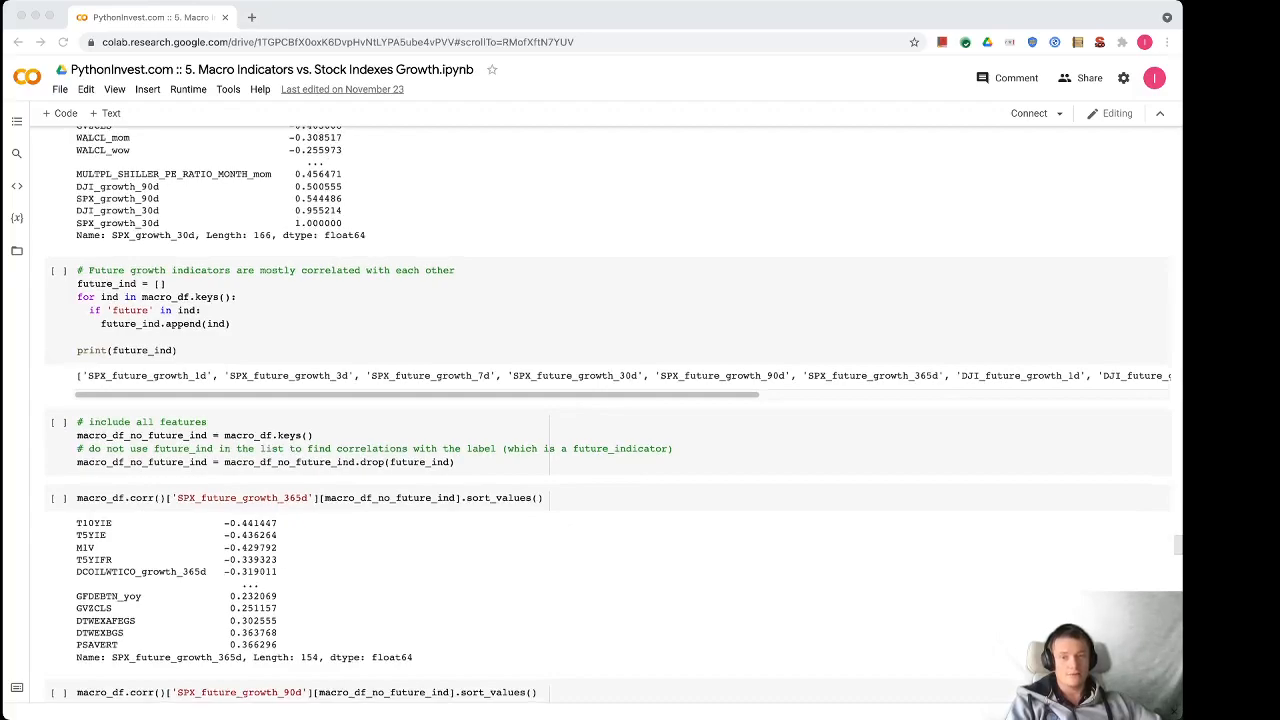
pyautogui.scroll(-3)
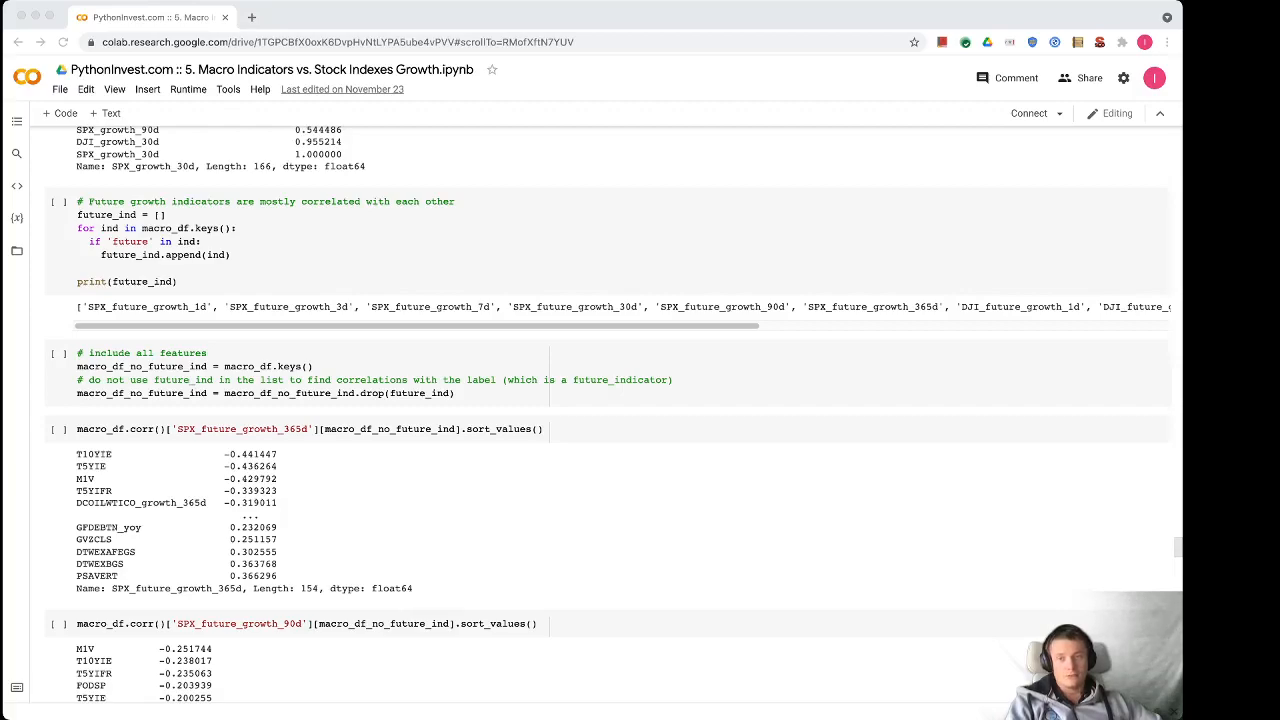
pyautogui.scroll(-3)
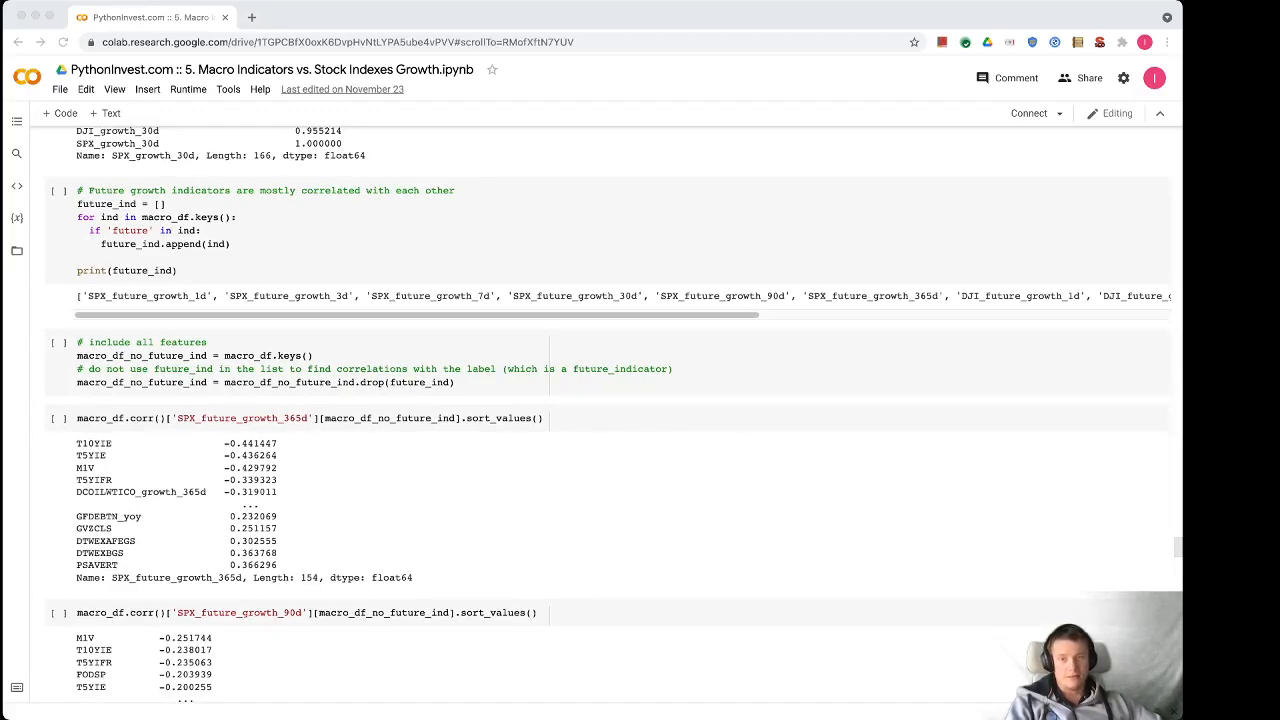
pyautogui.scroll(-3)
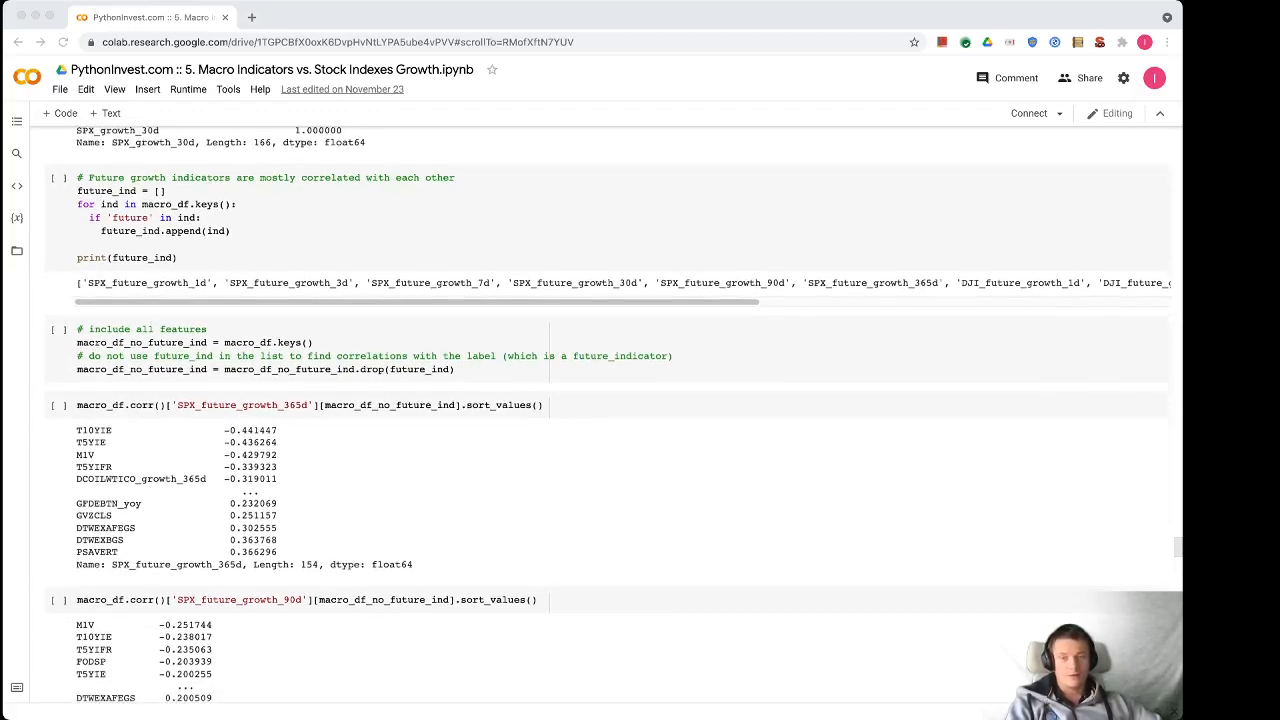
pyautogui.scroll(-3)
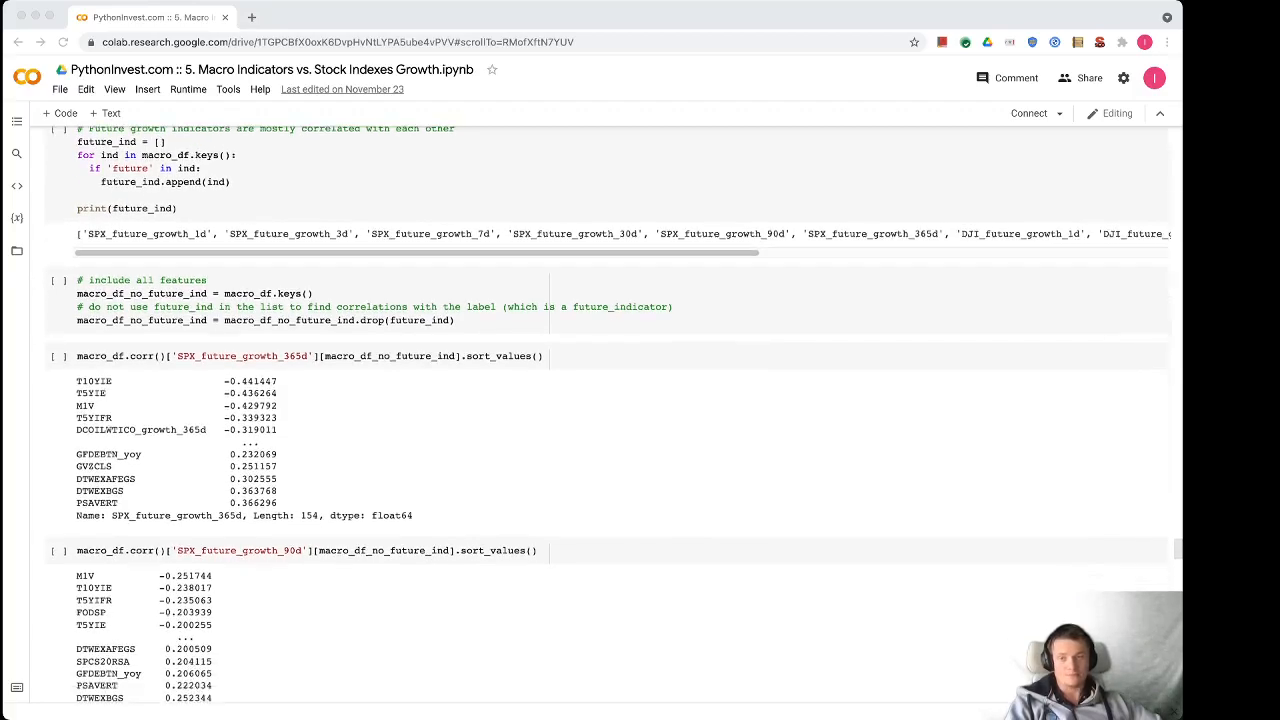
pyautogui.scroll(-3)
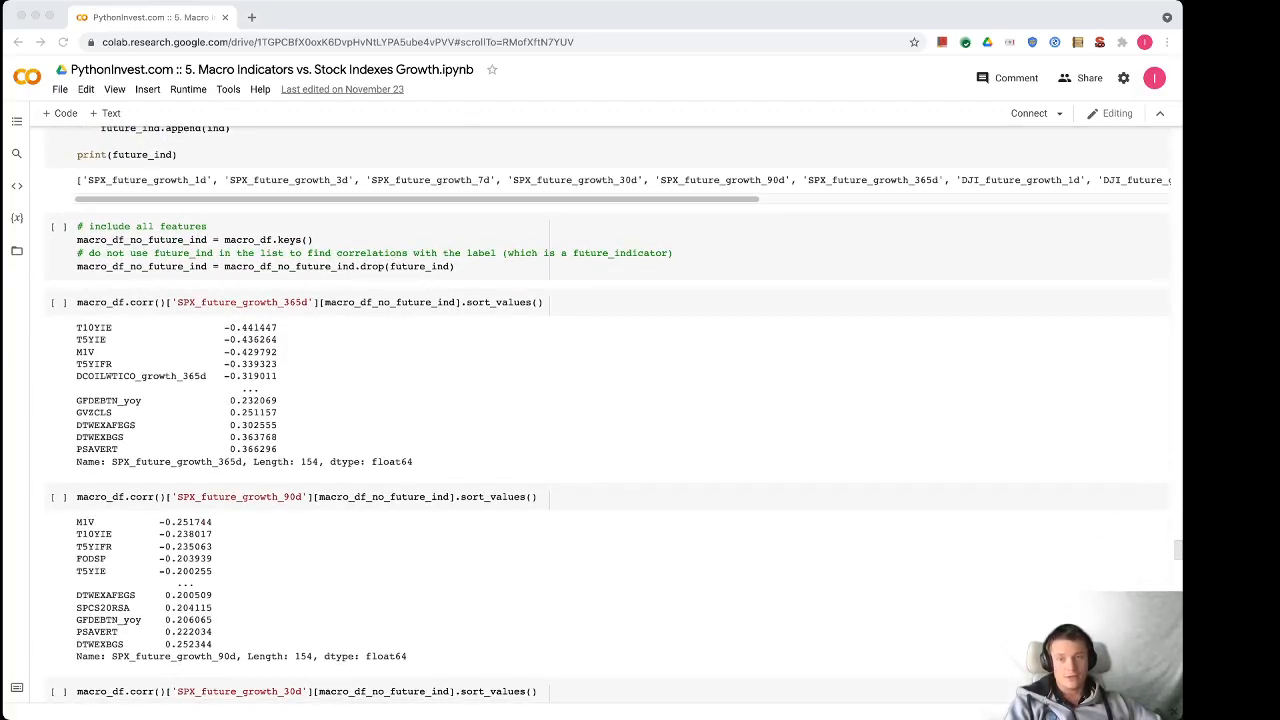
pyautogui.scroll(-3)
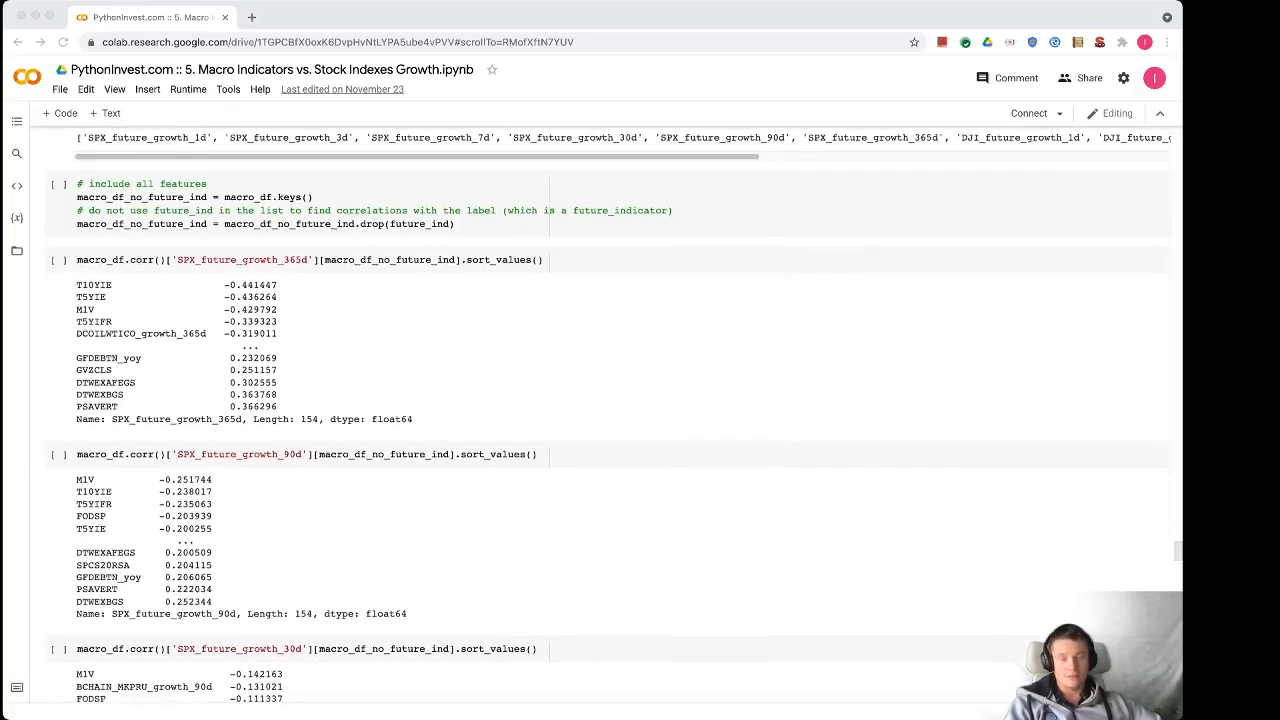
pyautogui.scroll(-3)
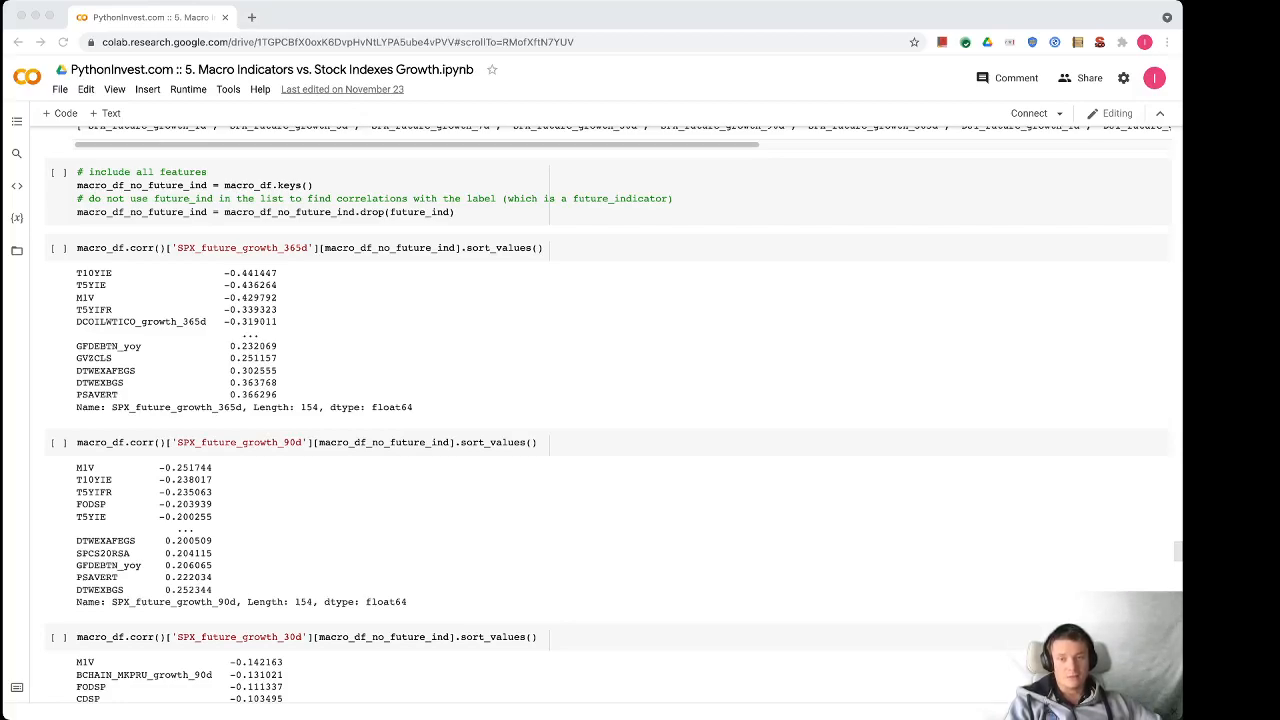
pyautogui.scroll(-3)
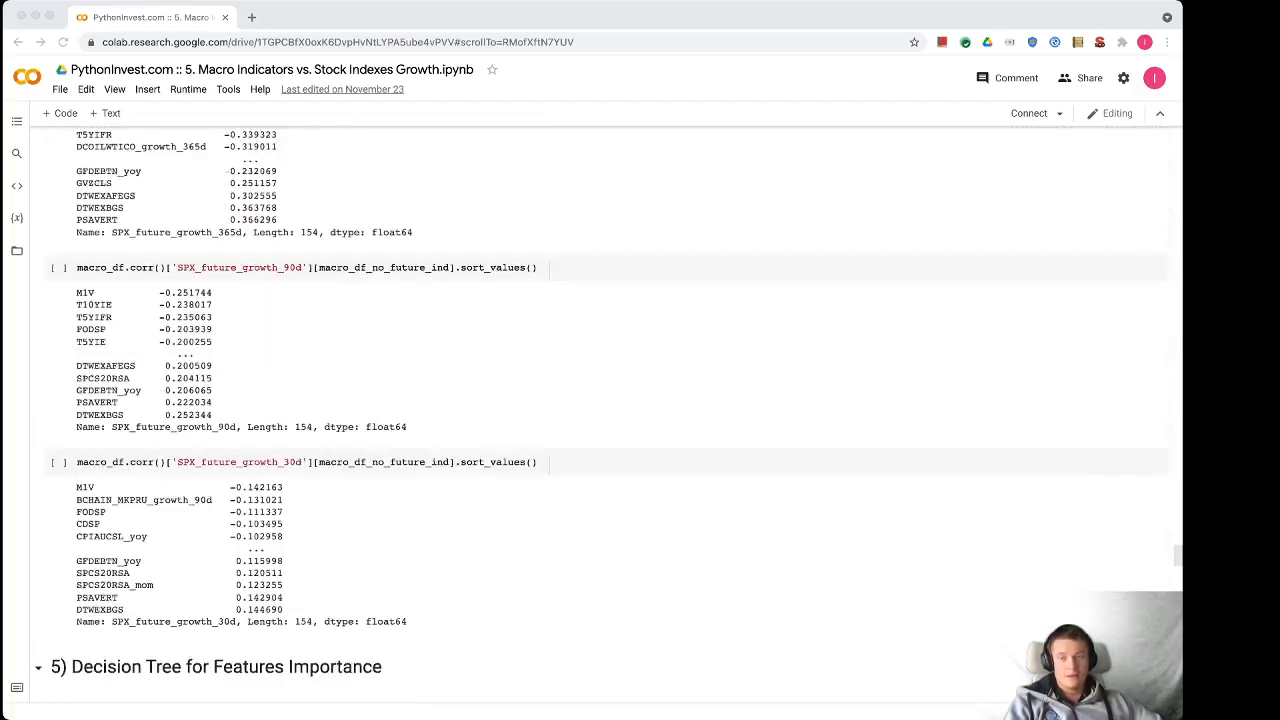
pyautogui.scroll(-3)
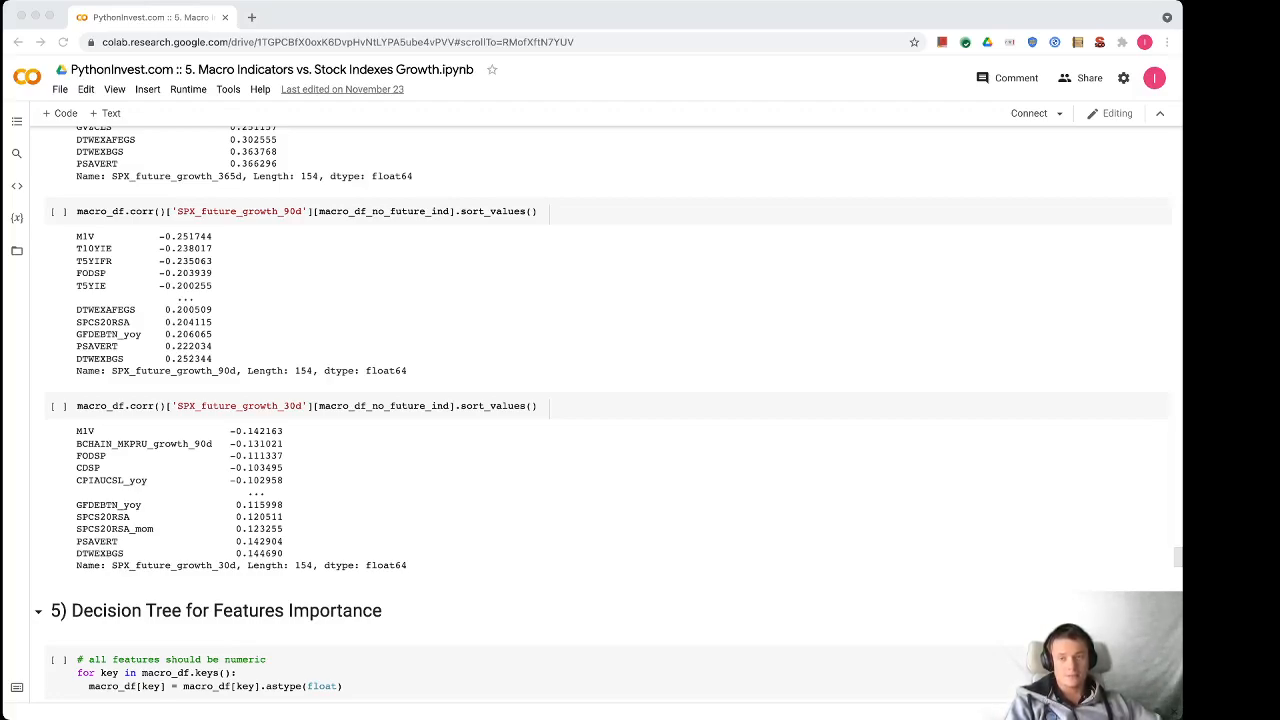
pyautogui.scroll(-3)
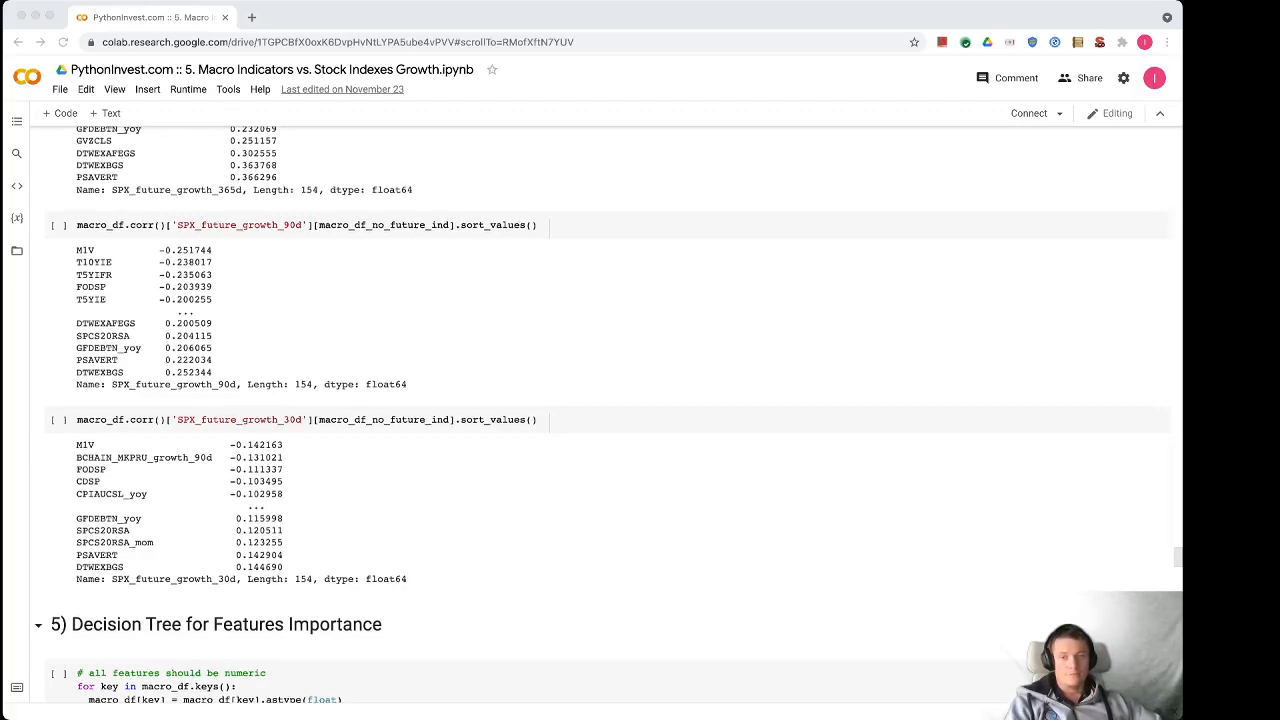
pyautogui.scroll(-3)
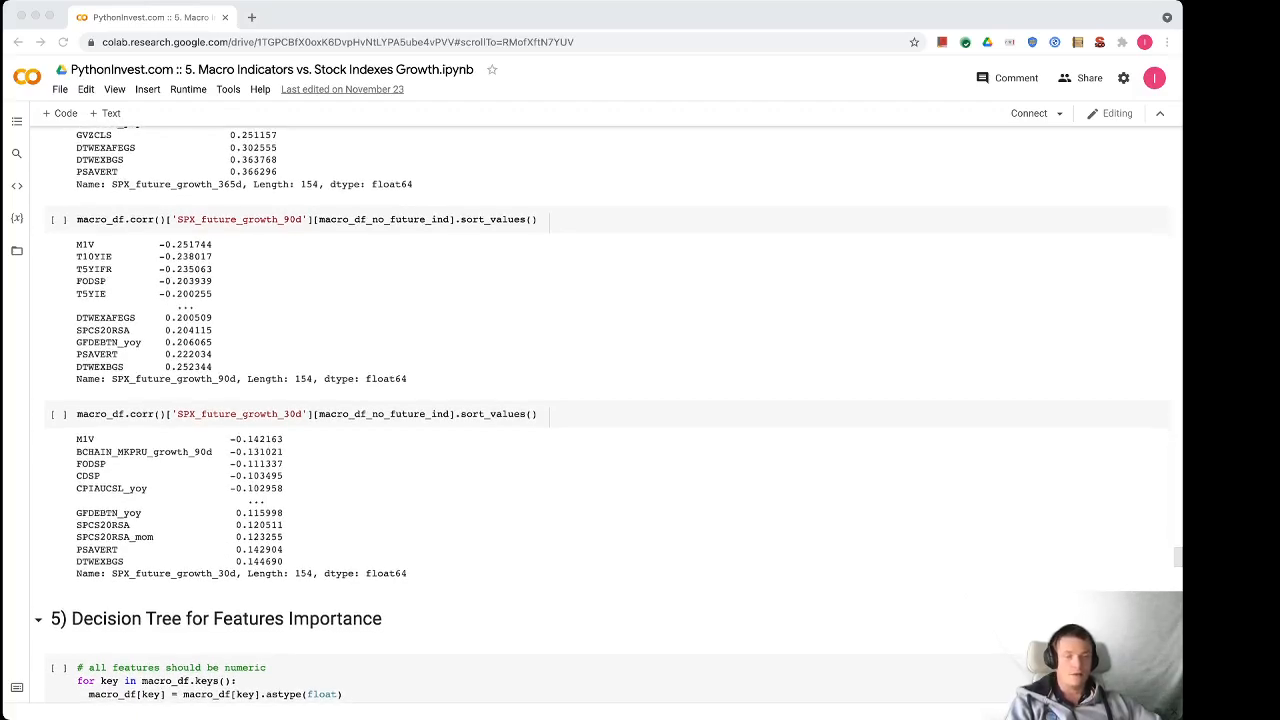
pyautogui.scroll(-3)
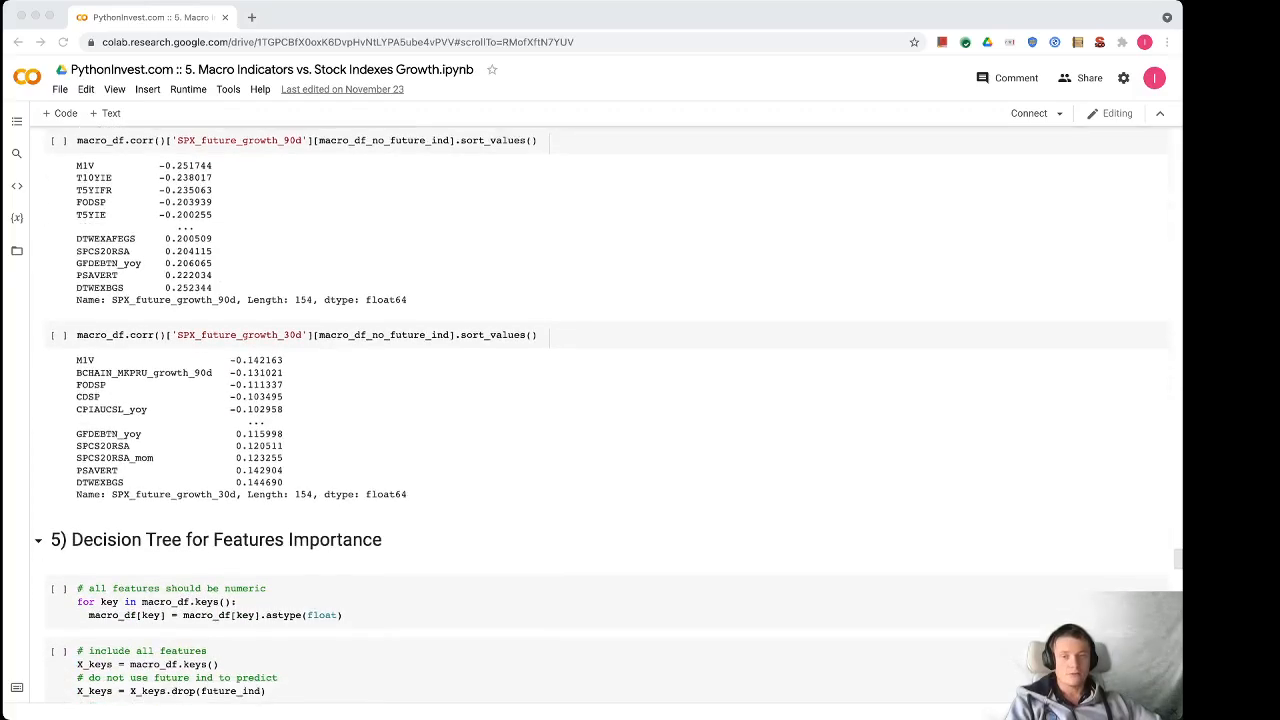
pyautogui.scroll(-3)
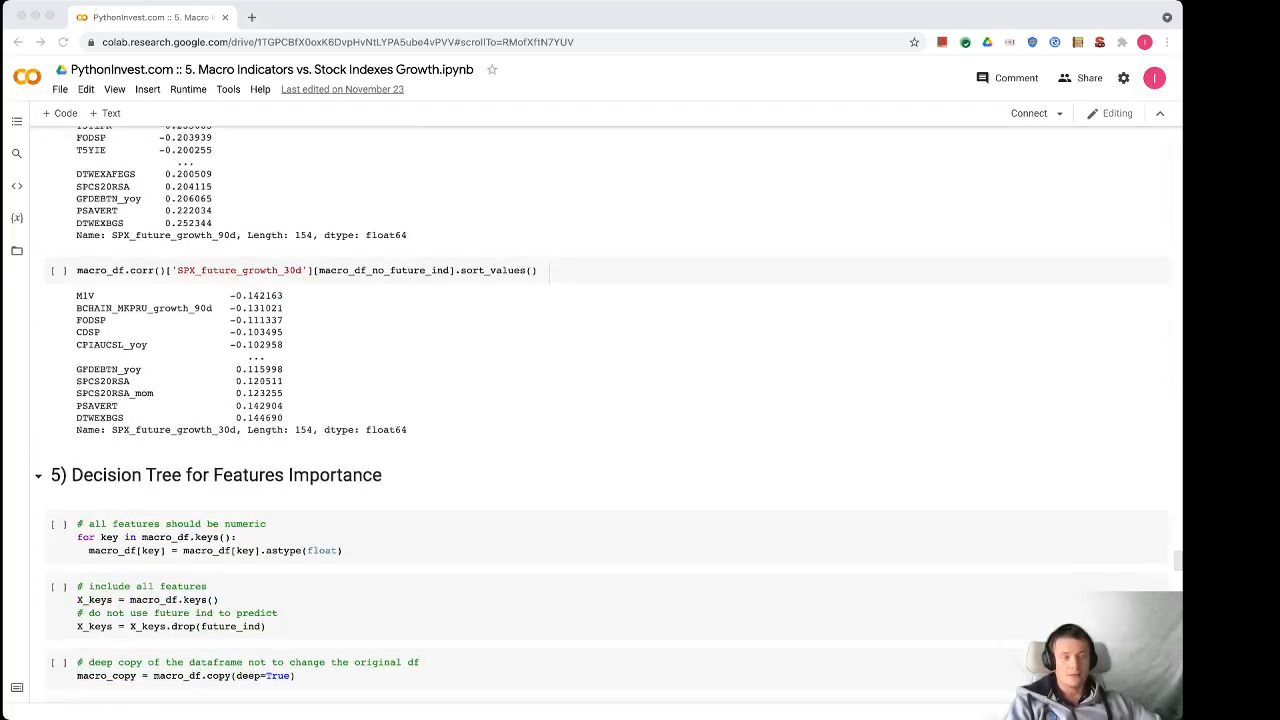
pyautogui.scroll(-3)
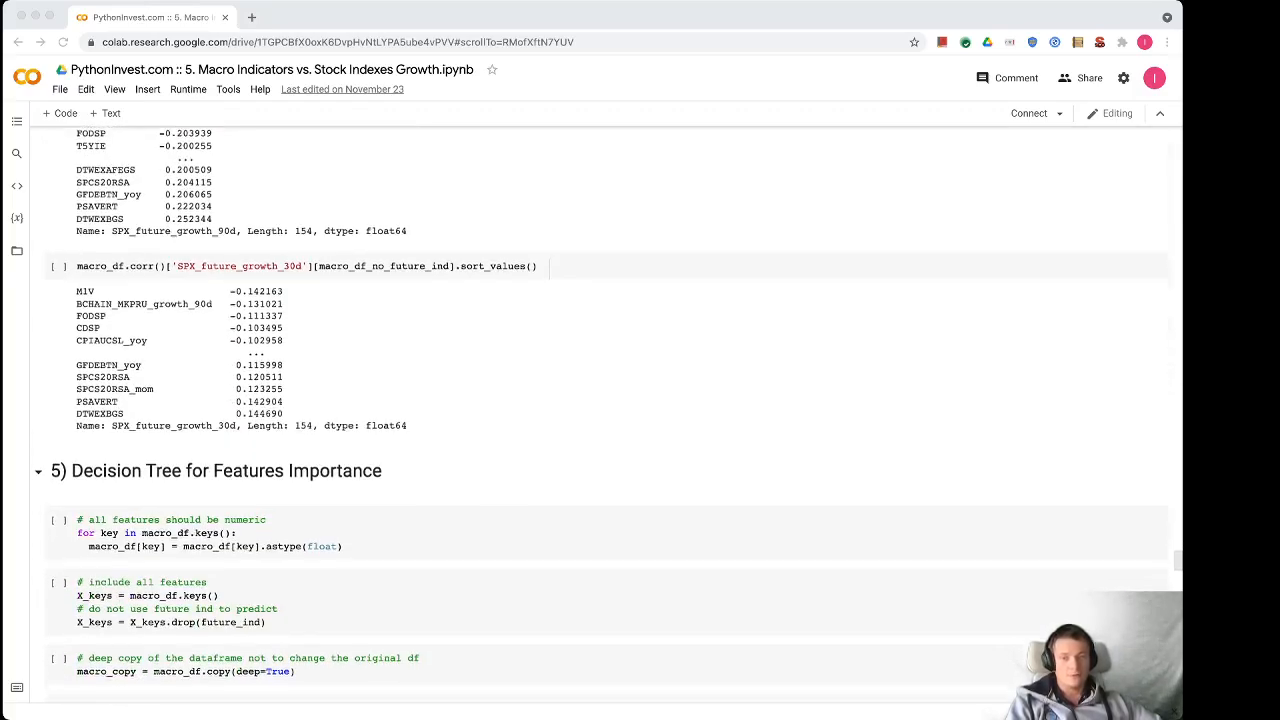
pyautogui.scroll(-3)
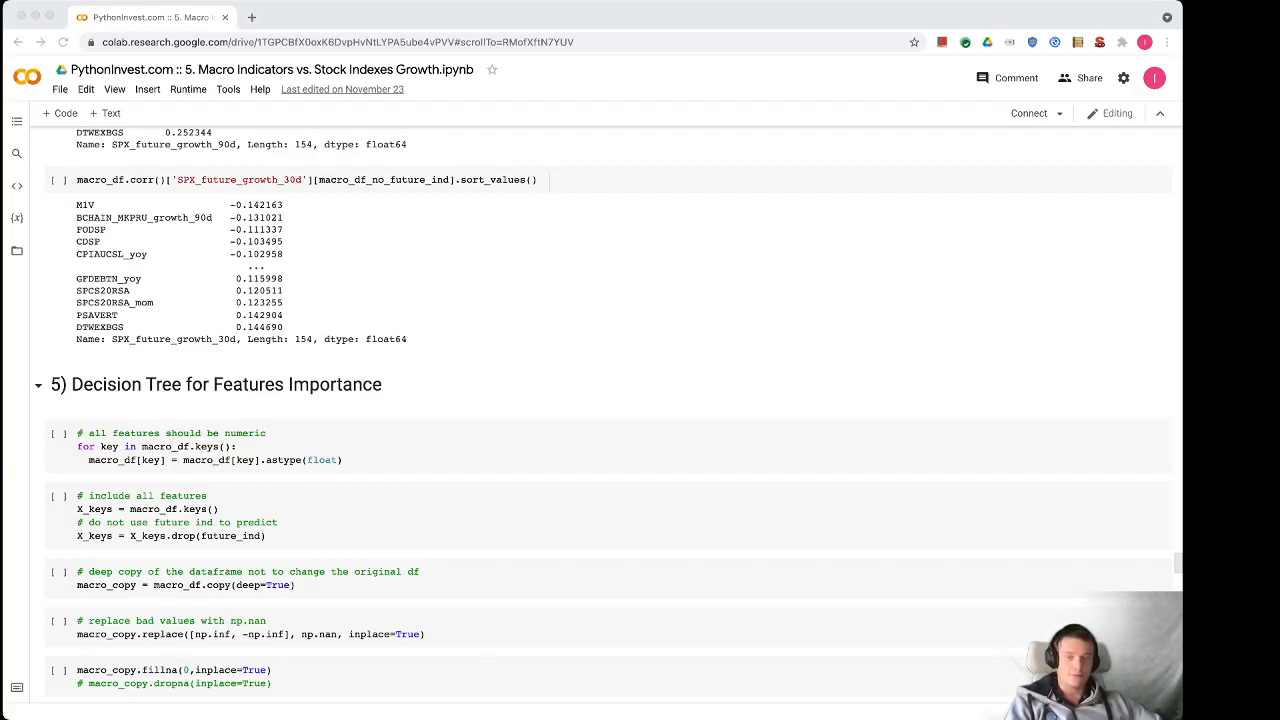
pyautogui.scroll(-3)
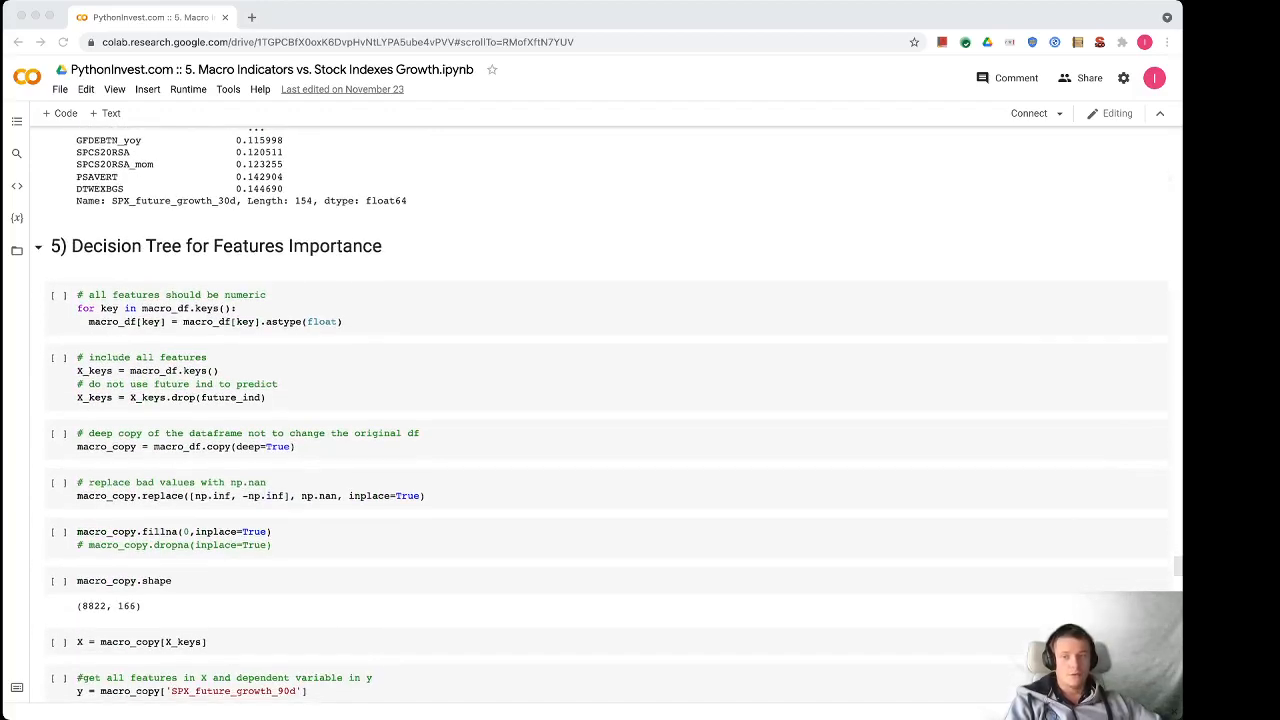
pyautogui.scroll(-3)
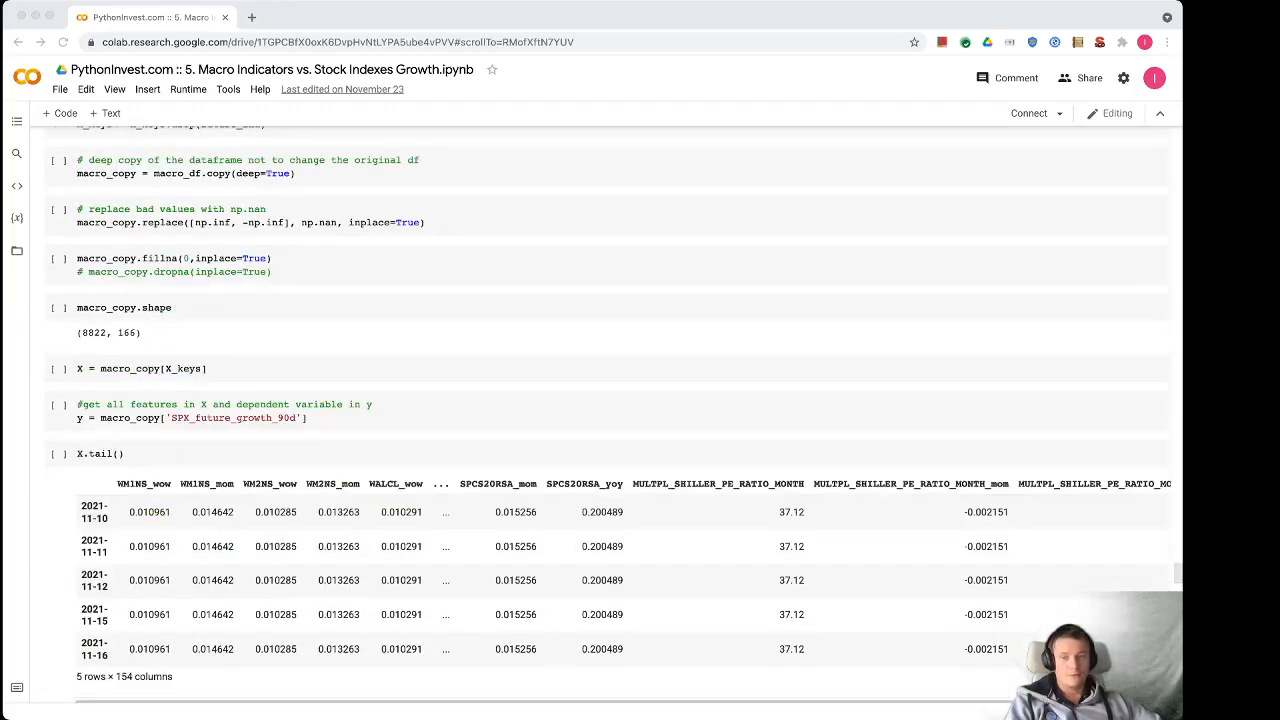
pyautogui.scroll(-3)
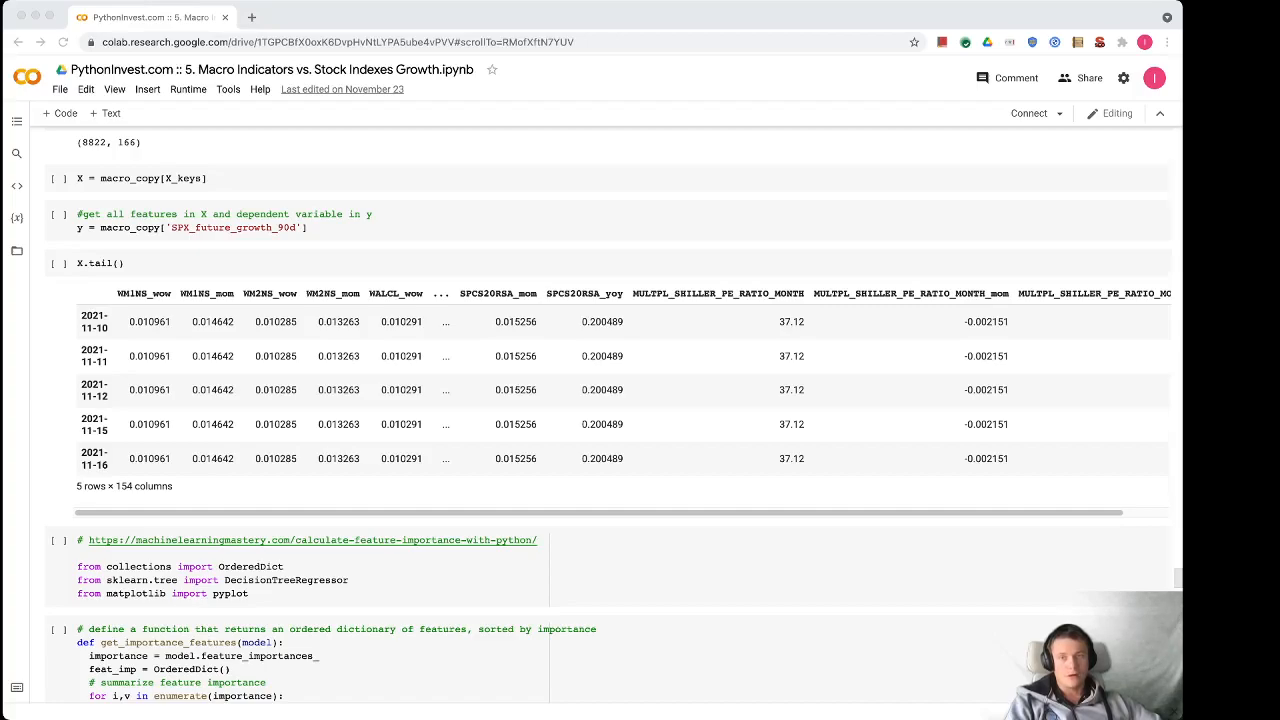
pyautogui.scroll(-3)
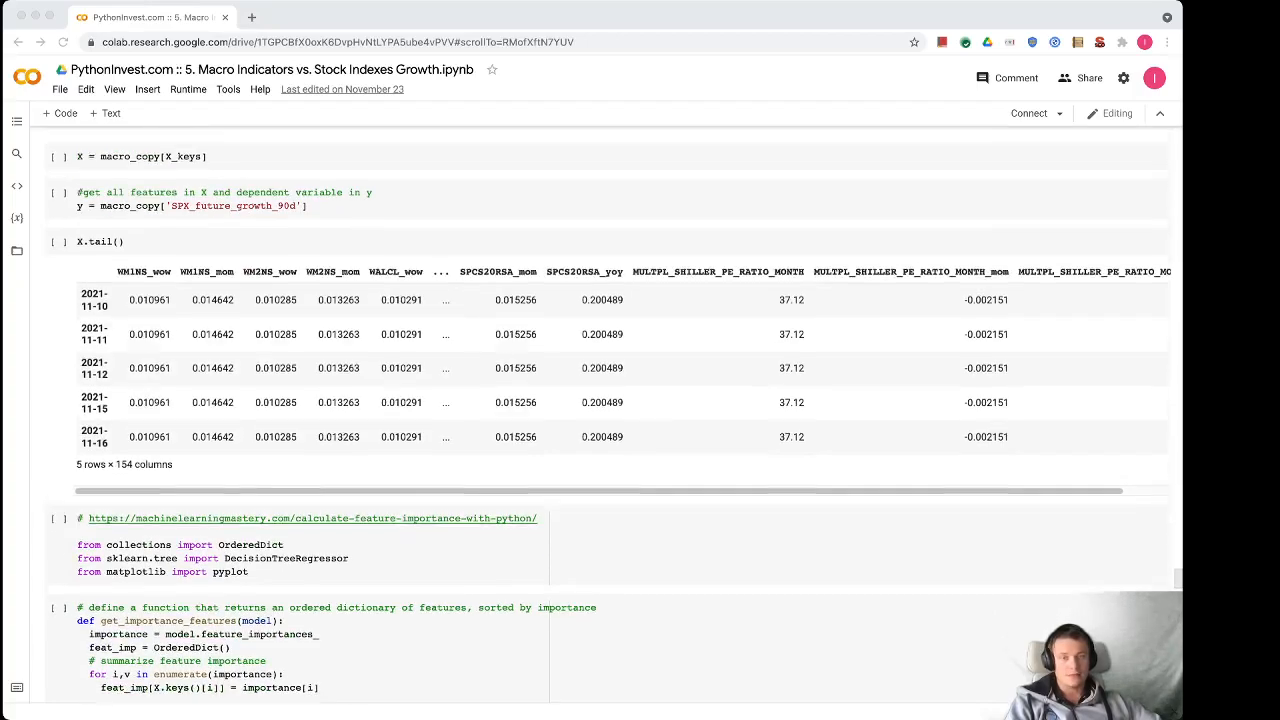
pyautogui.scroll(-3)
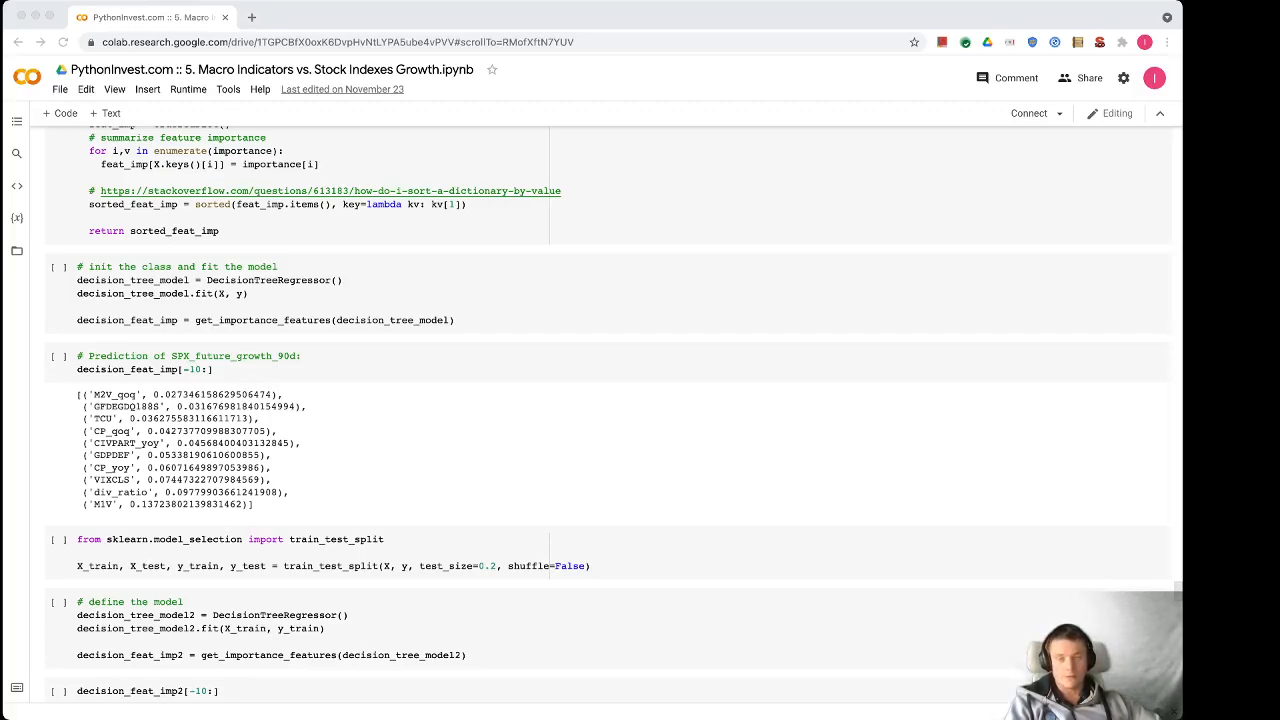
pyautogui.scroll(-3)
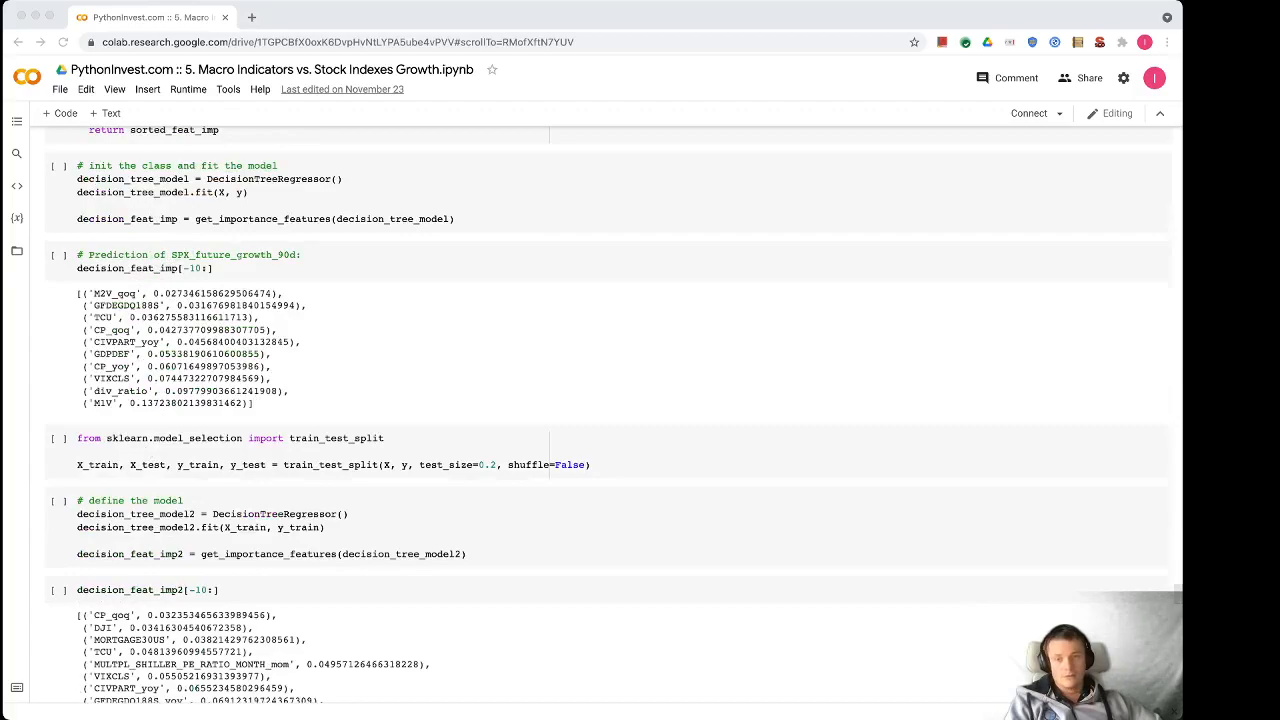
pyautogui.scroll(-3)
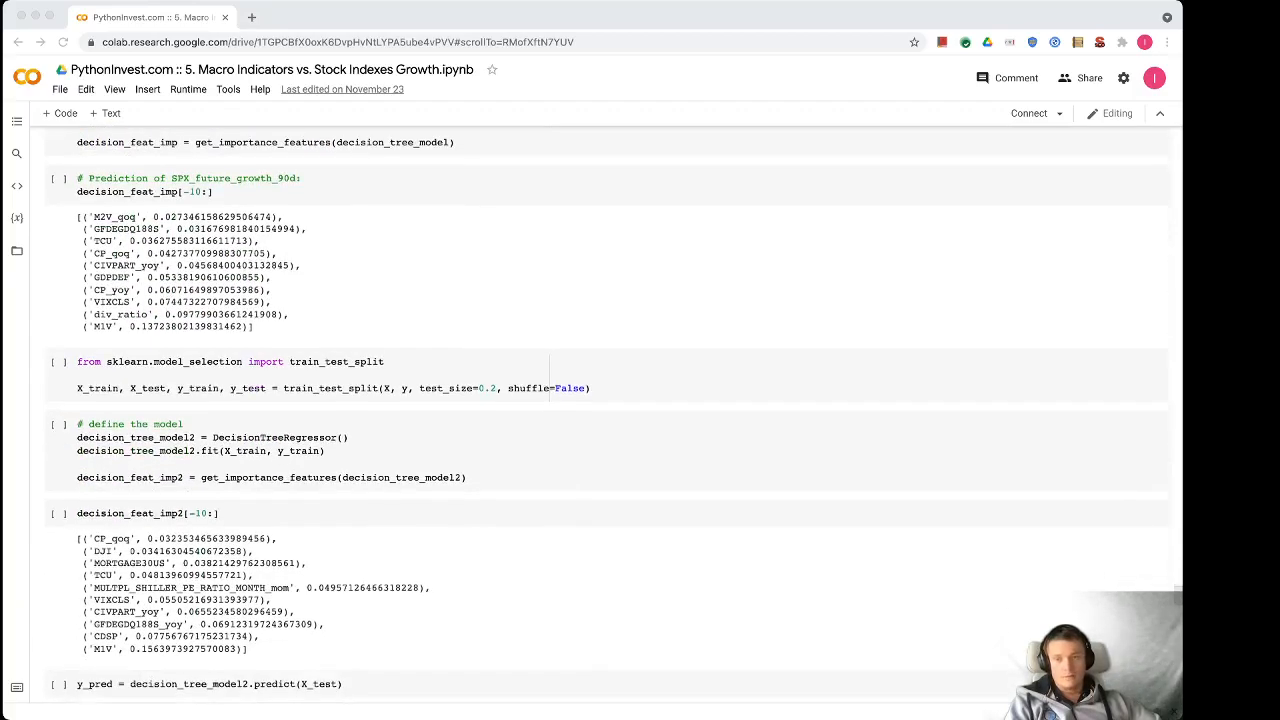
pyautogui.scroll(-3)
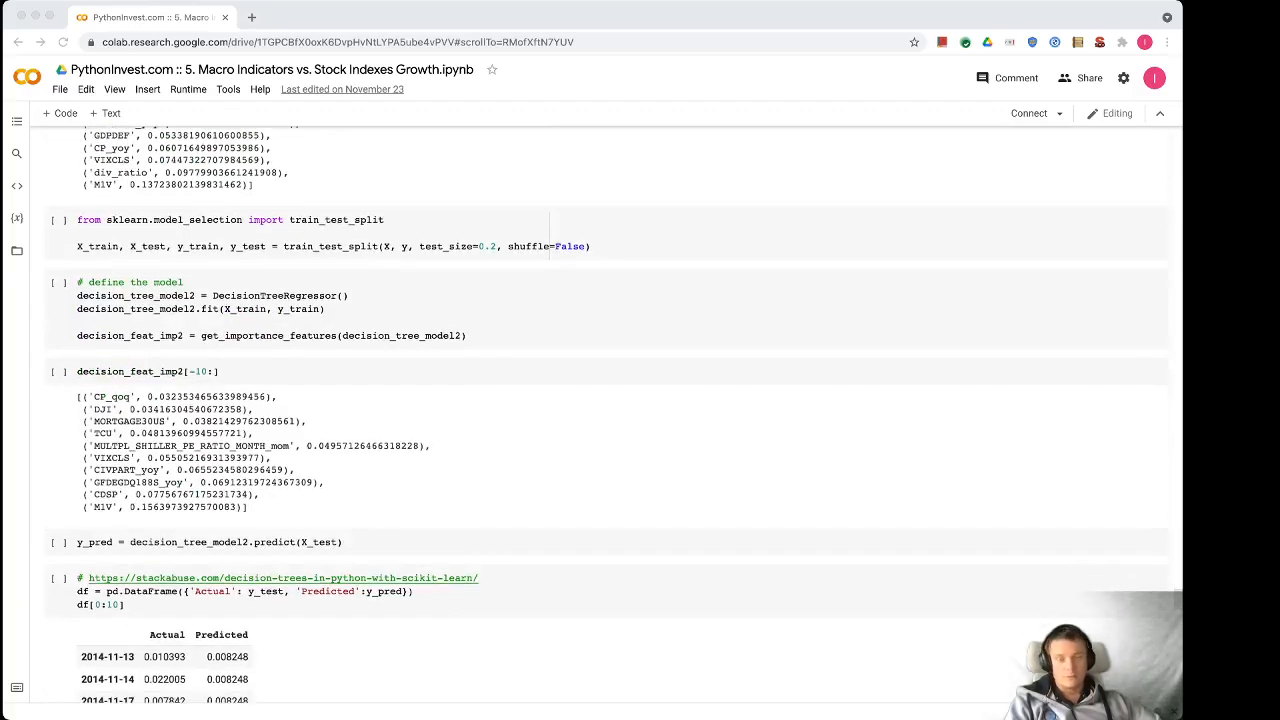
pyautogui.scroll(-3)
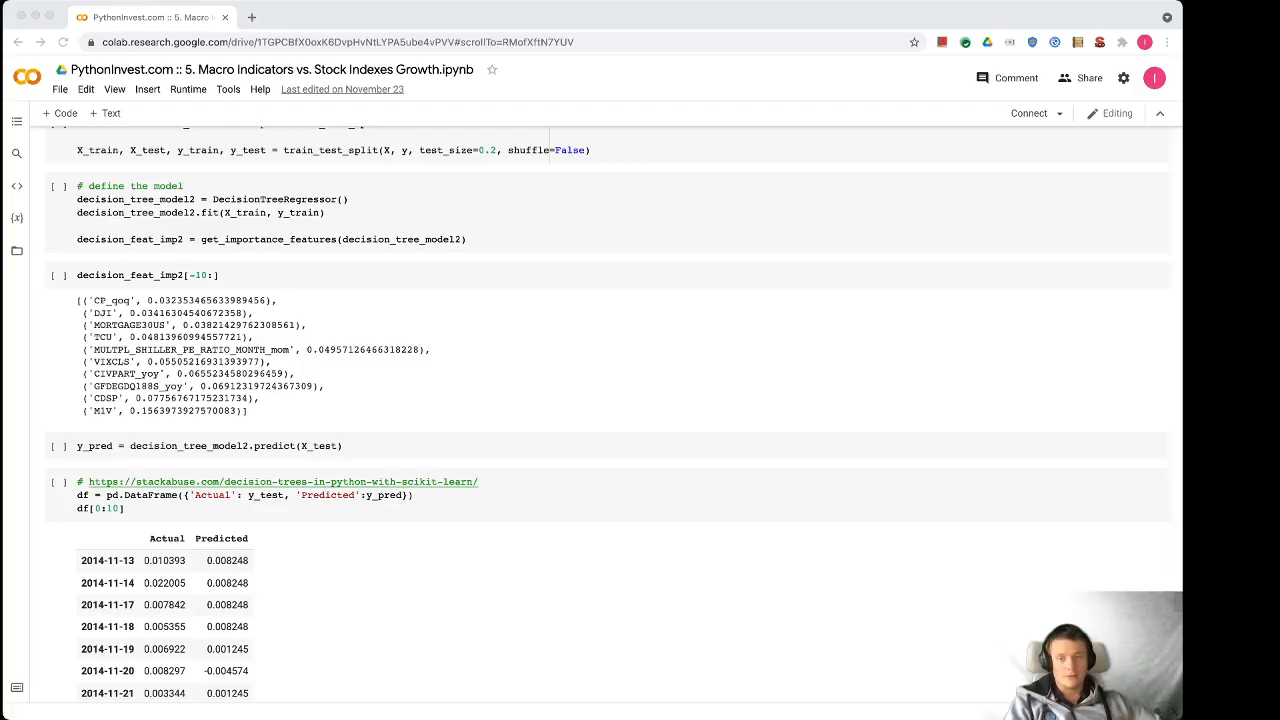
pyautogui.scroll(-3)
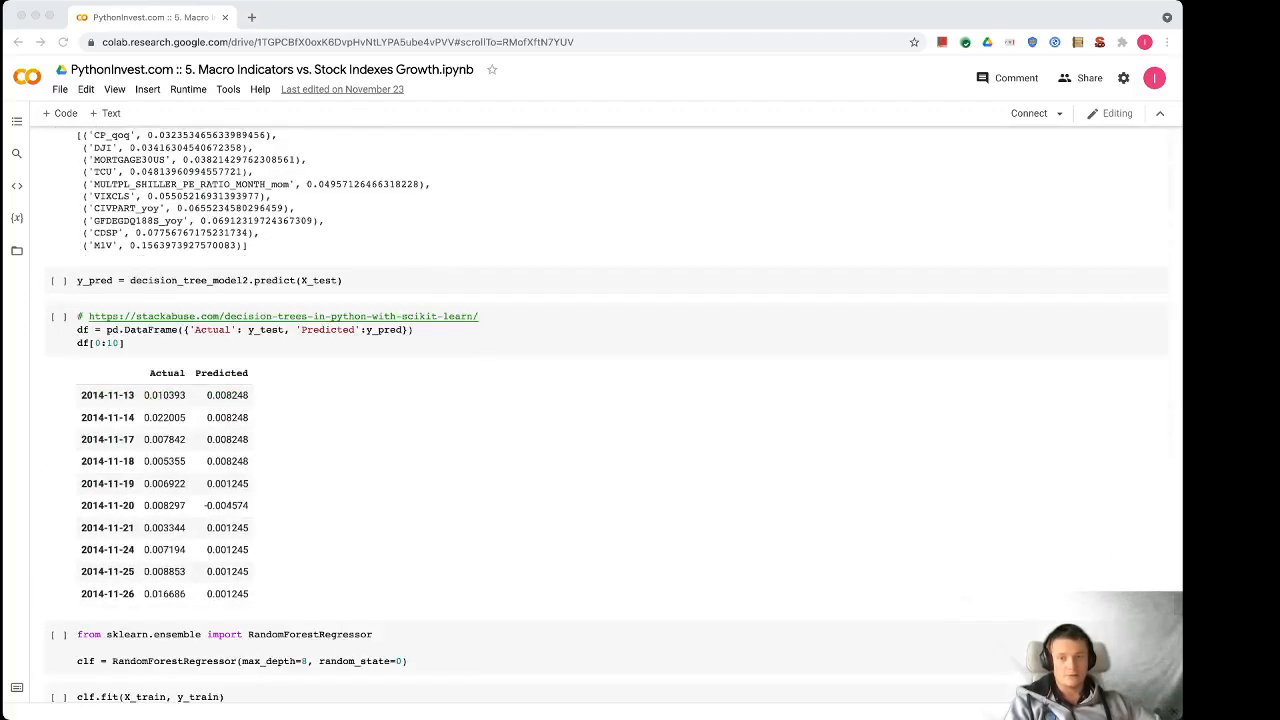
pyautogui.scroll(-3)
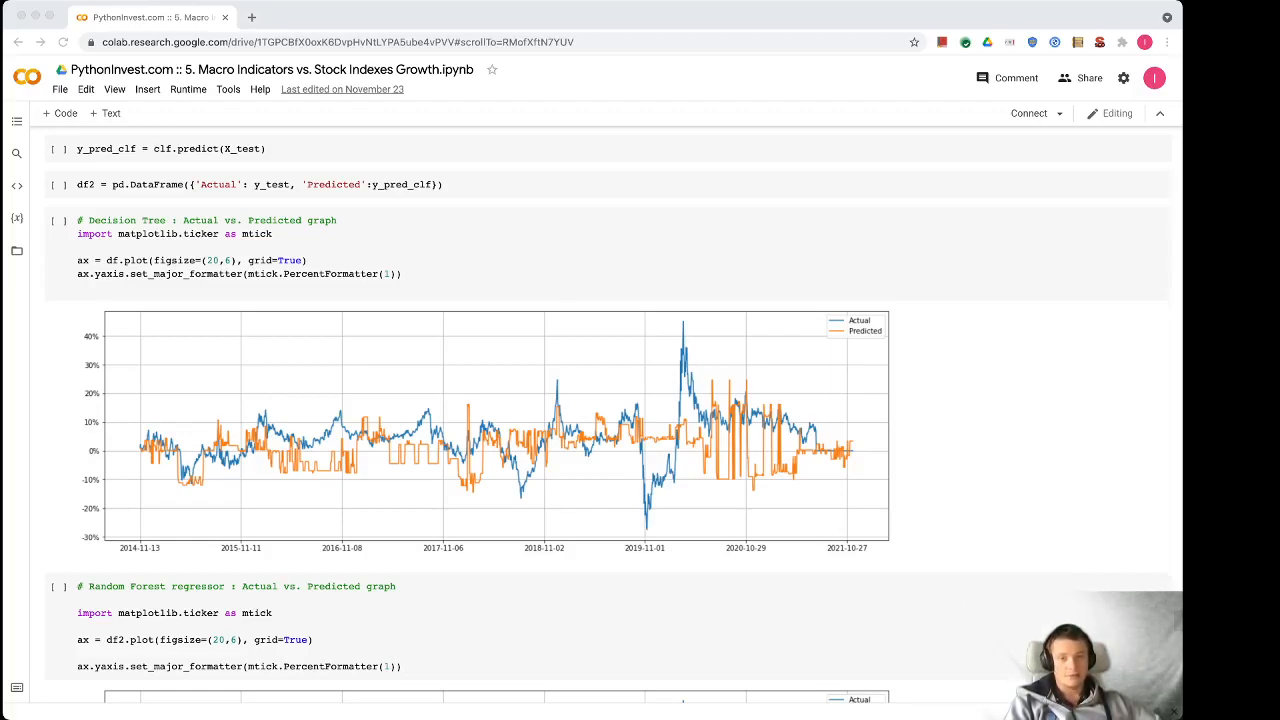
pyautogui.scroll(-3)
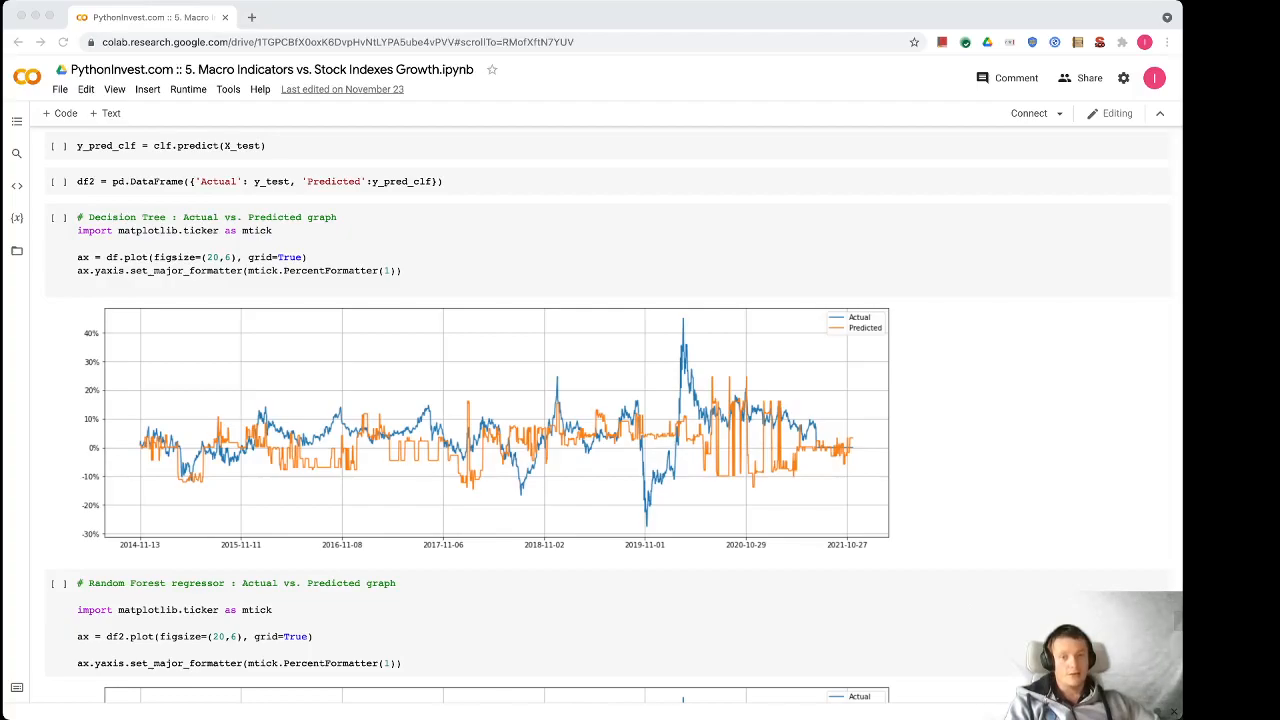
pyautogui.scroll(-3)
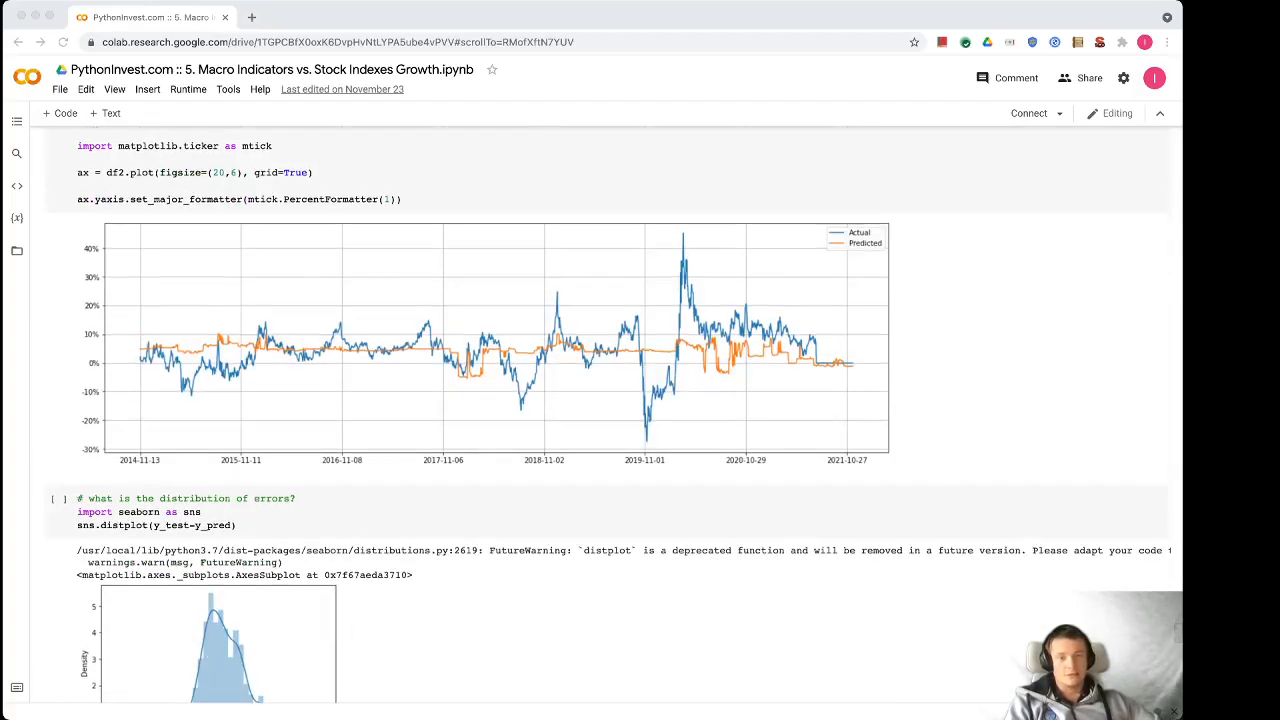
pyautogui.scroll(-3)
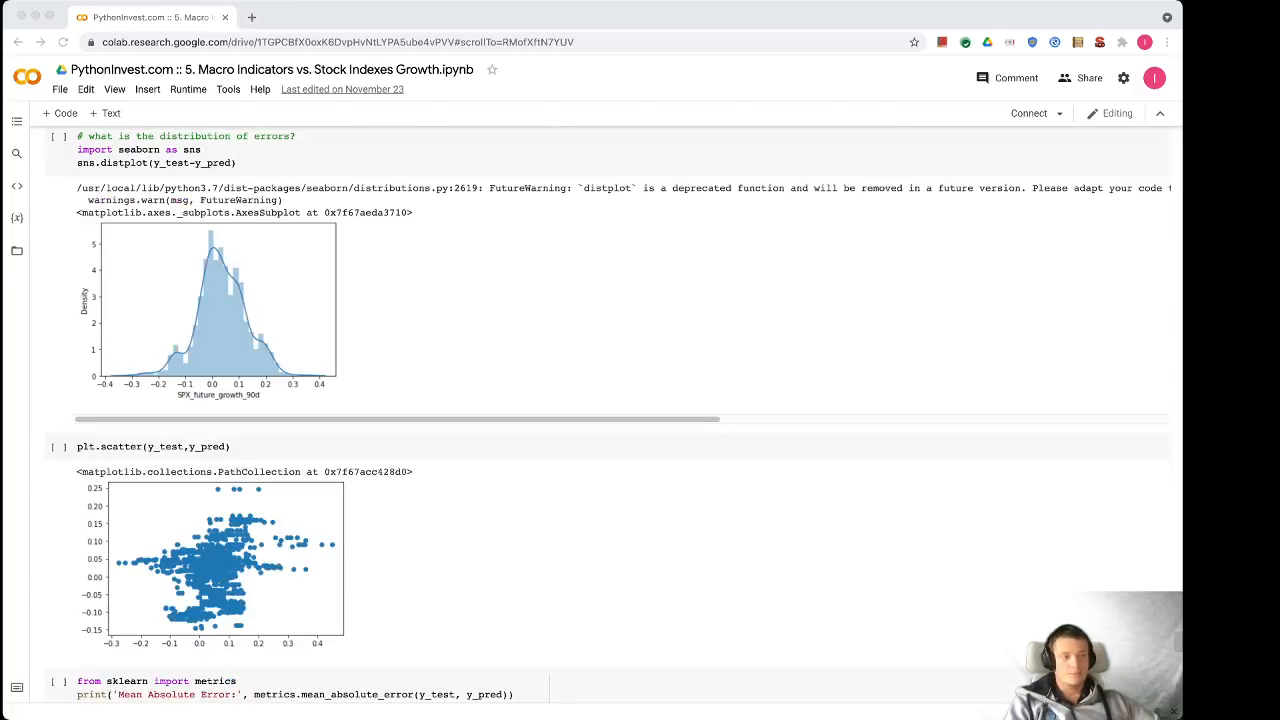